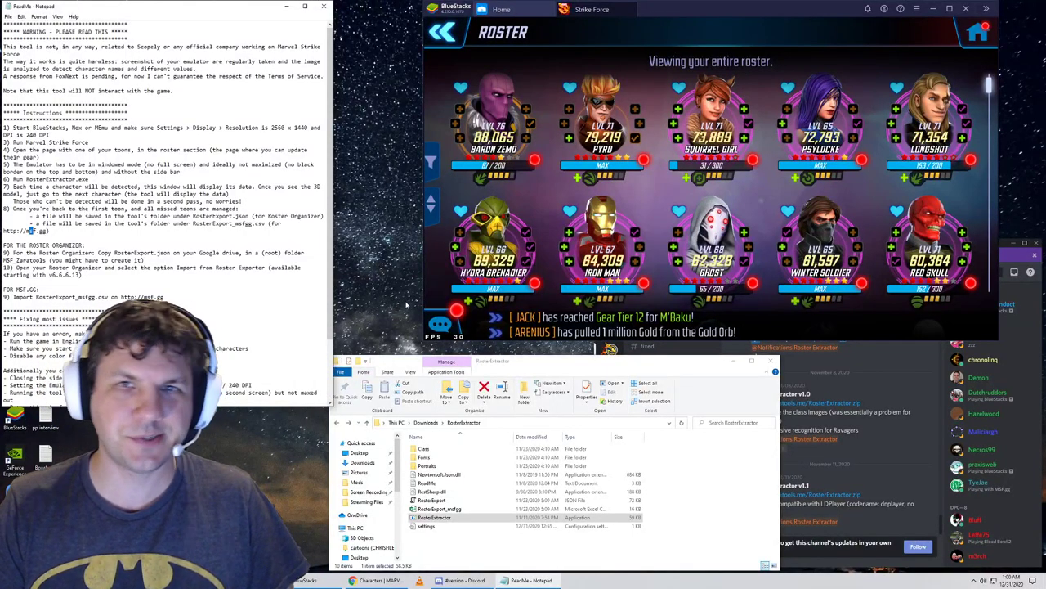
{"action": "mouse_move", "coordinate": [415, 299]}
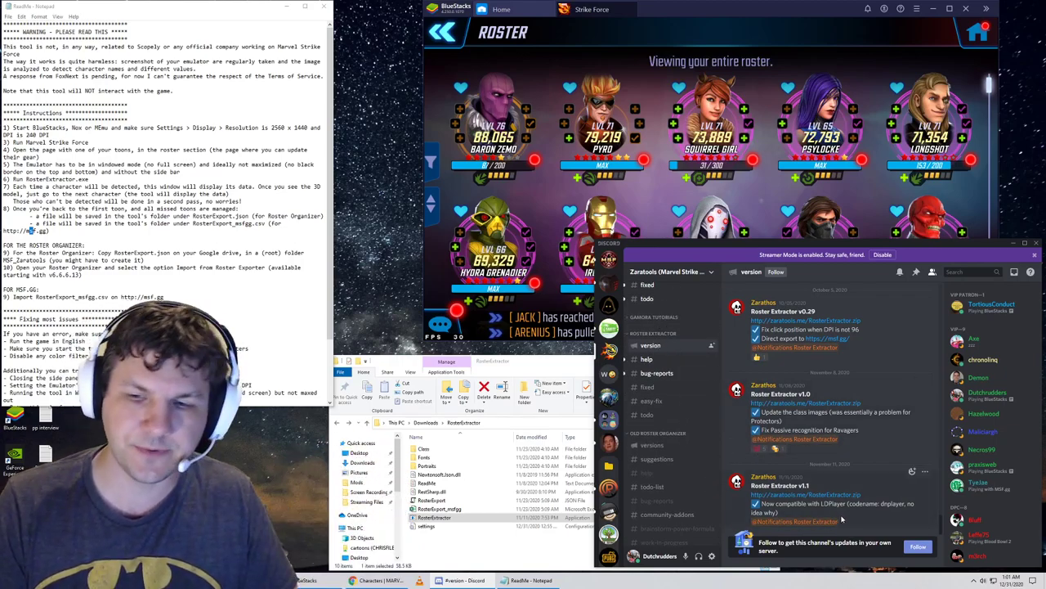
{"action": "mouse_move", "coordinate": [805, 481]}
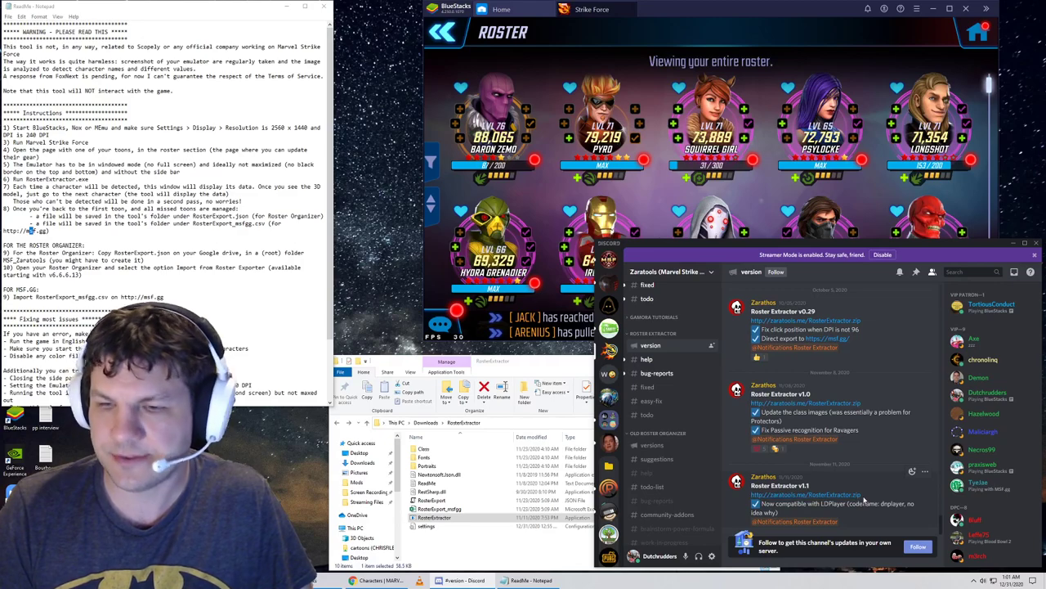
{"action": "mouse_move", "coordinate": [805, 494]}
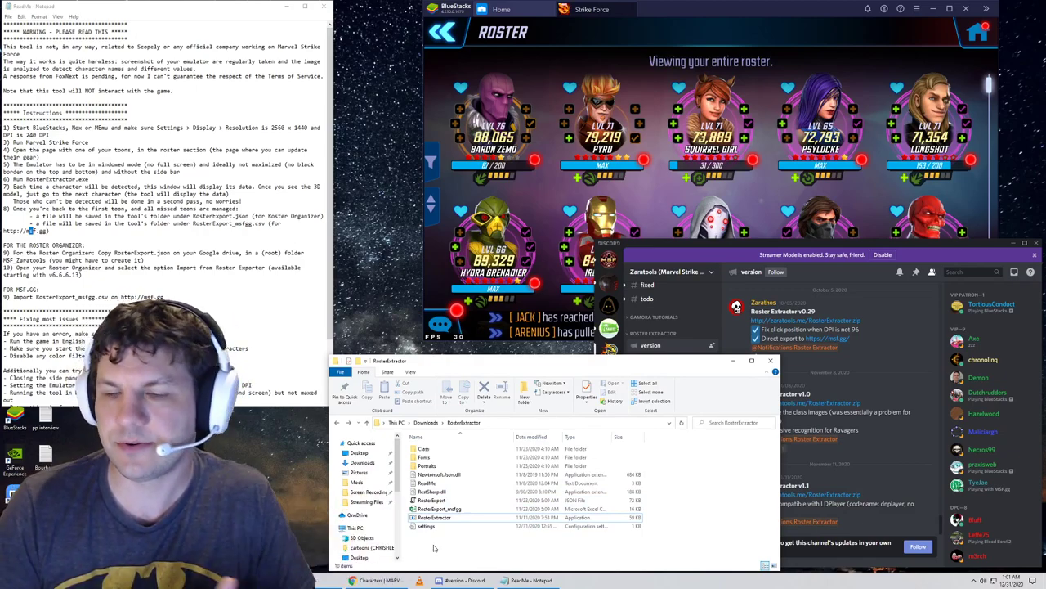
Drag the RosterExtractor folder window higher, over the game roster.
{"action": "left_click_drag", "start_coordinate": [390, 360], "coordinate": [339, 130]}
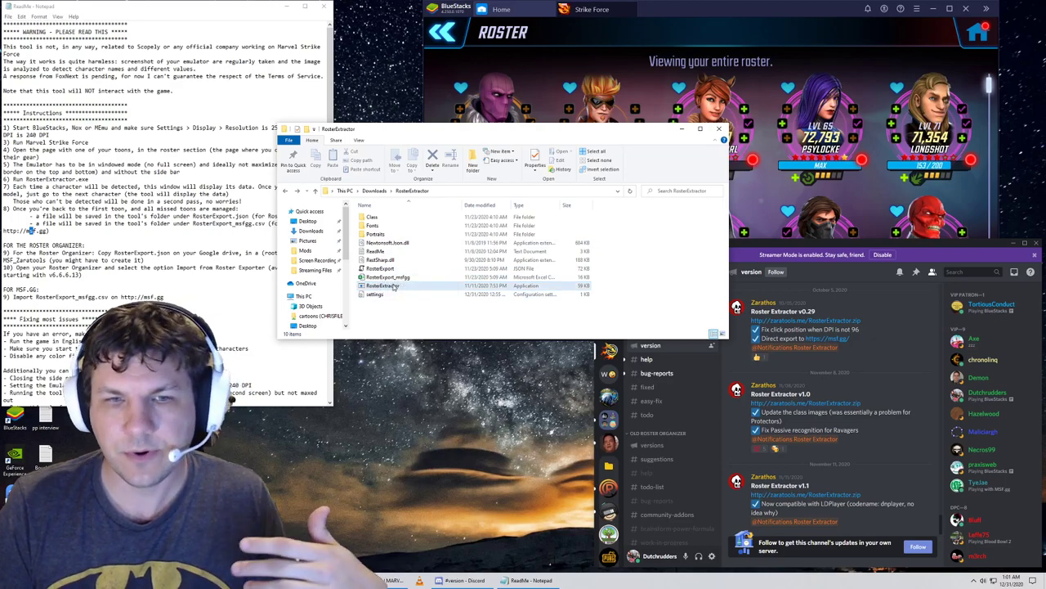
Run RosterExtractor.exe from the download folder.
{"action": "left_click", "coordinate": [383, 286]}
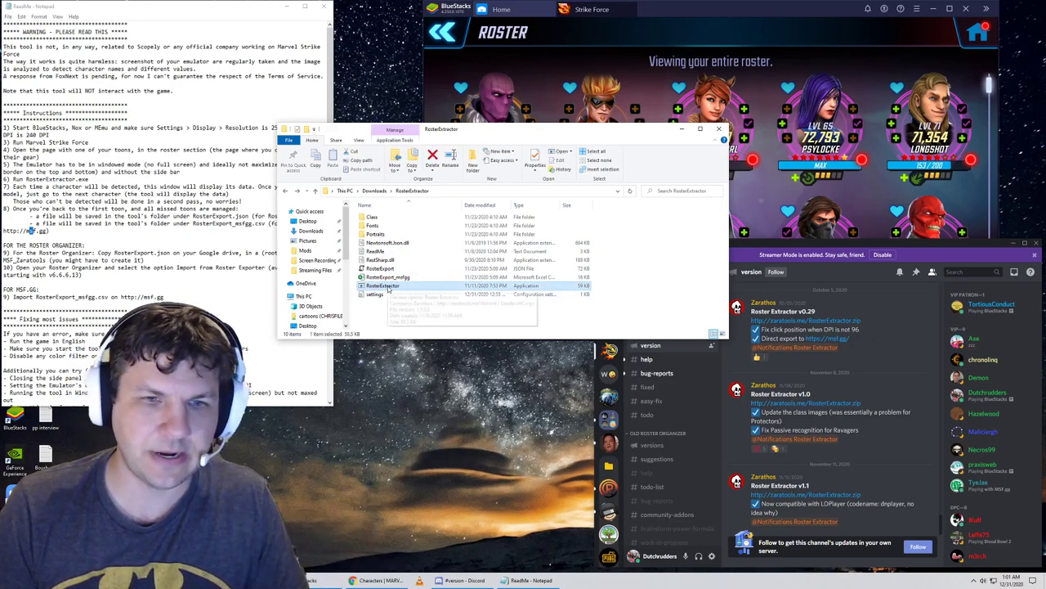
{"action": "double_click", "coordinate": [382, 285]}
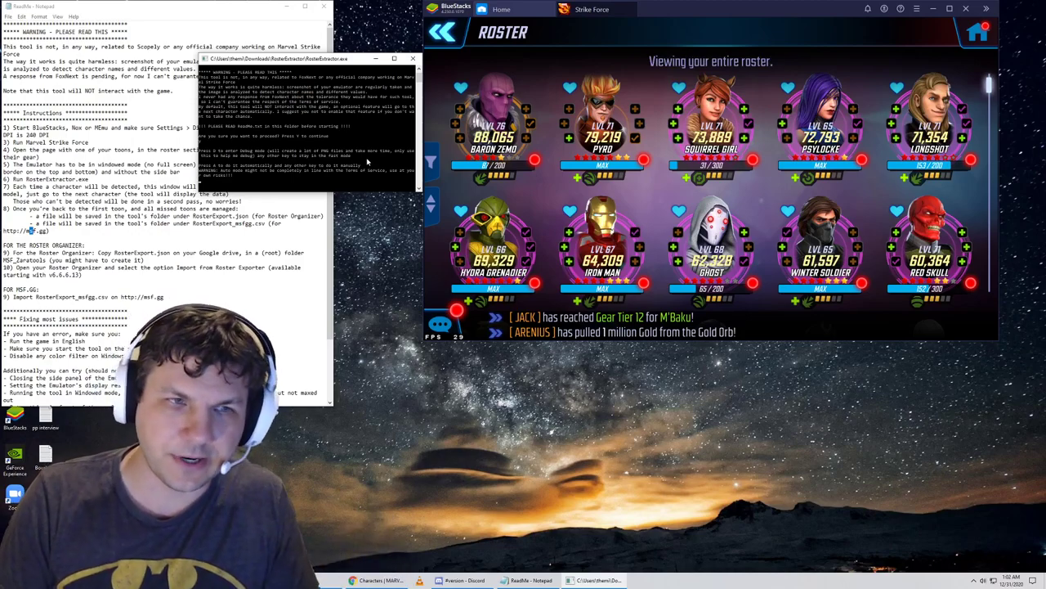
Focus the Roster Extractor console to answer its proceed prompt.
{"action": "left_click", "coordinate": [493, 114]}
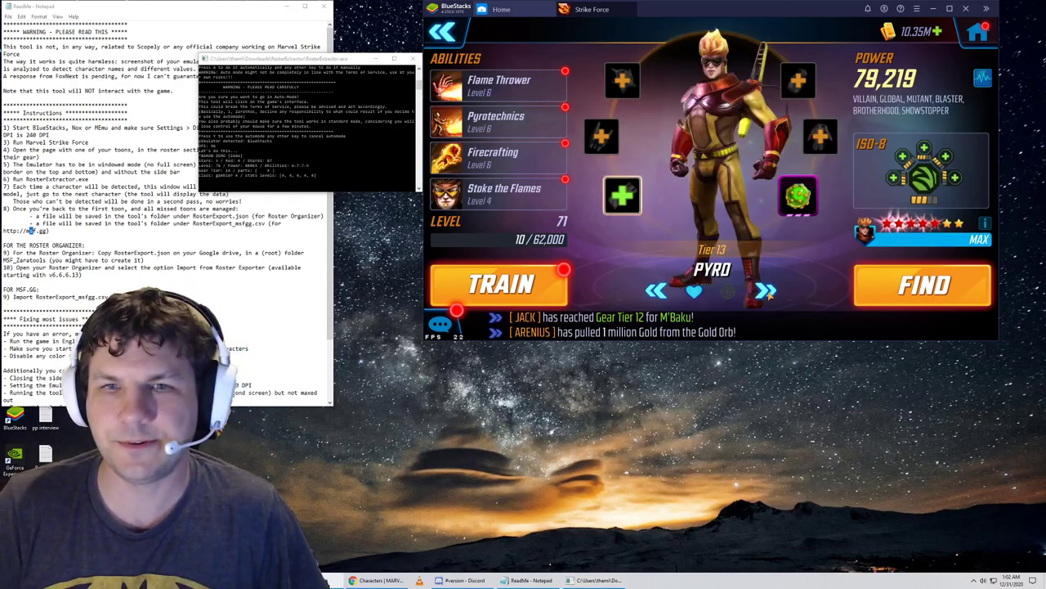
Advance hero by hero from Pyro to Venom while the extractor logs stats.
{"action": "left_click", "coordinate": [764, 291]}
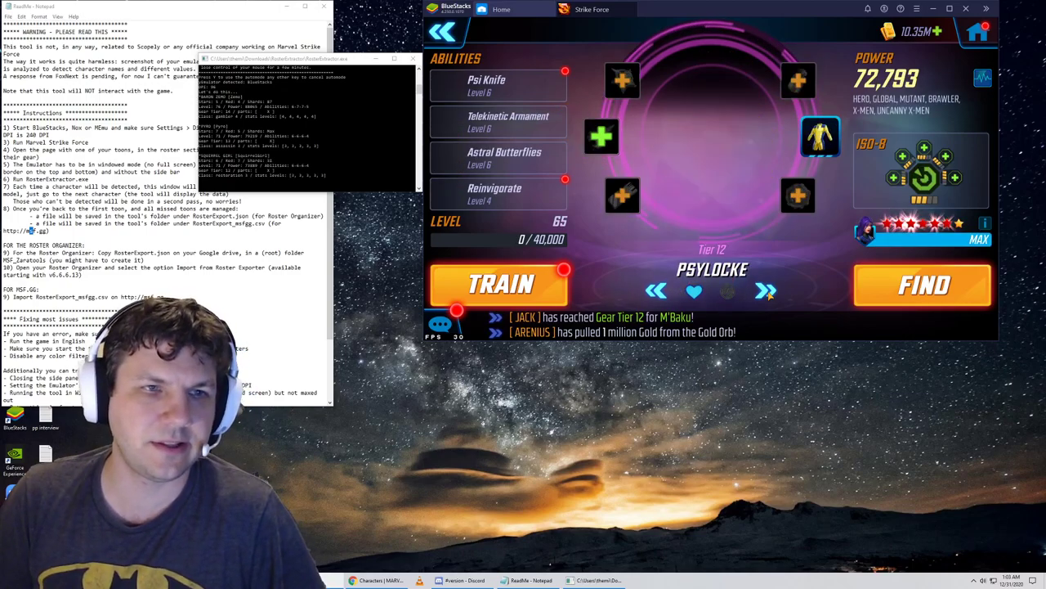
{"action": "left_click", "coordinate": [765, 291]}
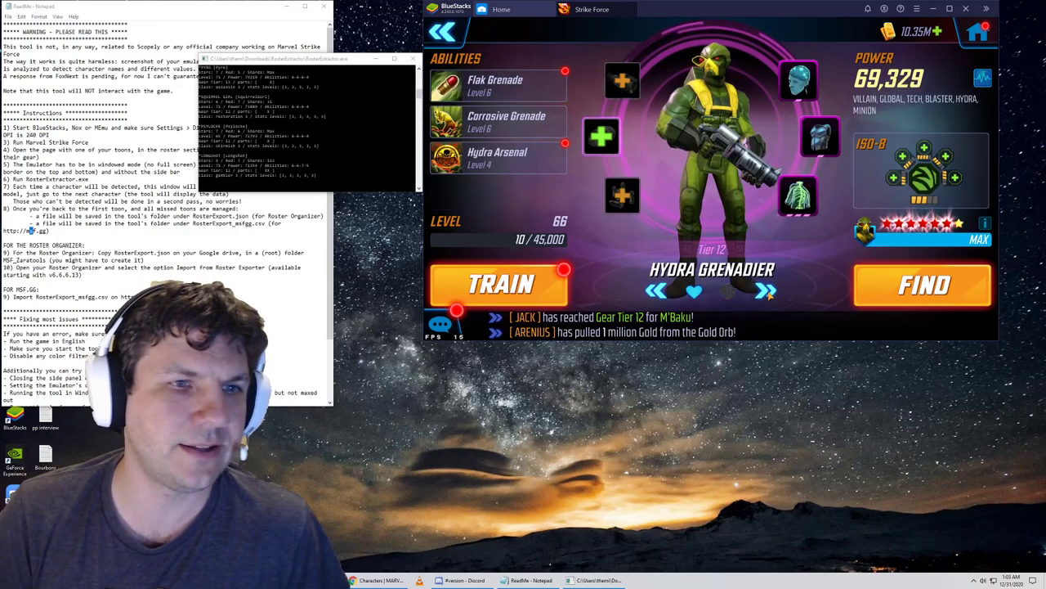
{"action": "left_click", "coordinate": [765, 291]}
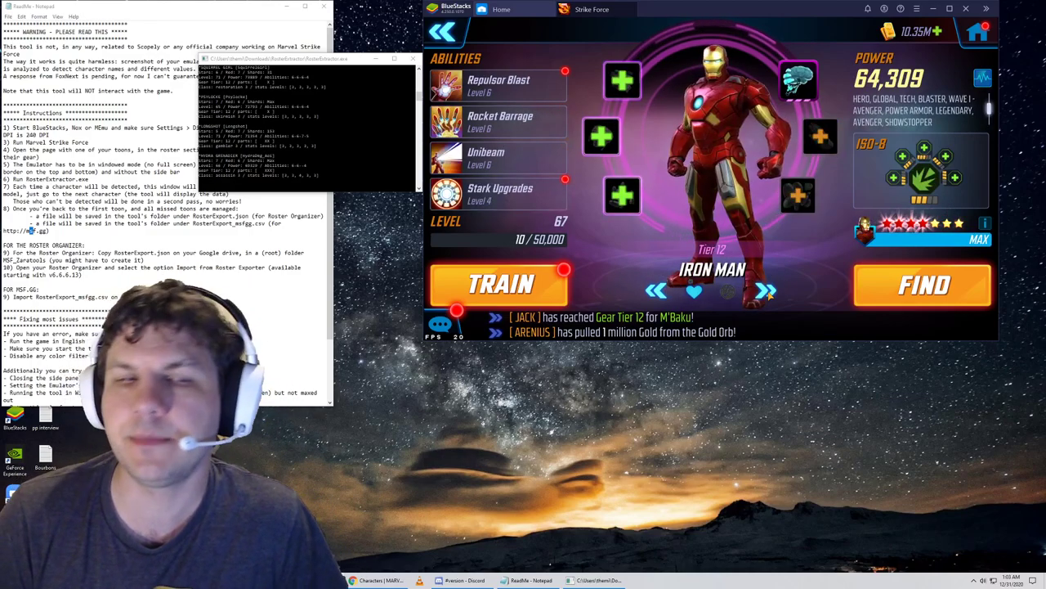
{"action": "left_click", "coordinate": [764, 291]}
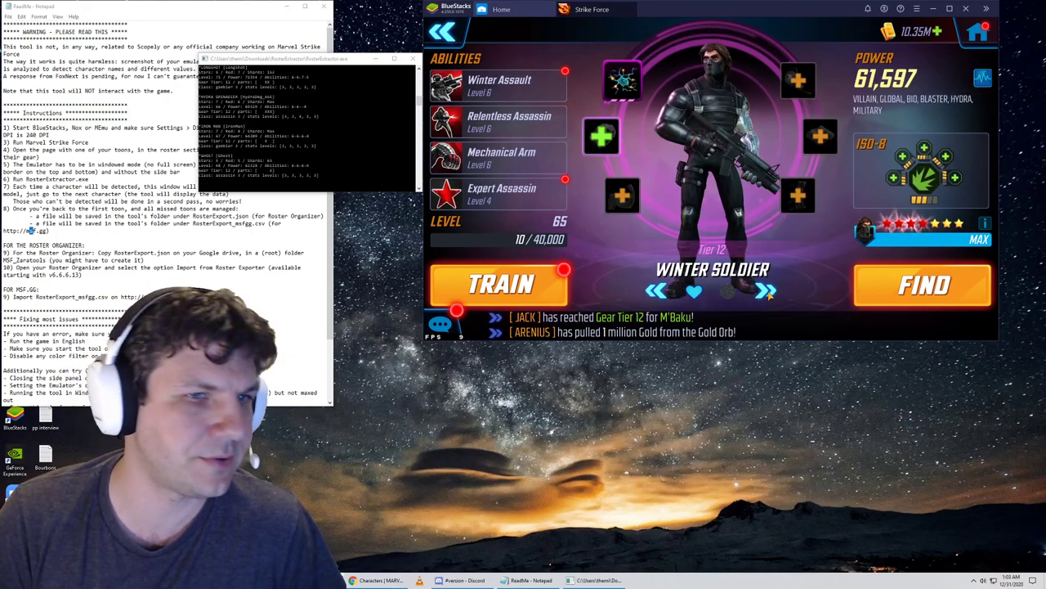
{"action": "left_click", "coordinate": [766, 291]}
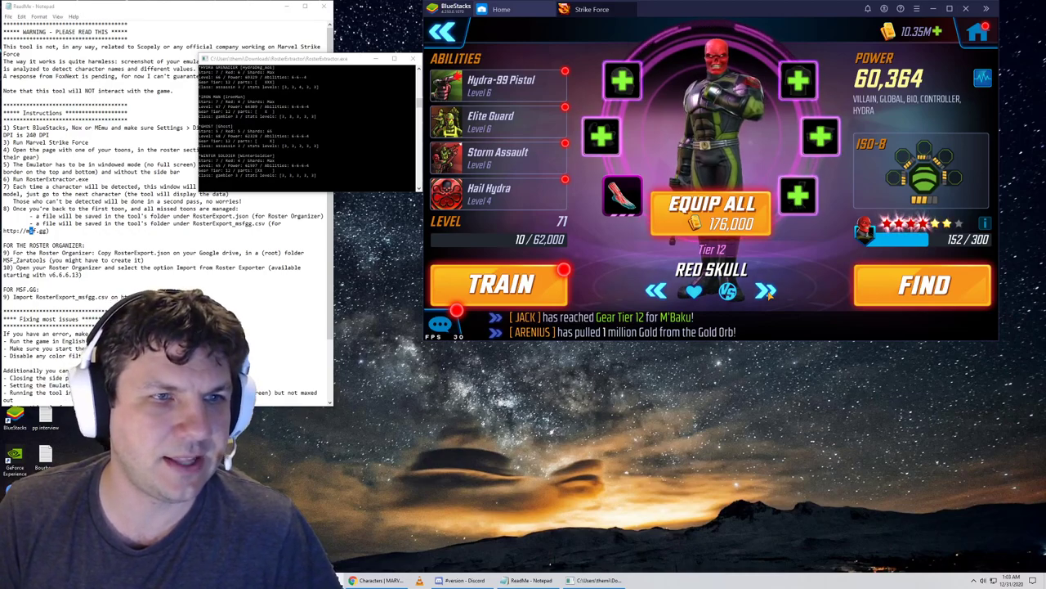
{"action": "left_click", "coordinate": [765, 291]}
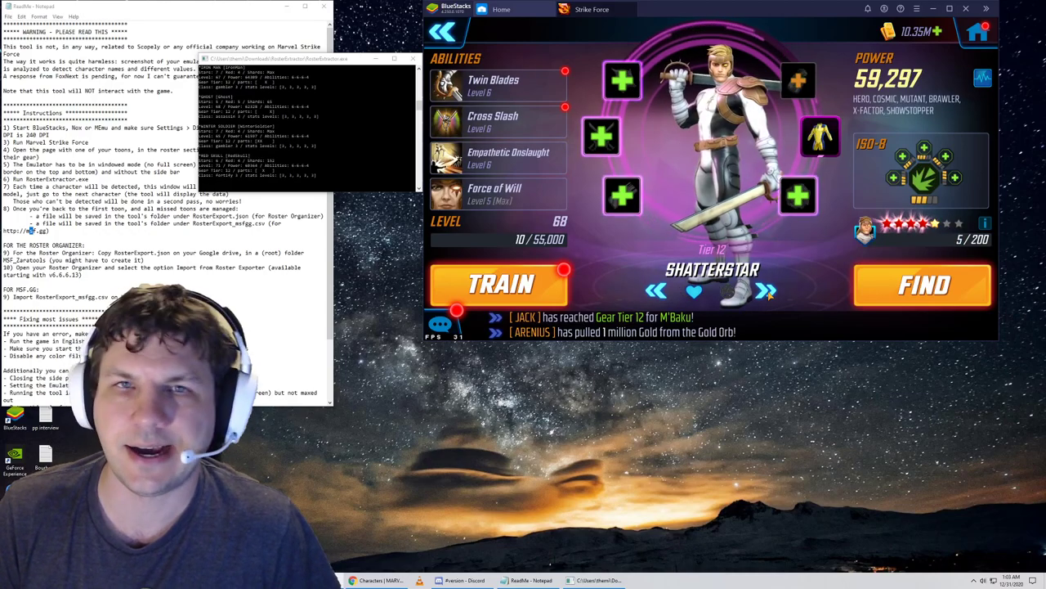
{"action": "left_click", "coordinate": [766, 291]}
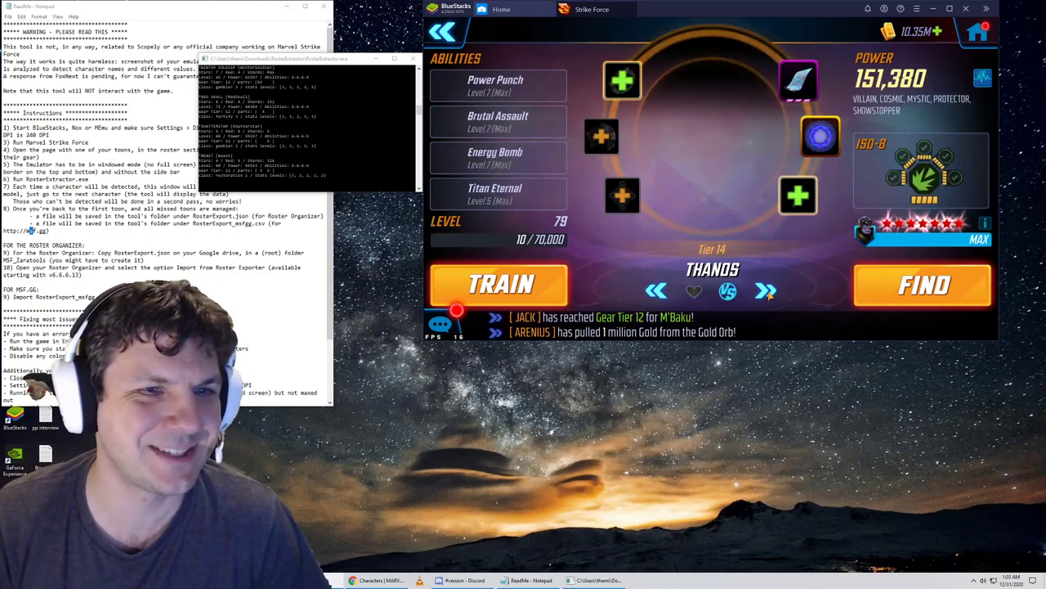
{"action": "left_click", "coordinate": [765, 291]}
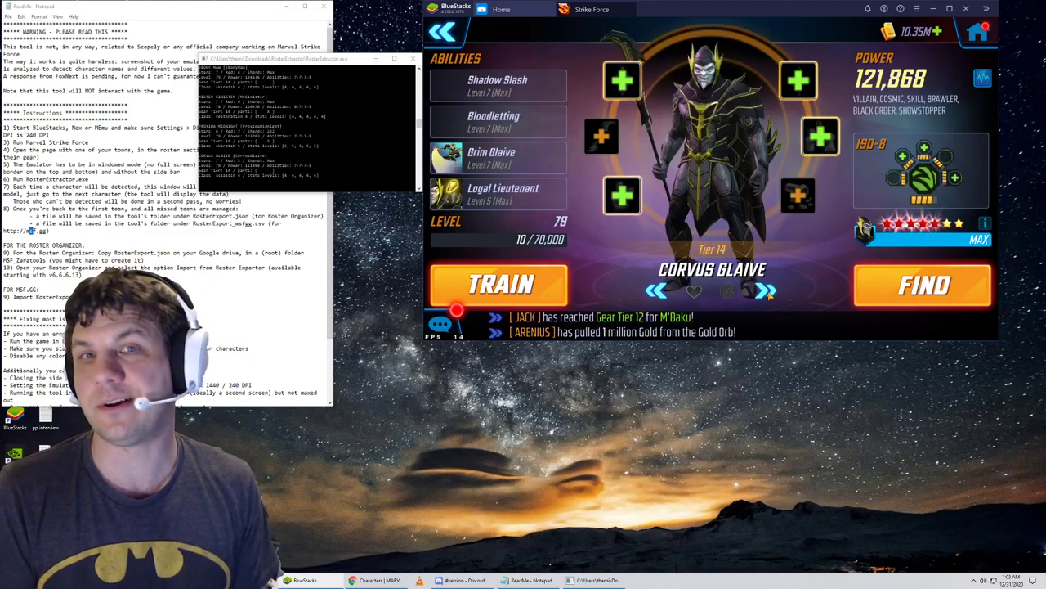
{"action": "left_click", "coordinate": [766, 291]}
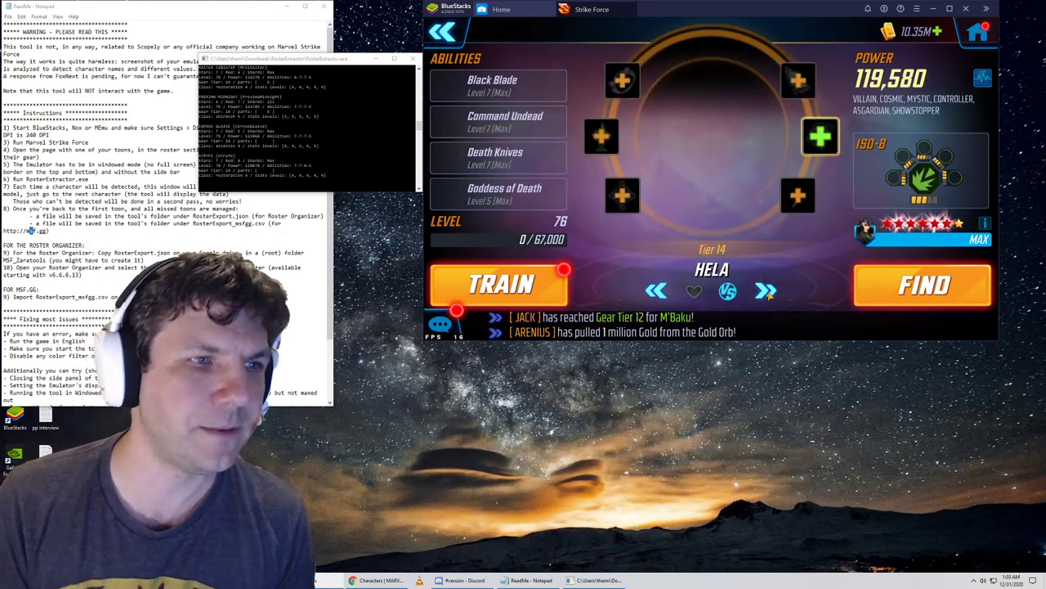
{"action": "left_click", "coordinate": [766, 291]}
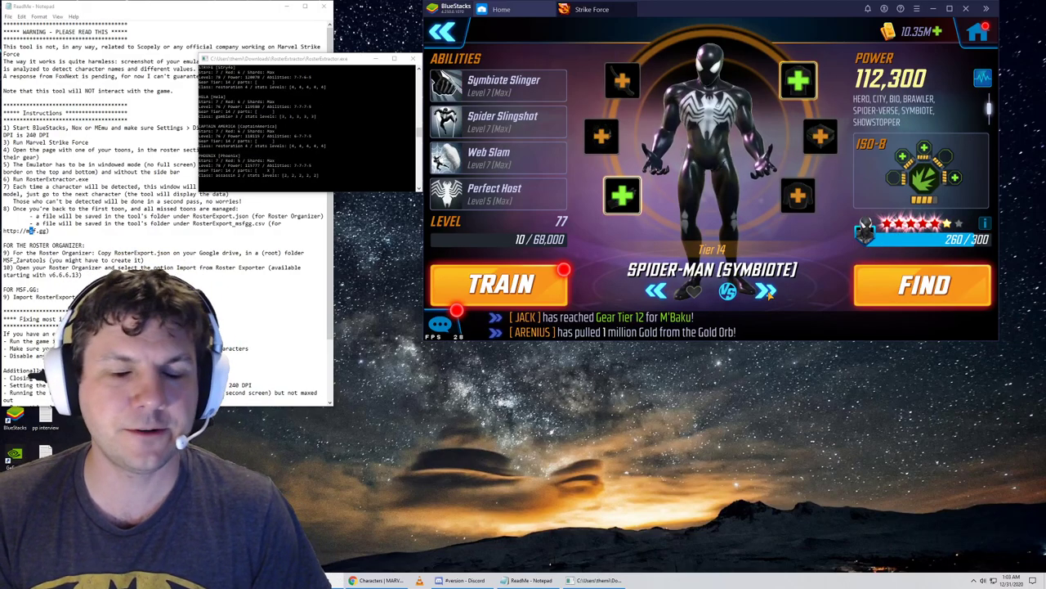
{"action": "left_click", "coordinate": [764, 291]}
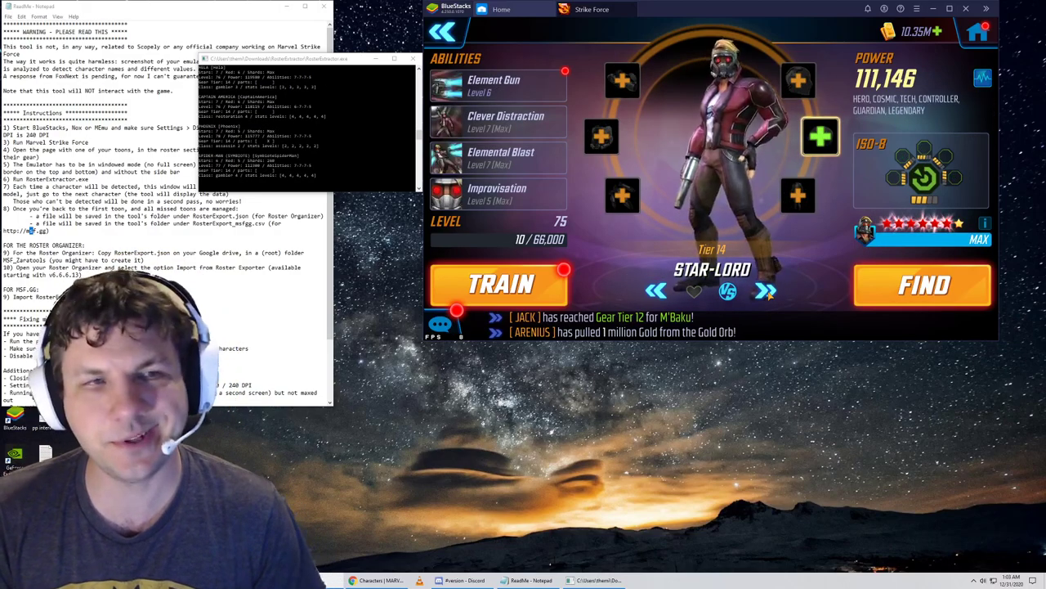
{"action": "left_click", "coordinate": [764, 291]}
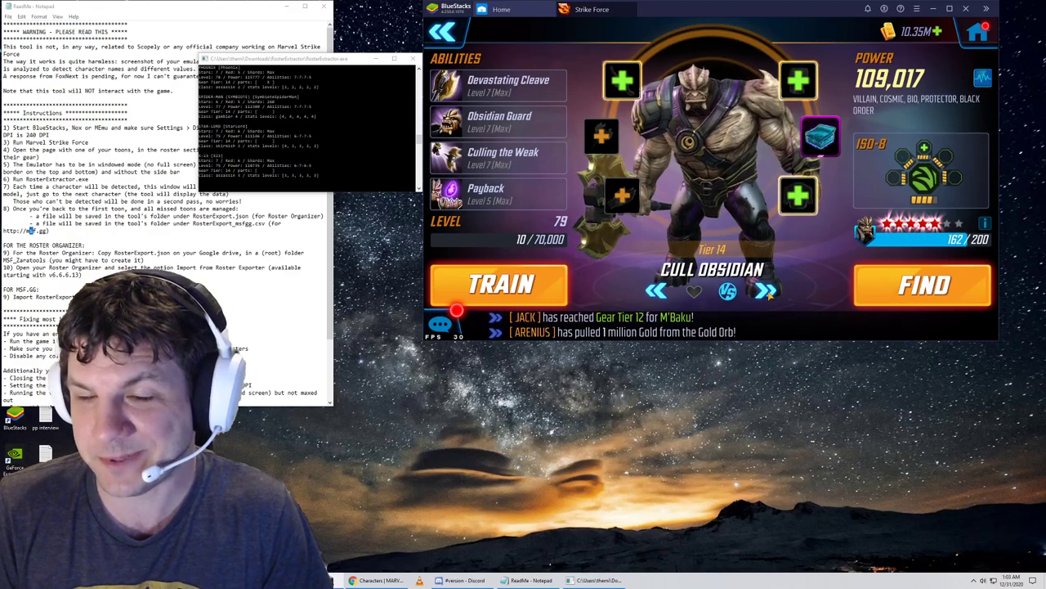
{"action": "left_click", "coordinate": [764, 291]}
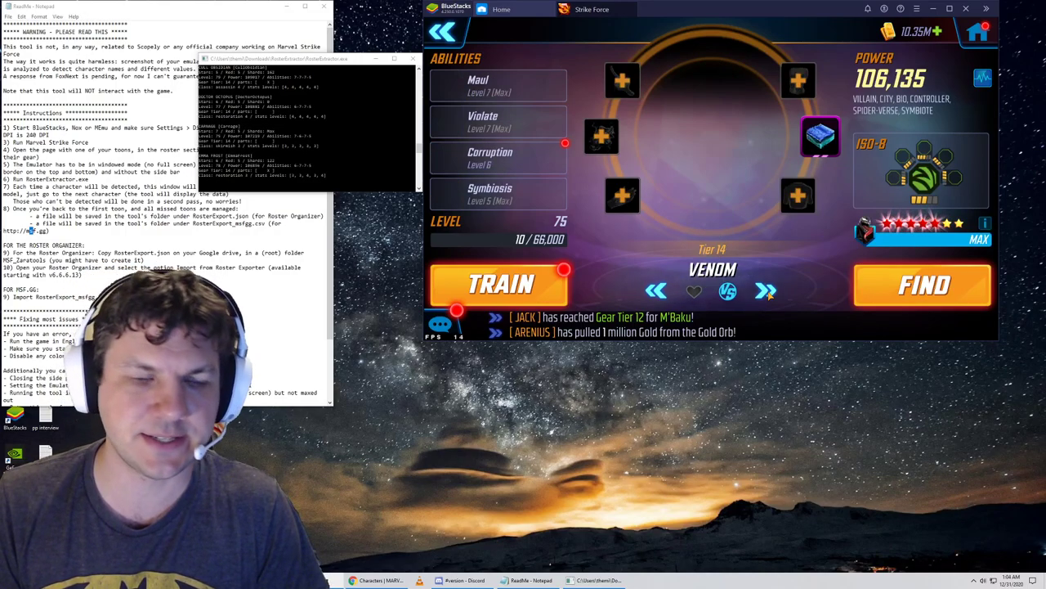
Page from Venom past Cyclops, Ironheart, Nick Fury and Sif to Falcon.
{"action": "left_click", "coordinate": [765, 291]}
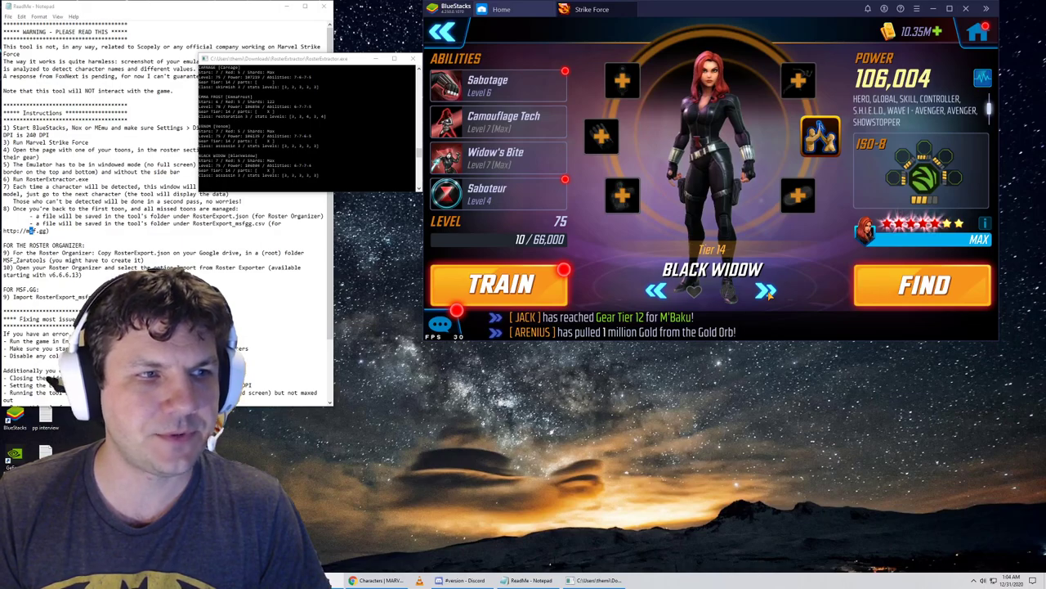
{"action": "left_click", "coordinate": [765, 291]}
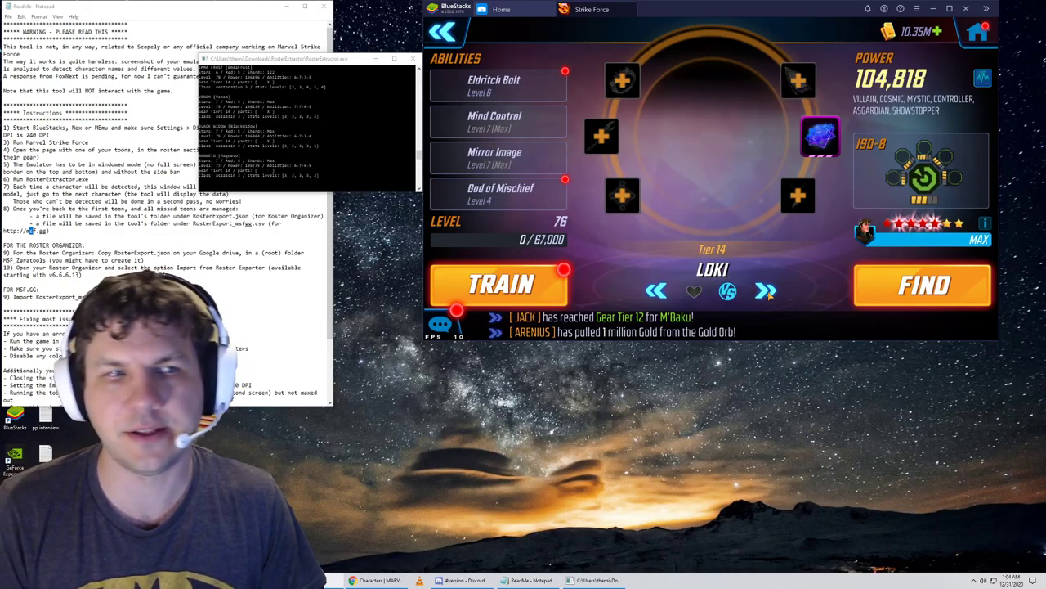
{"action": "left_click", "coordinate": [765, 291]}
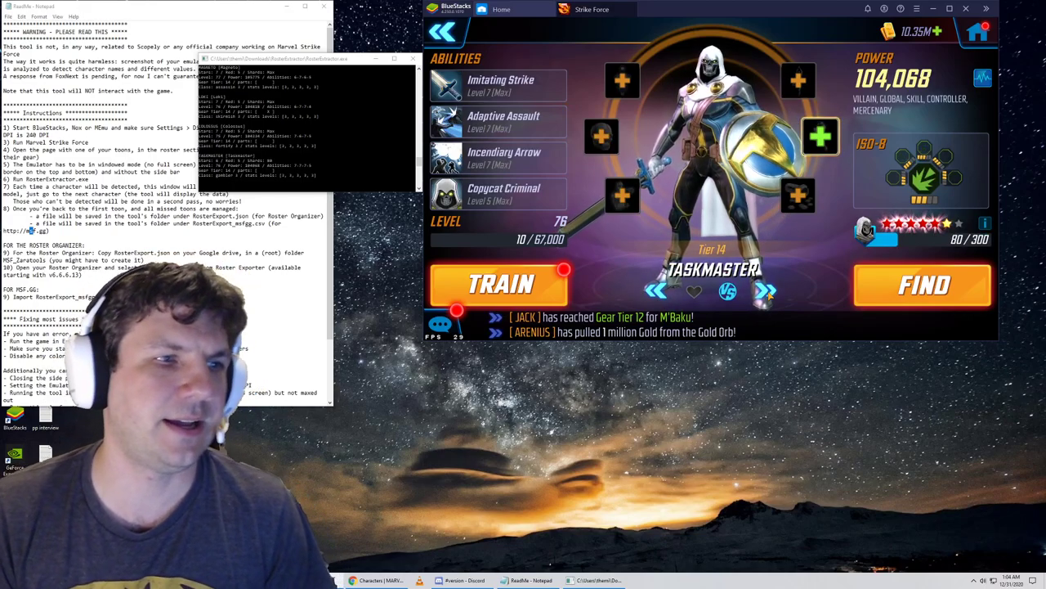
{"action": "left_click", "coordinate": [765, 291]}
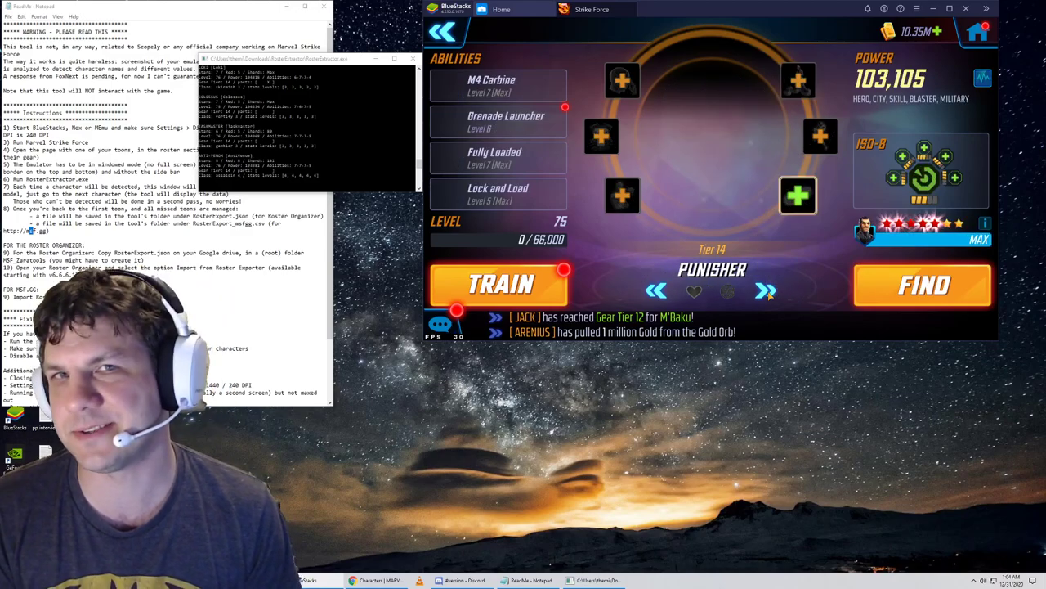
{"action": "left_click", "coordinate": [766, 291]}
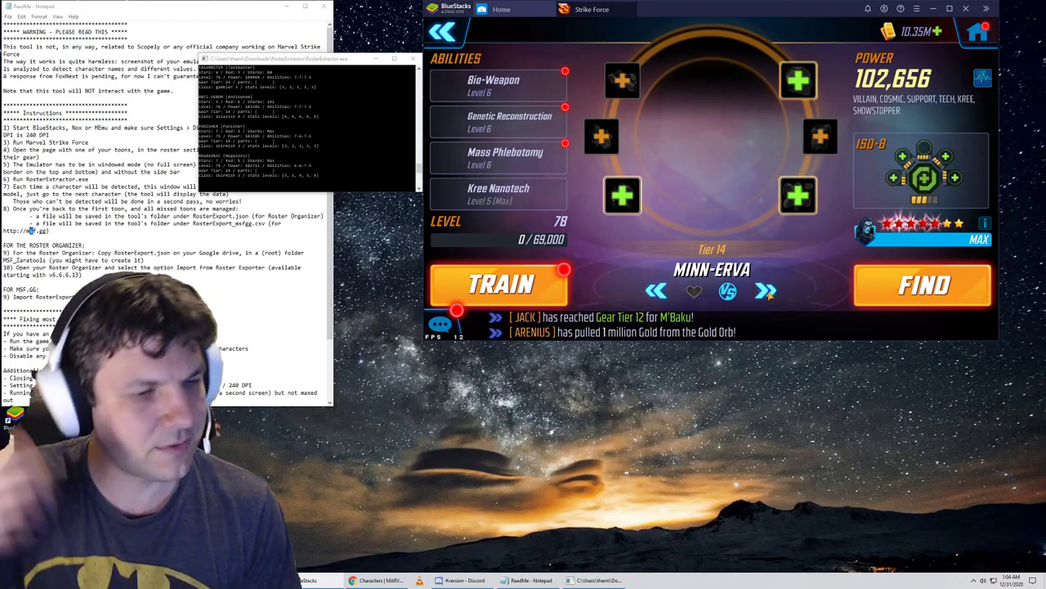
{"action": "left_click", "coordinate": [764, 290]}
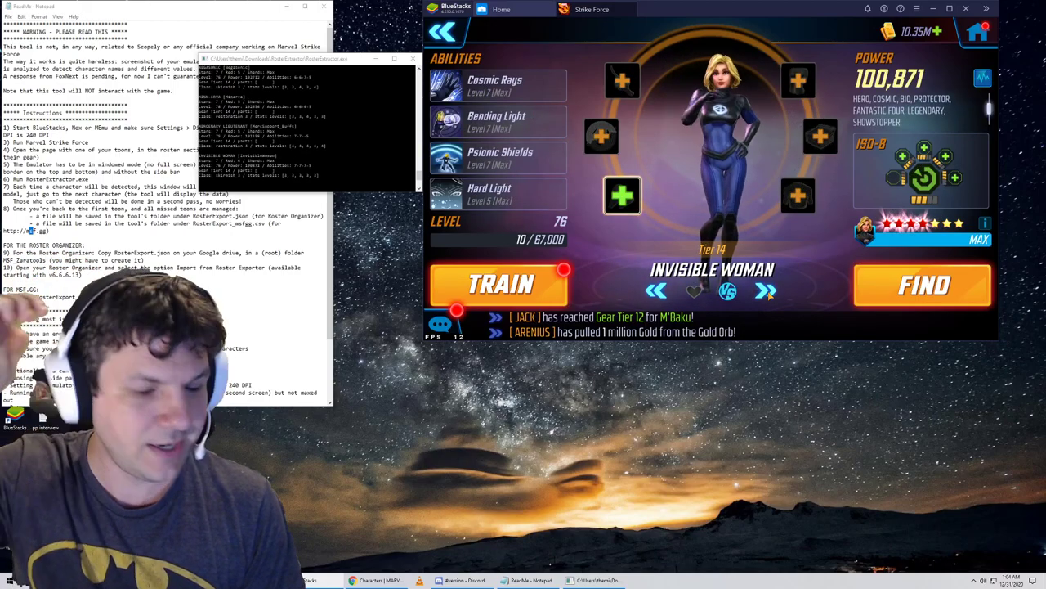
{"action": "left_click", "coordinate": [765, 291]}
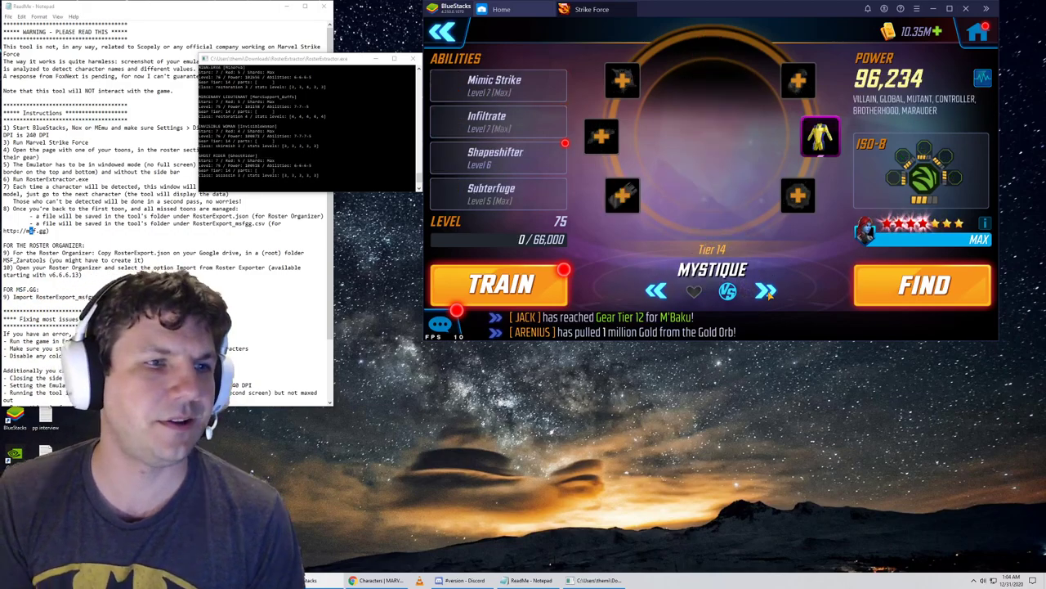
{"action": "left_click", "coordinate": [766, 291]}
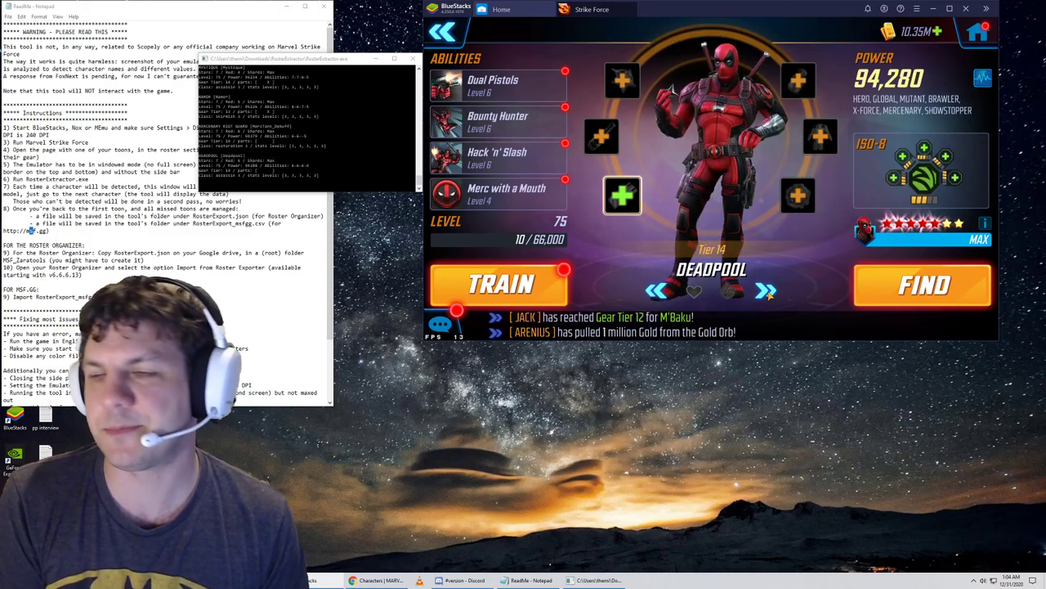
{"action": "left_click", "coordinate": [766, 291]}
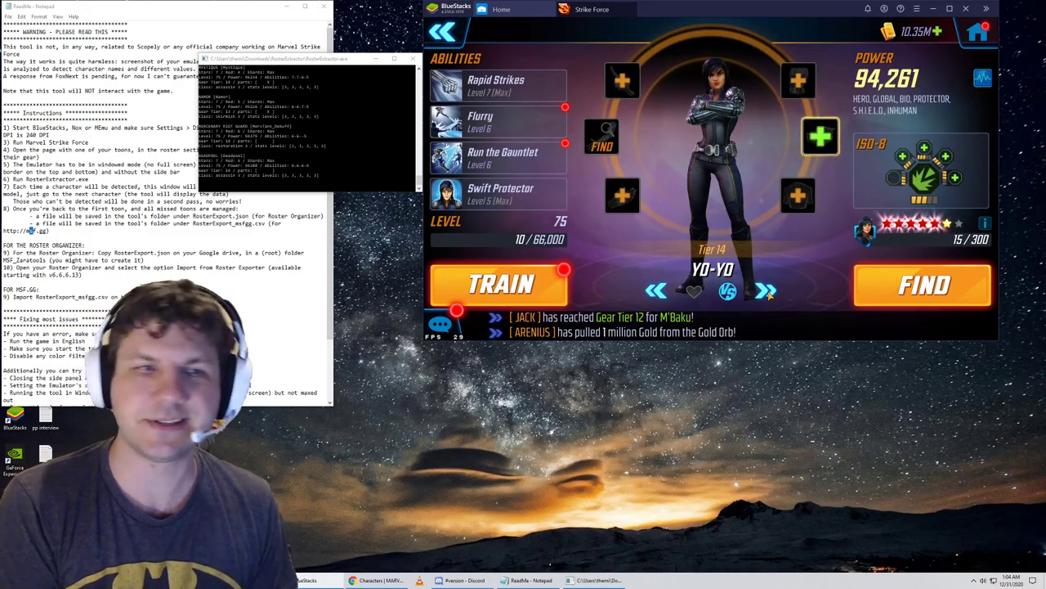
{"action": "left_click", "coordinate": [764, 291]}
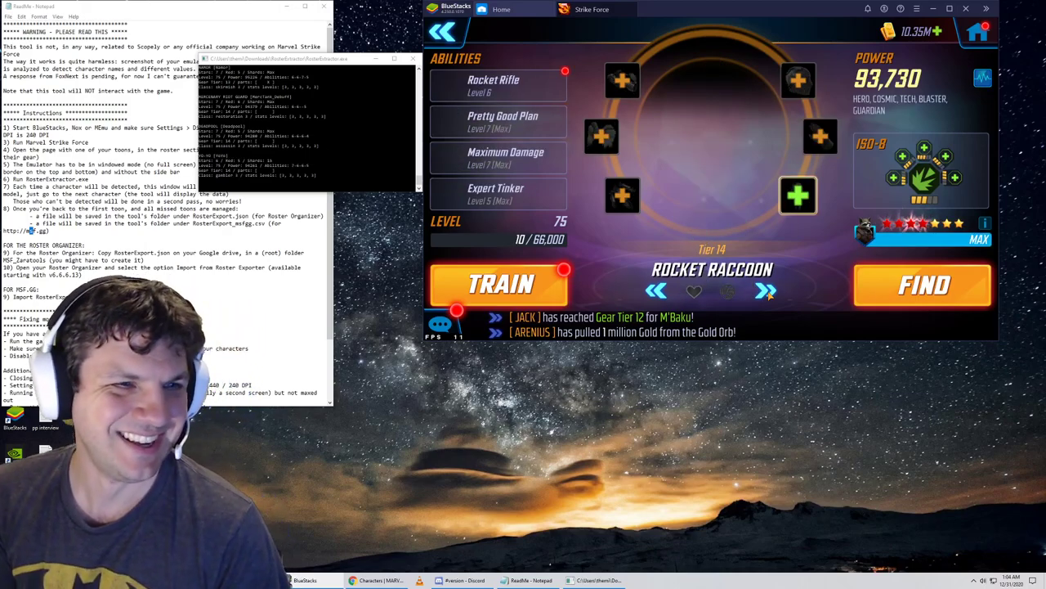
{"action": "left_click", "coordinate": [766, 291]}
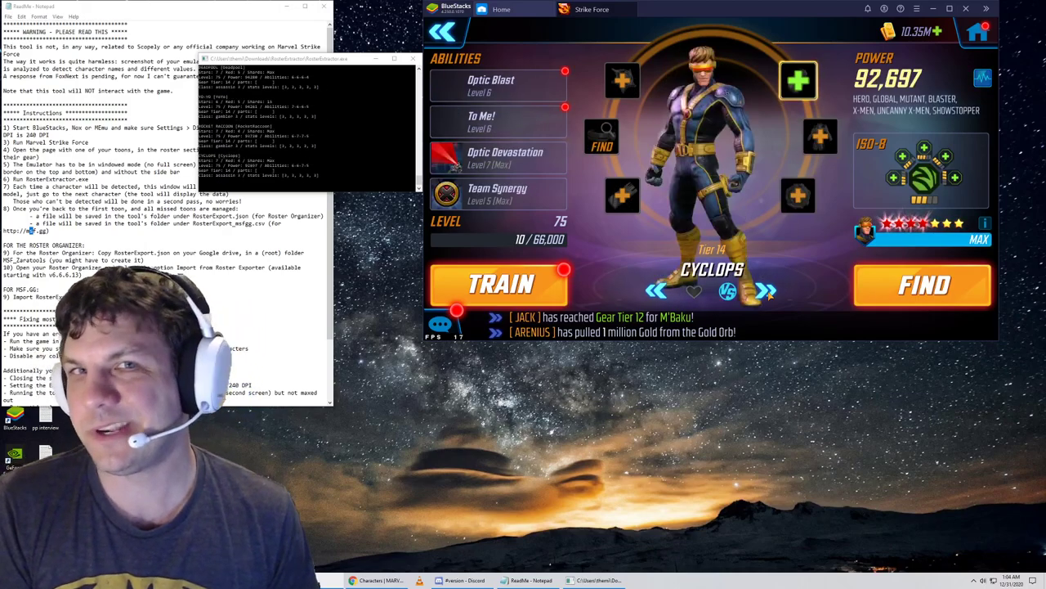
{"action": "left_click", "coordinate": [765, 291]}
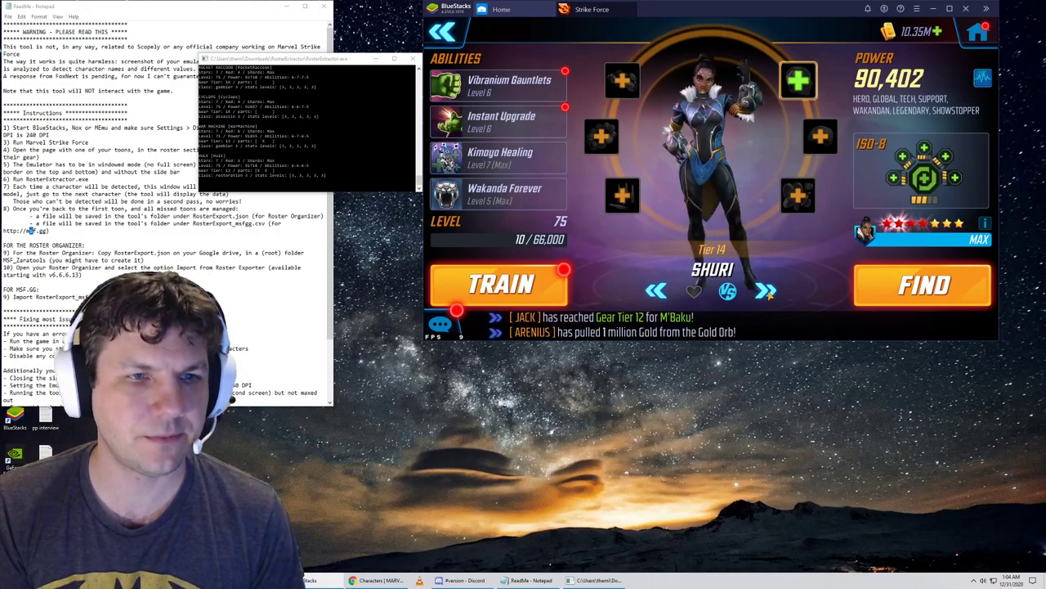
{"action": "left_click", "coordinate": [765, 291]}
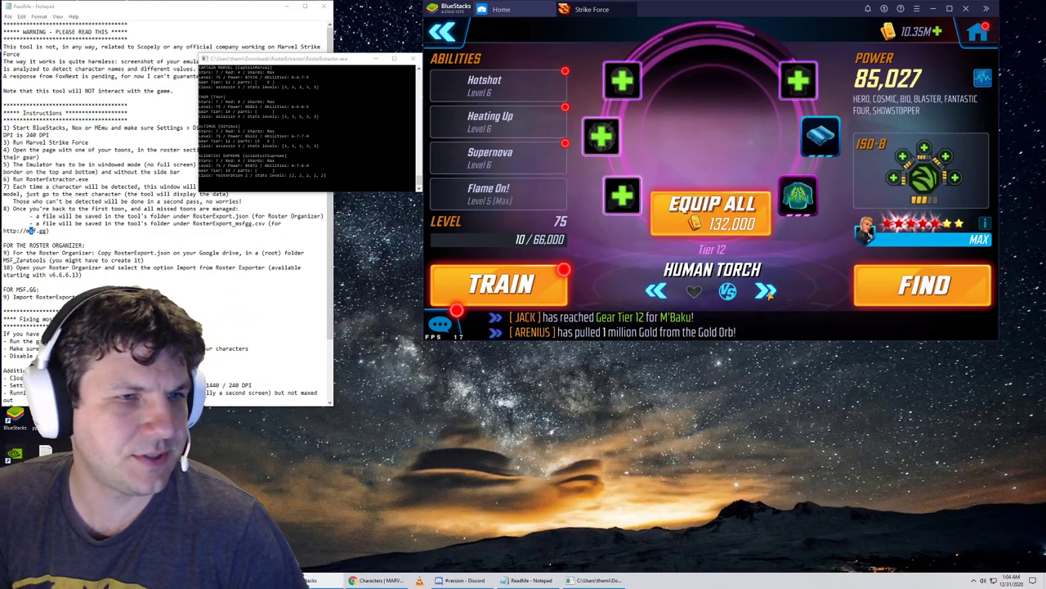
{"action": "left_click", "coordinate": [764, 291]}
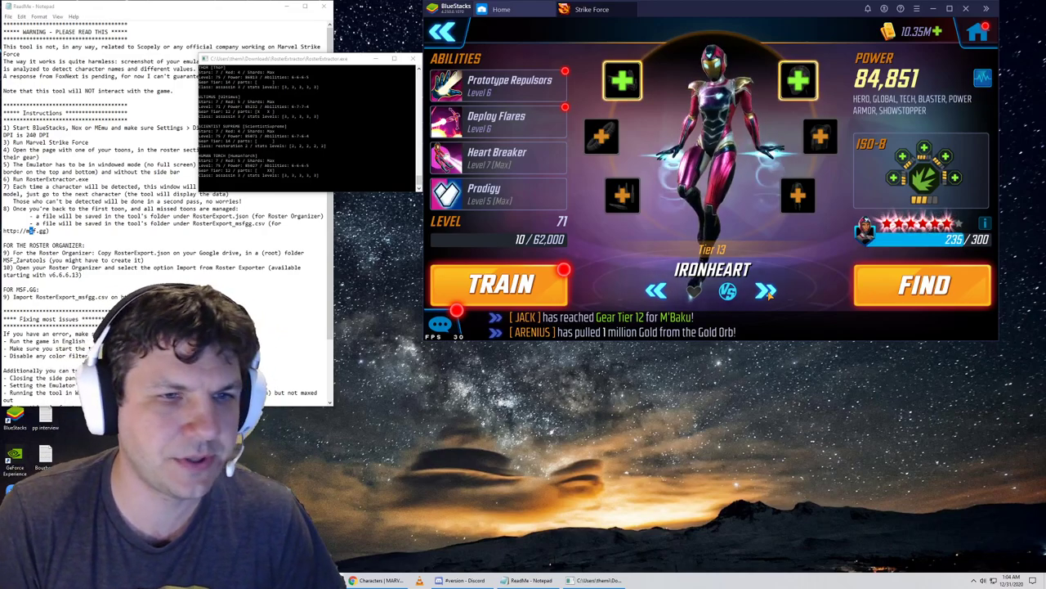
{"action": "left_click", "coordinate": [764, 290]}
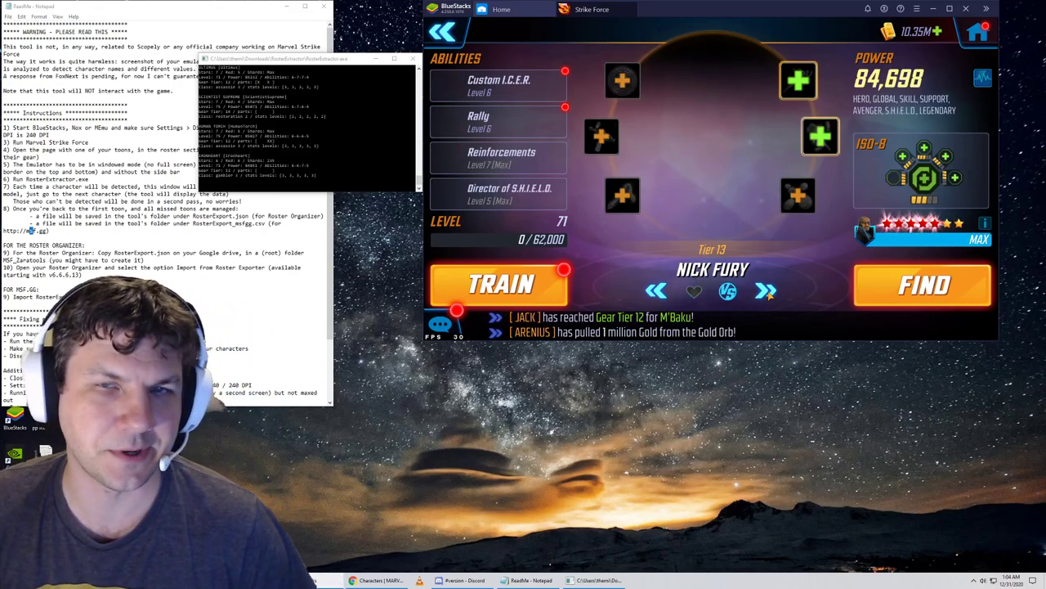
{"action": "left_click", "coordinate": [765, 291]}
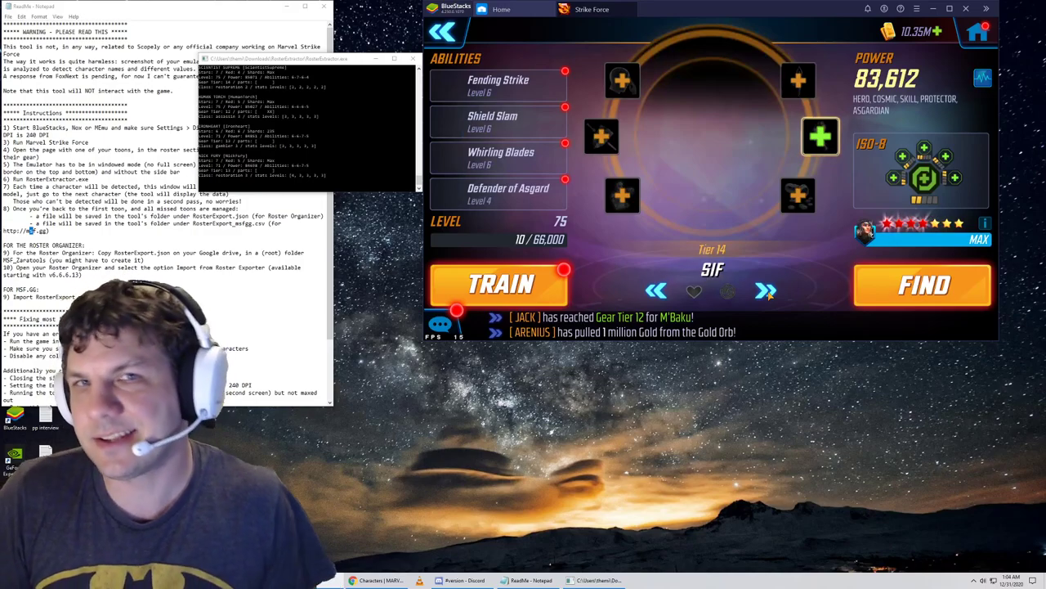
{"action": "left_click", "coordinate": [766, 290]}
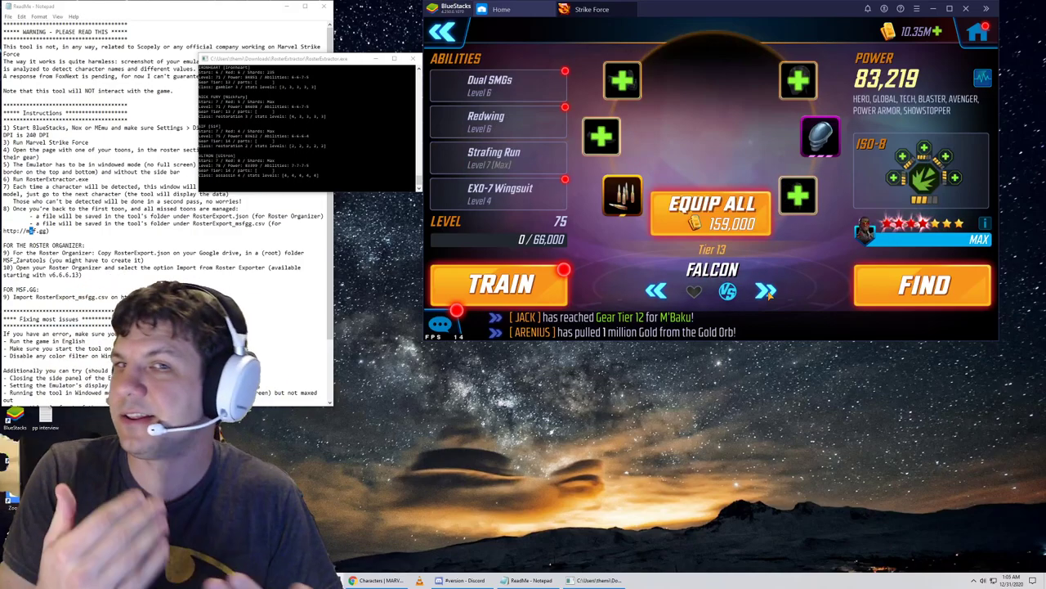
Continue through Ms. Marvel, Killmonger, Quake, The Thing, Daredevil, Gamora and Mantis to Kree Cyborg.
{"action": "left_click", "coordinate": [765, 290]}
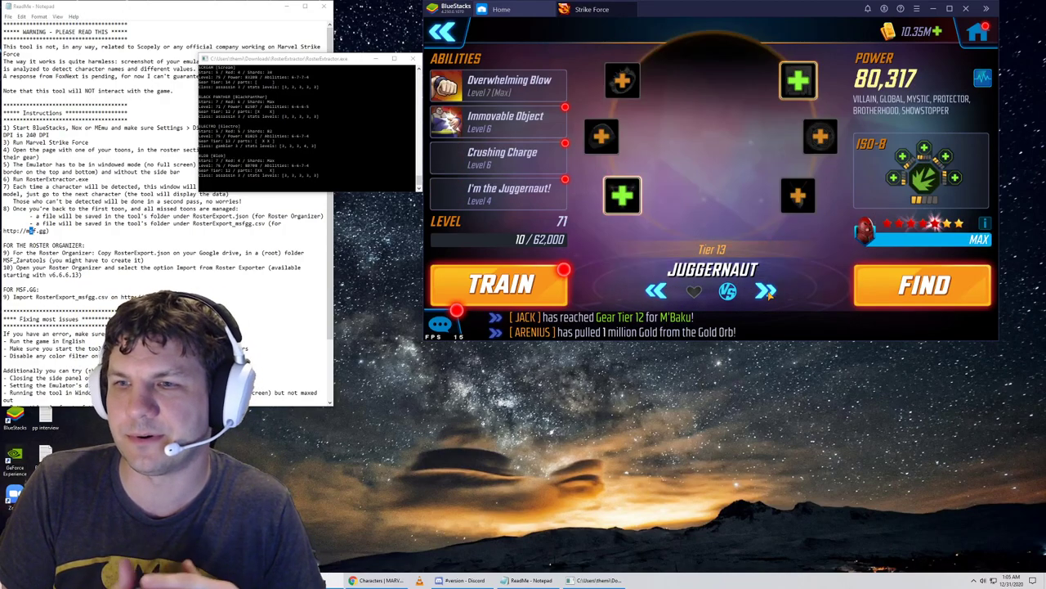
{"action": "left_click", "coordinate": [766, 291]}
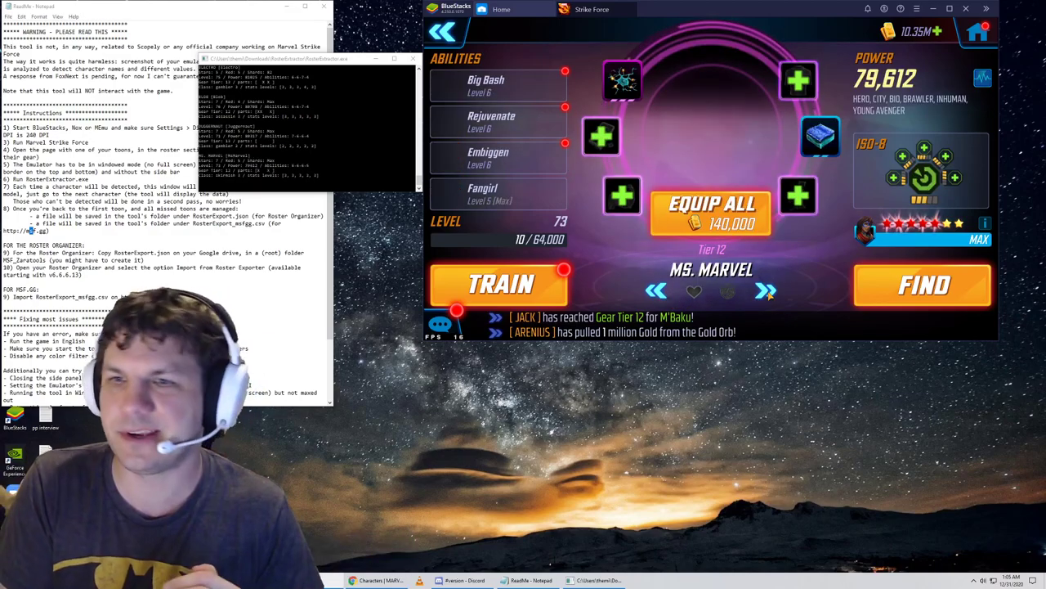
{"action": "left_click", "coordinate": [765, 291]}
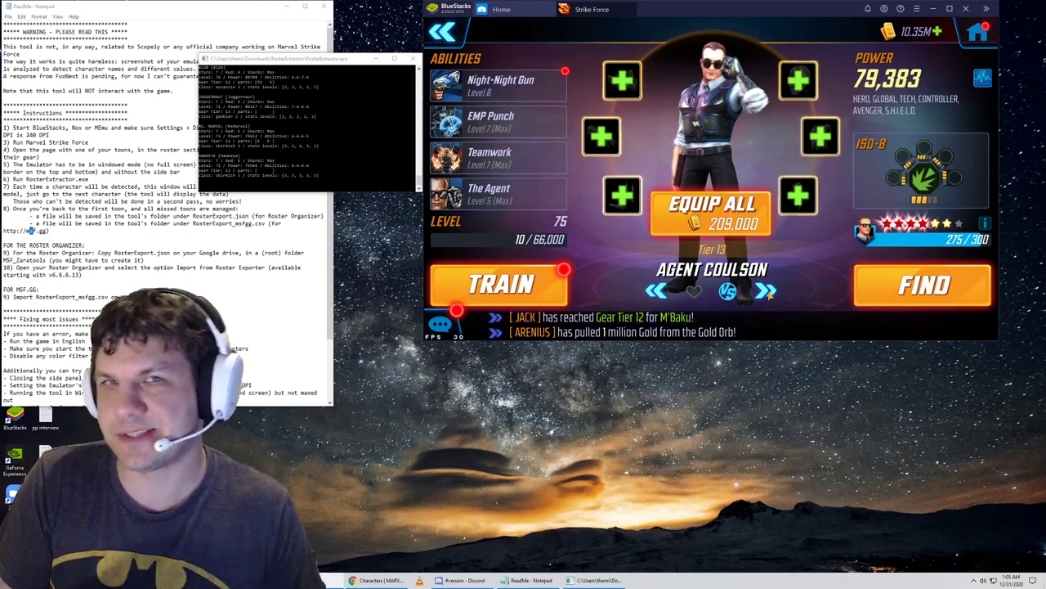
{"action": "left_click", "coordinate": [764, 291]}
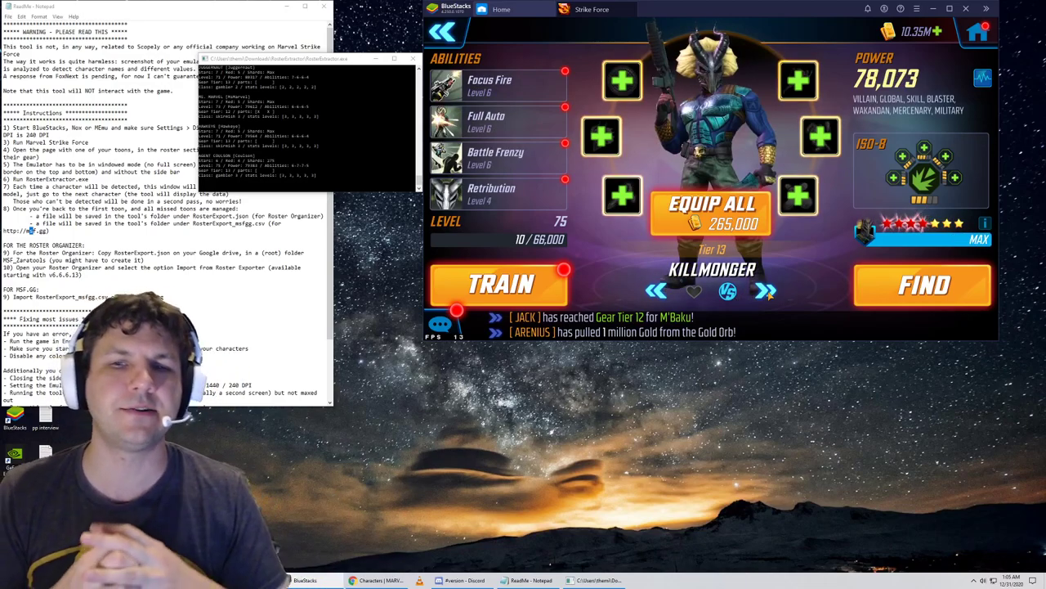
{"action": "left_click", "coordinate": [765, 291]}
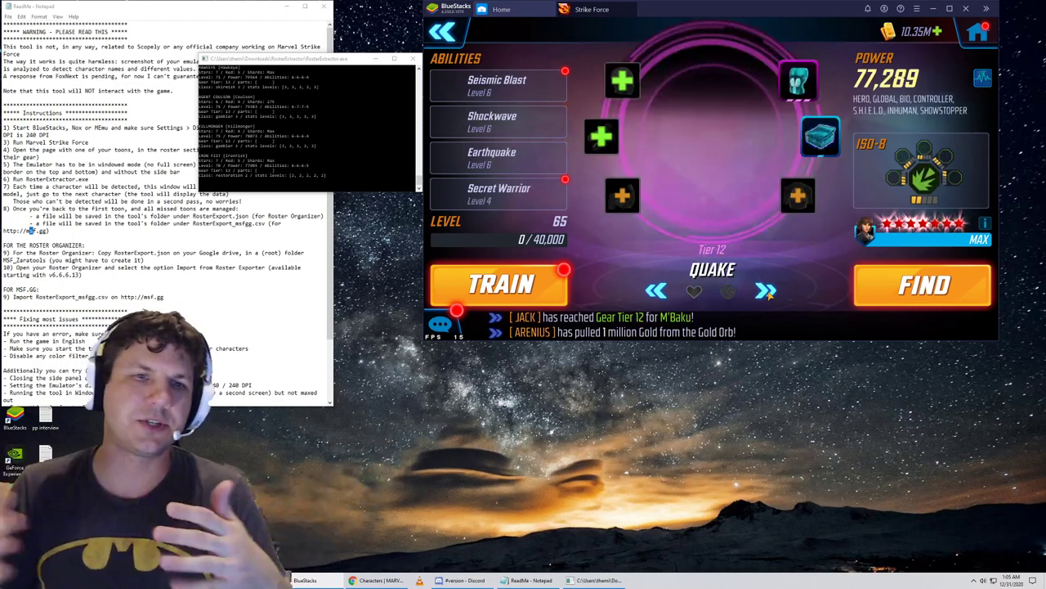
{"action": "left_click", "coordinate": [766, 291]}
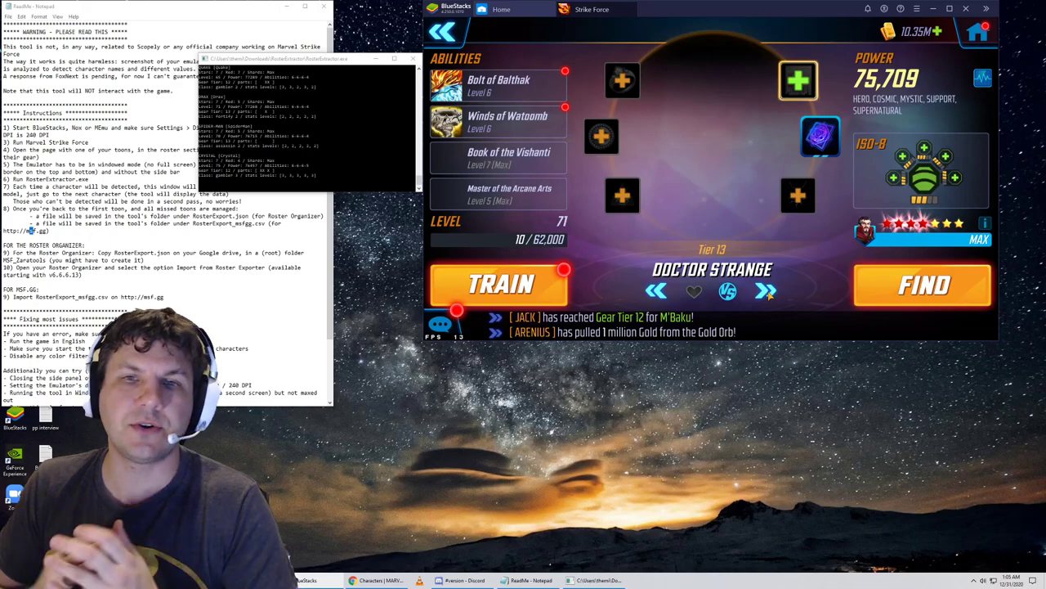
{"action": "left_click", "coordinate": [765, 291]}
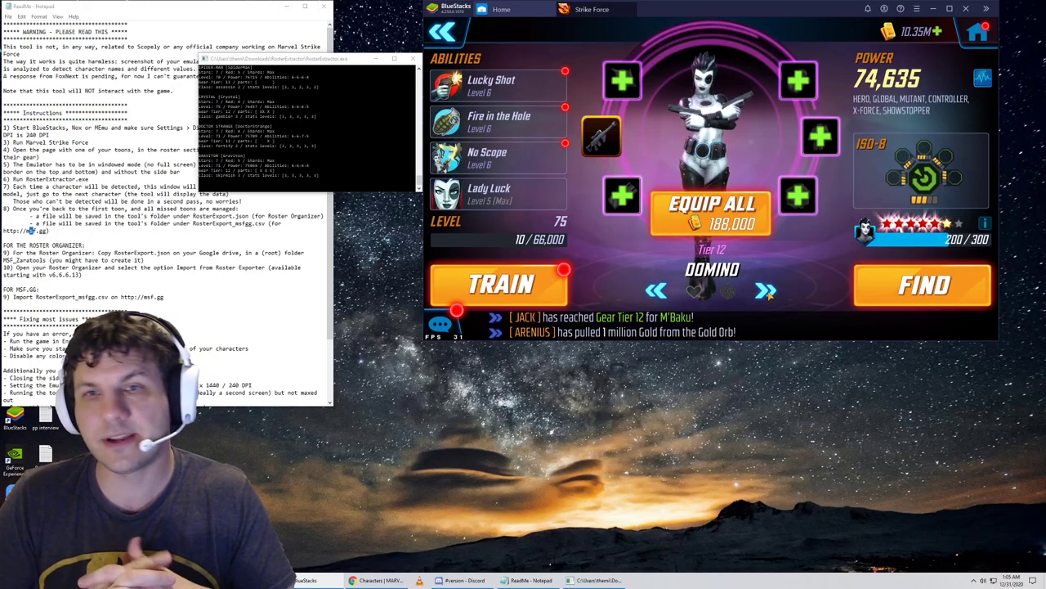
{"action": "left_click", "coordinate": [766, 290]}
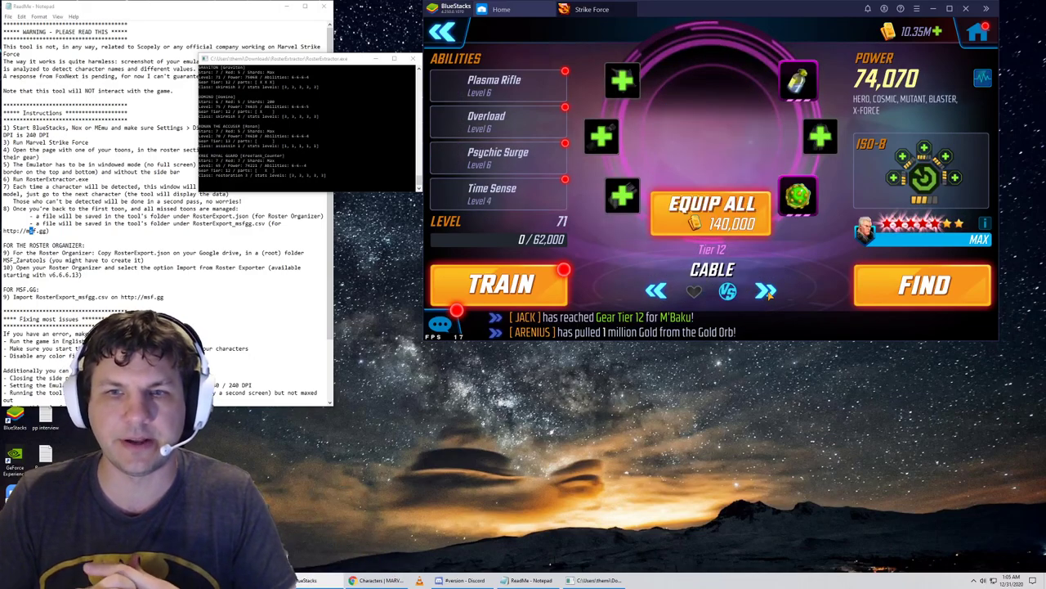
{"action": "left_click", "coordinate": [765, 291]}
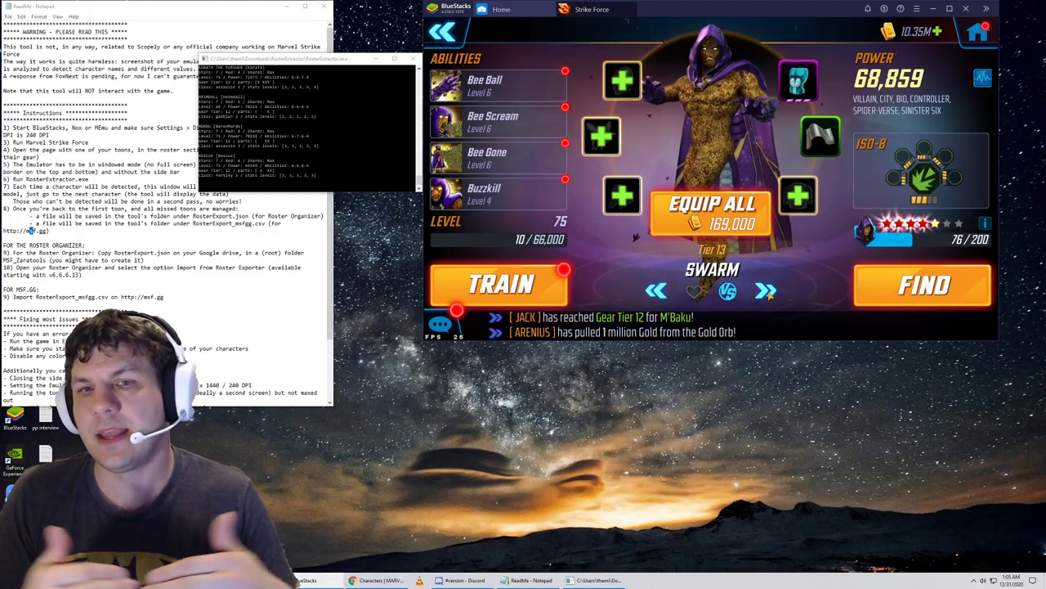
{"action": "left_click", "coordinate": [766, 291]}
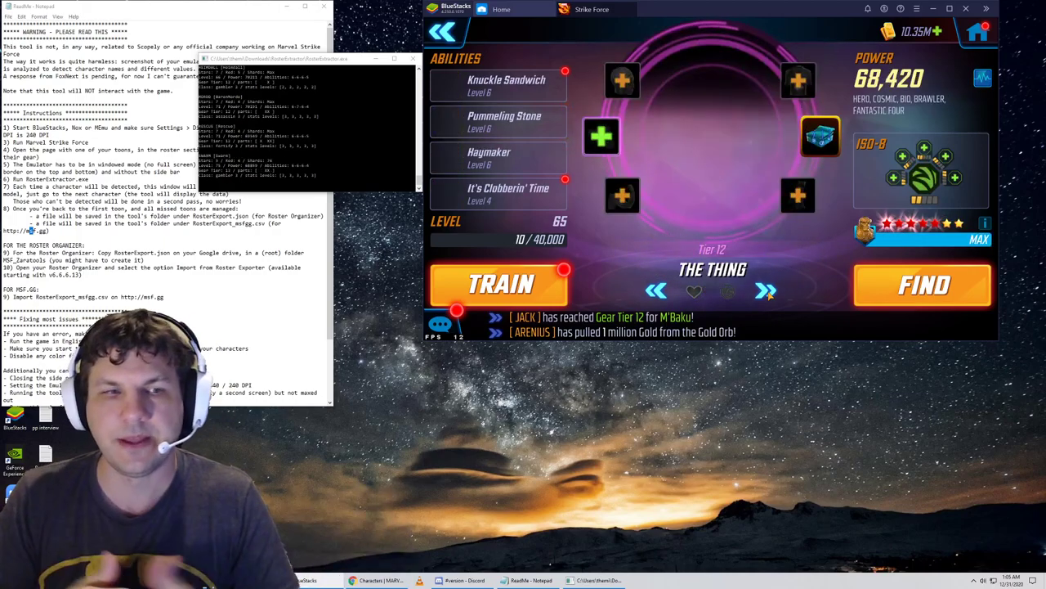
{"action": "left_click", "coordinate": [765, 291]}
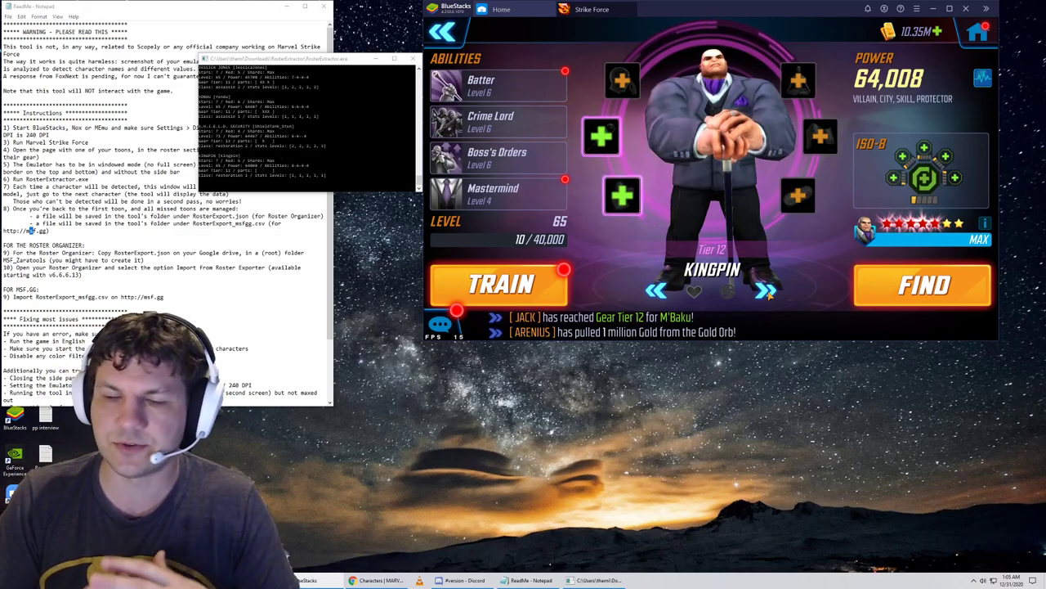
{"action": "left_click", "coordinate": [766, 291]}
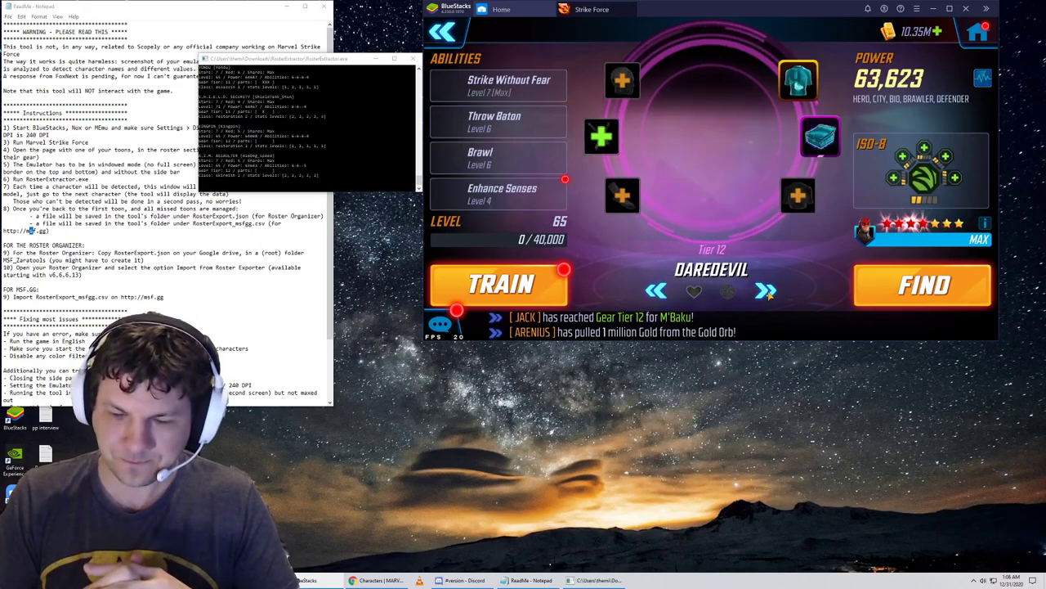
{"action": "left_click", "coordinate": [766, 291]}
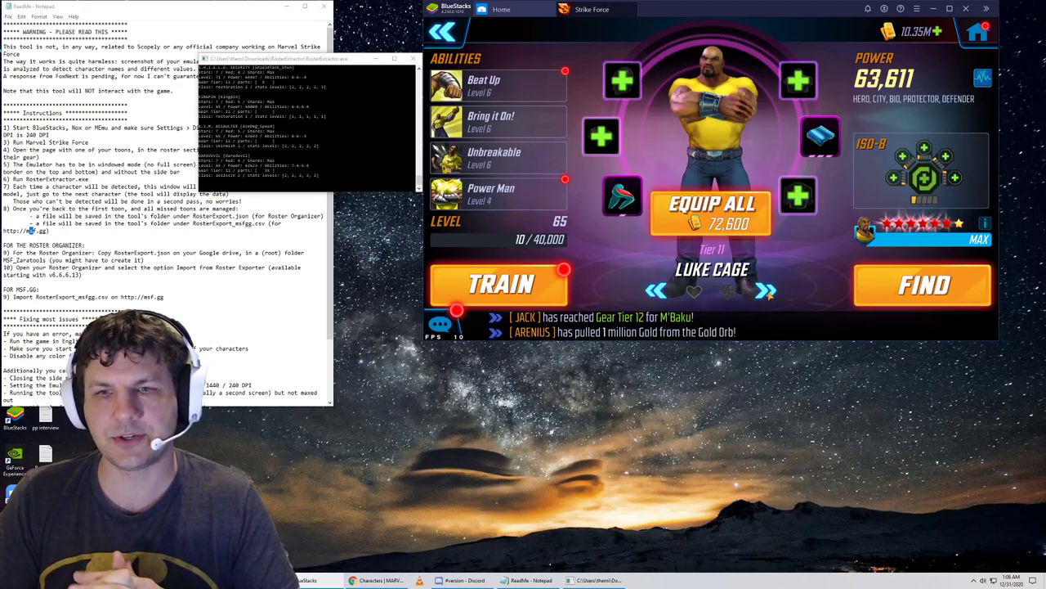
{"action": "left_click", "coordinate": [765, 291]}
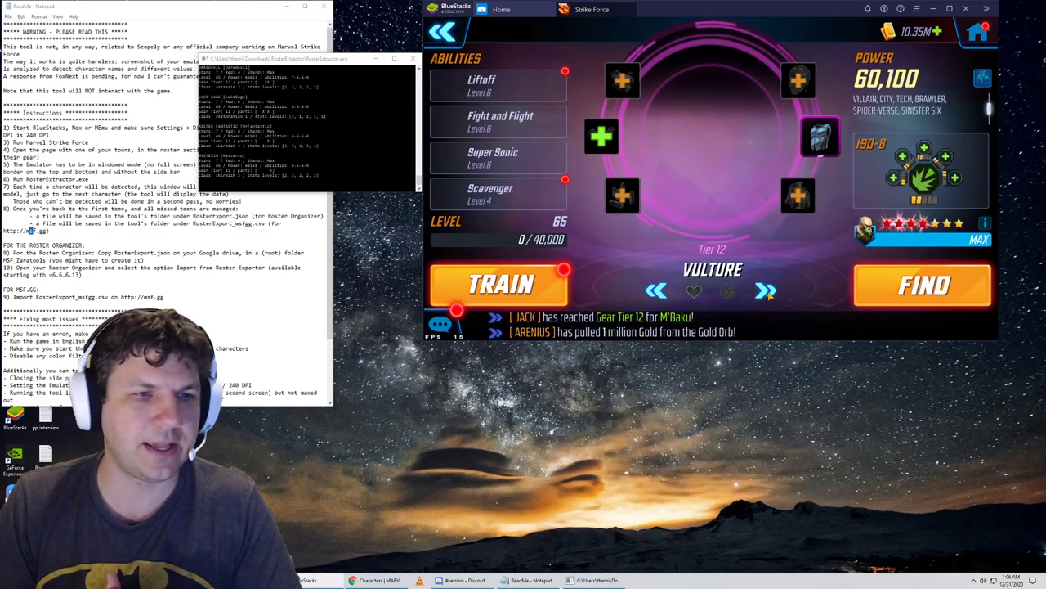
{"action": "left_click", "coordinate": [766, 291]}
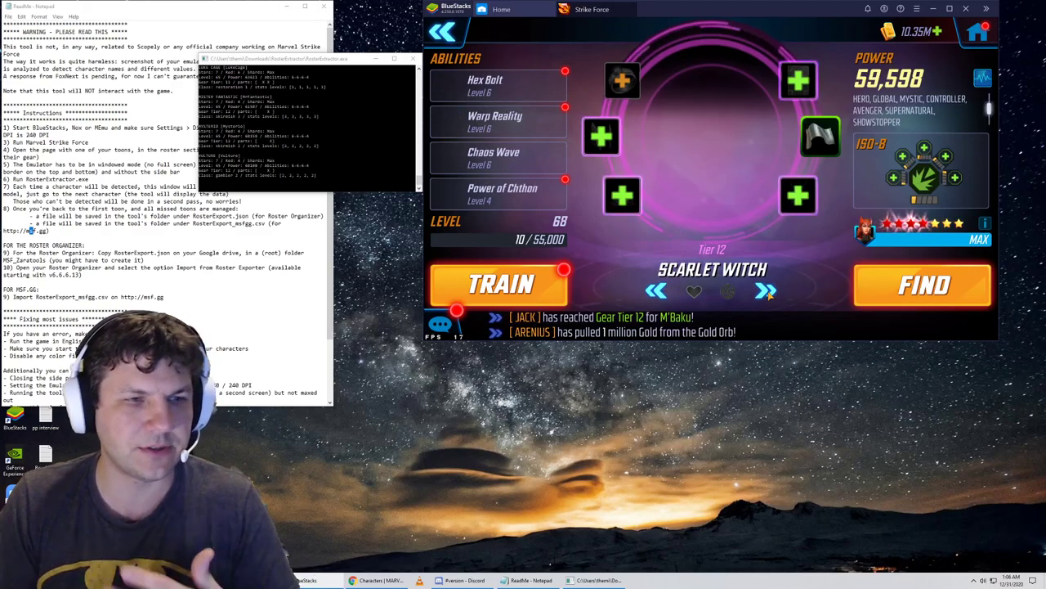
{"action": "left_click", "coordinate": [765, 290]}
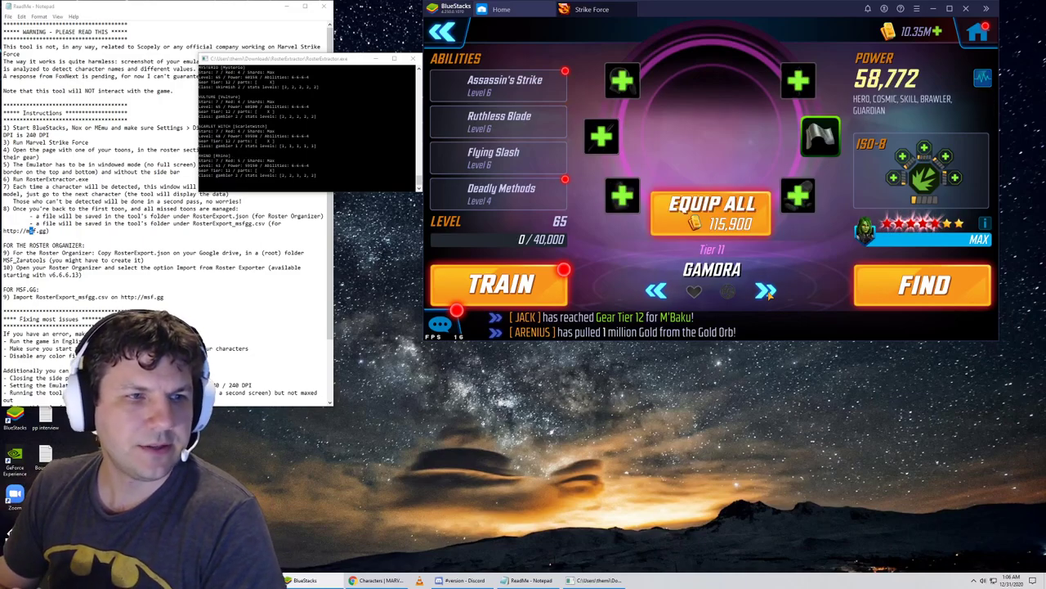
{"action": "left_click", "coordinate": [765, 290]}
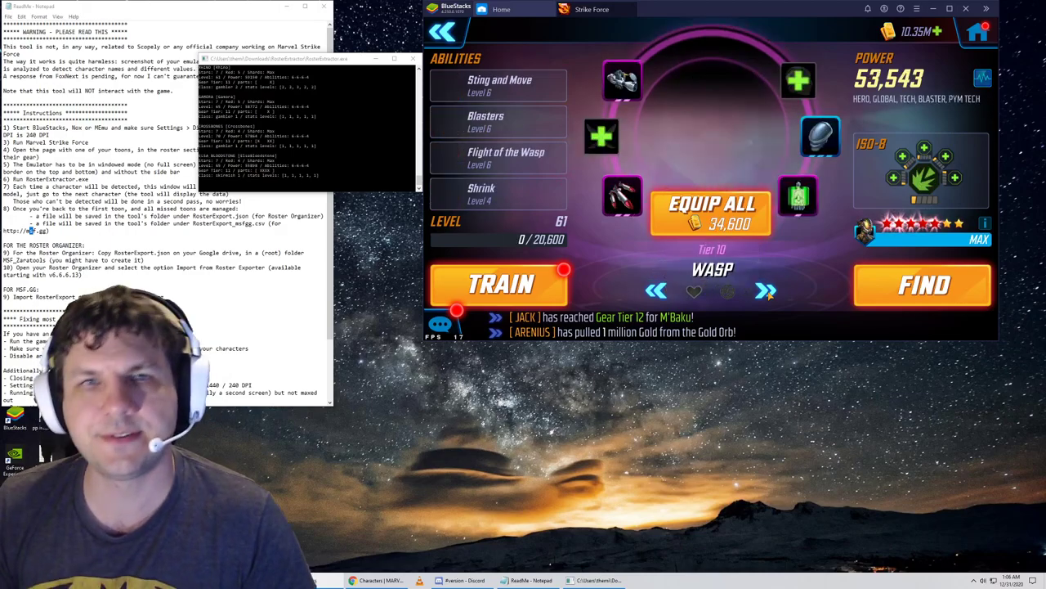
{"action": "left_click", "coordinate": [765, 290]}
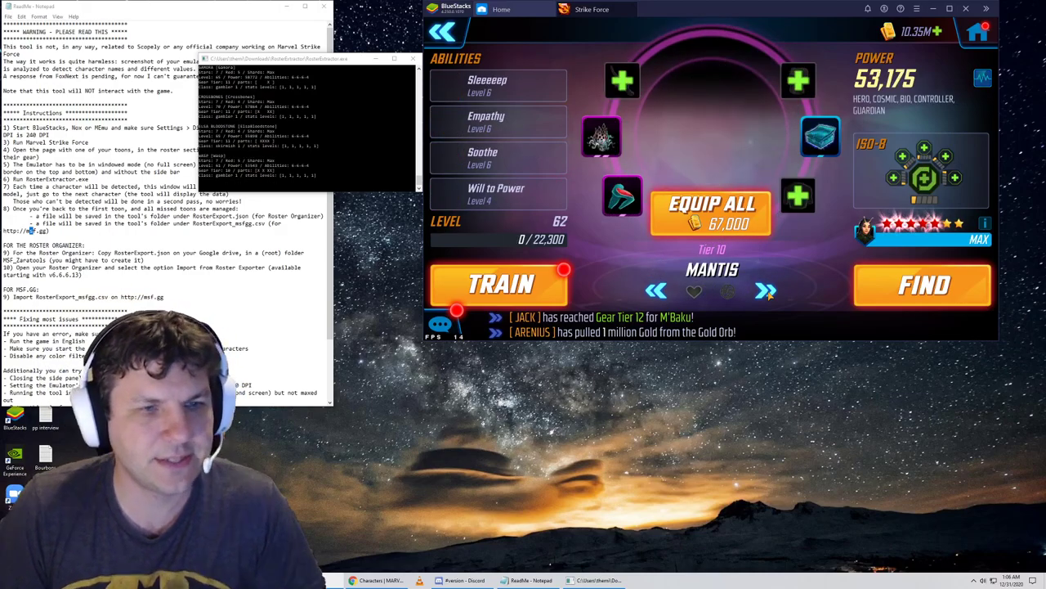
{"action": "left_click", "coordinate": [765, 291]}
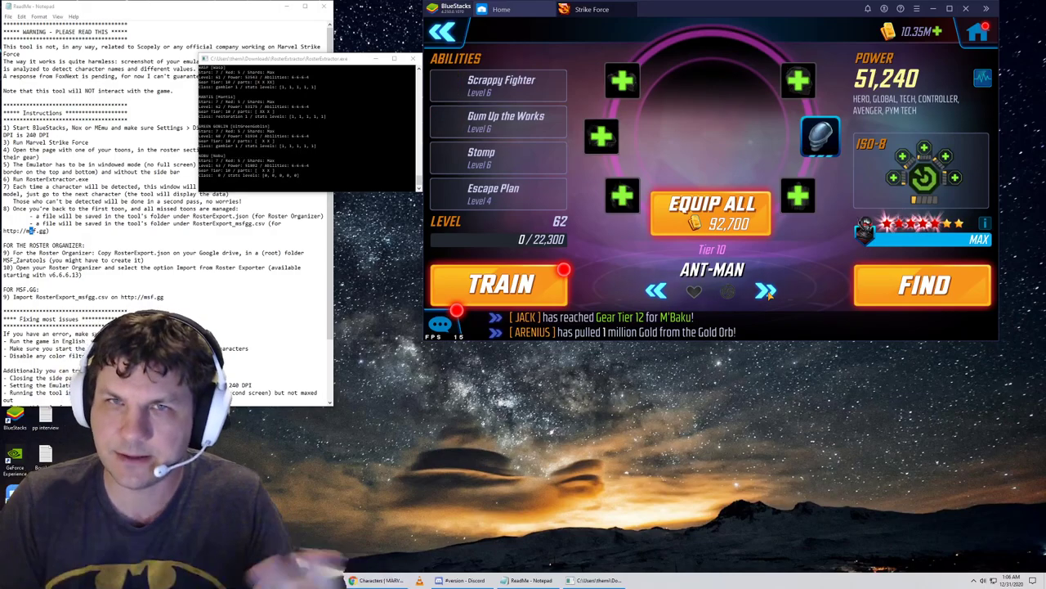
{"action": "left_click", "coordinate": [765, 291]}
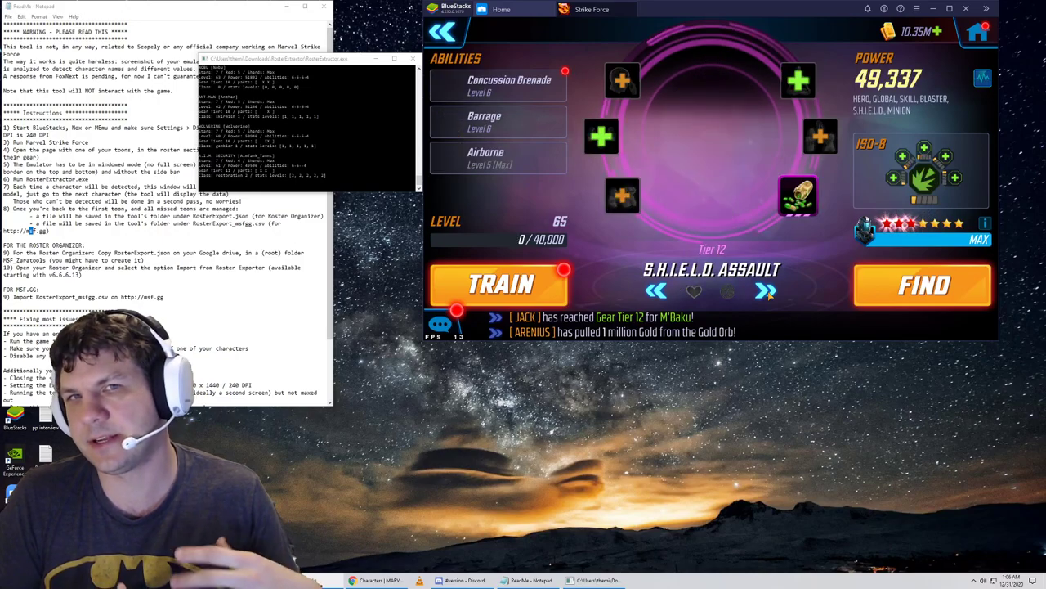
{"action": "left_click", "coordinate": [766, 291]}
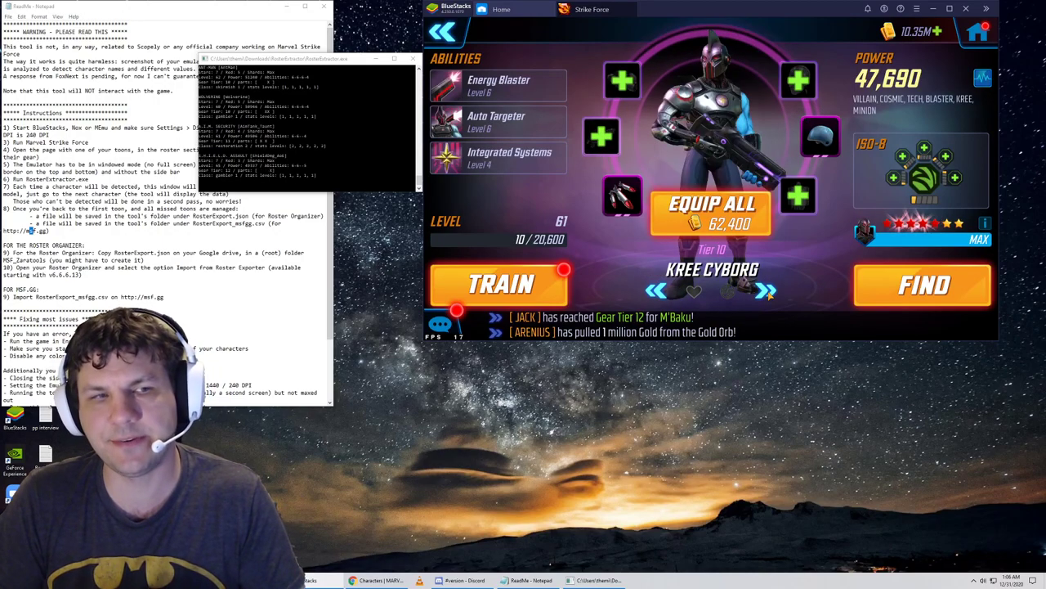
Page on from Kree Cyborg through Night Nurse to Doctor Doom.
{"action": "left_click", "coordinate": [765, 291]}
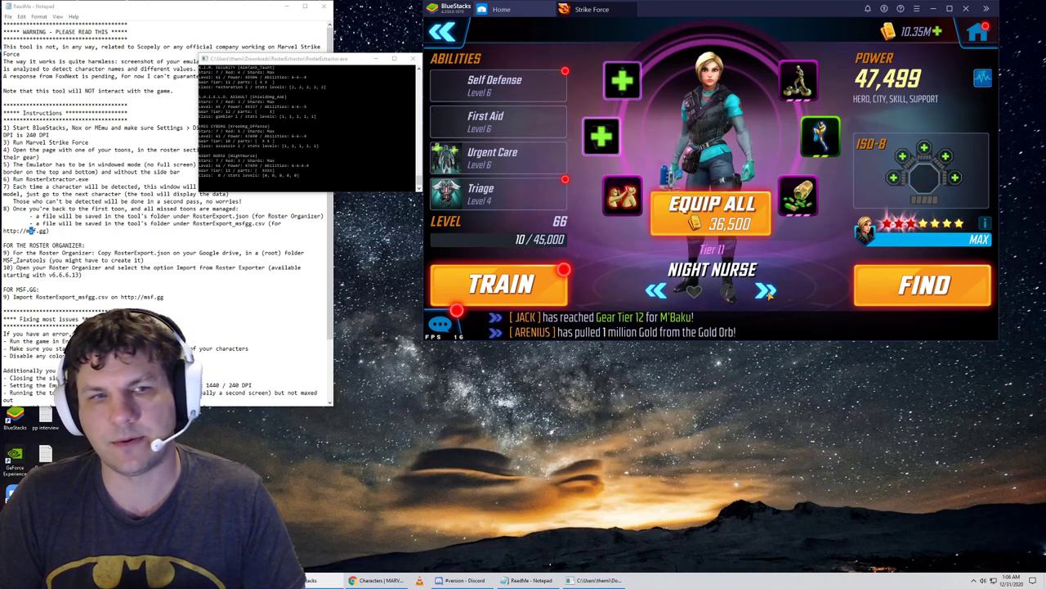
{"action": "left_click", "coordinate": [766, 290]}
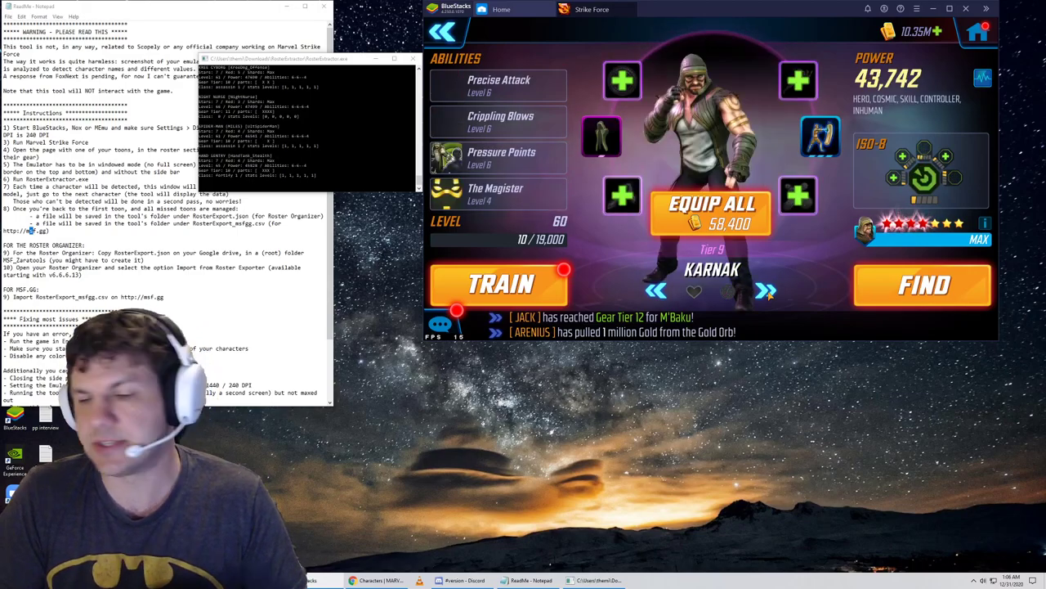
{"action": "left_click", "coordinate": [657, 291]}
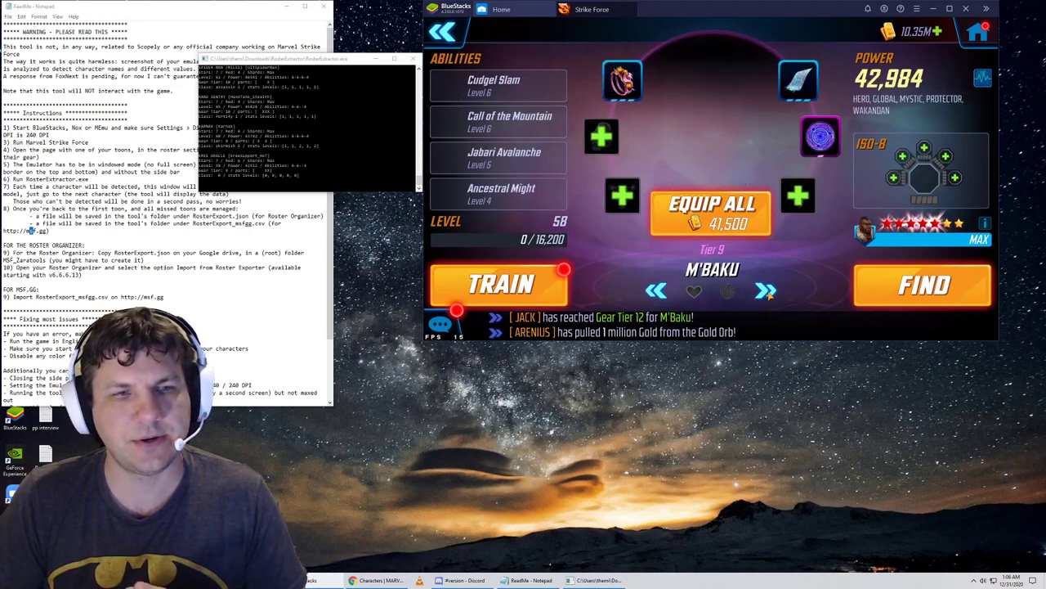
{"action": "left_click", "coordinate": [765, 290]}
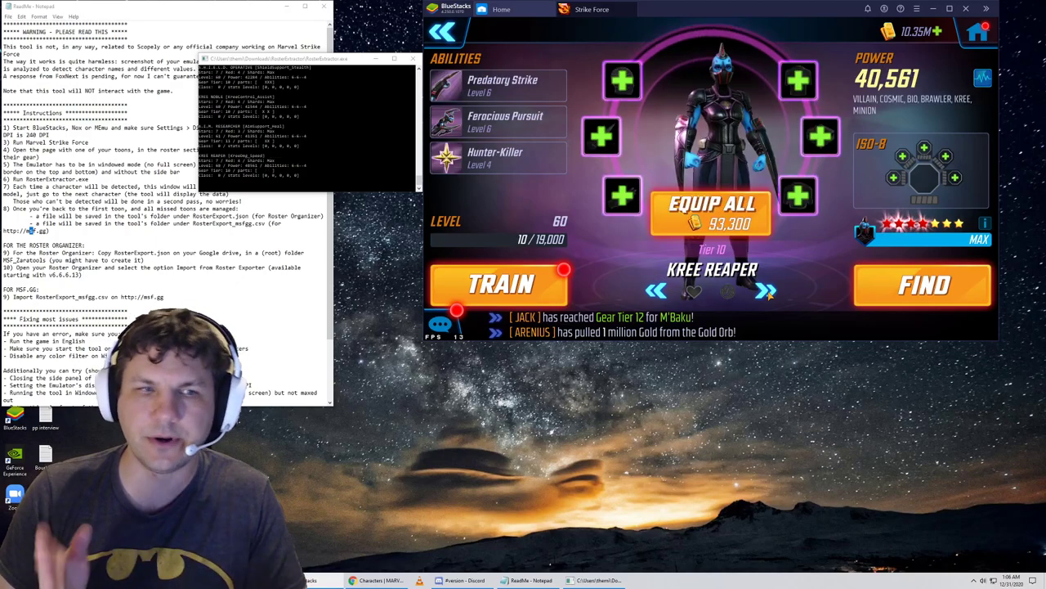
{"action": "left_click", "coordinate": [766, 291]}
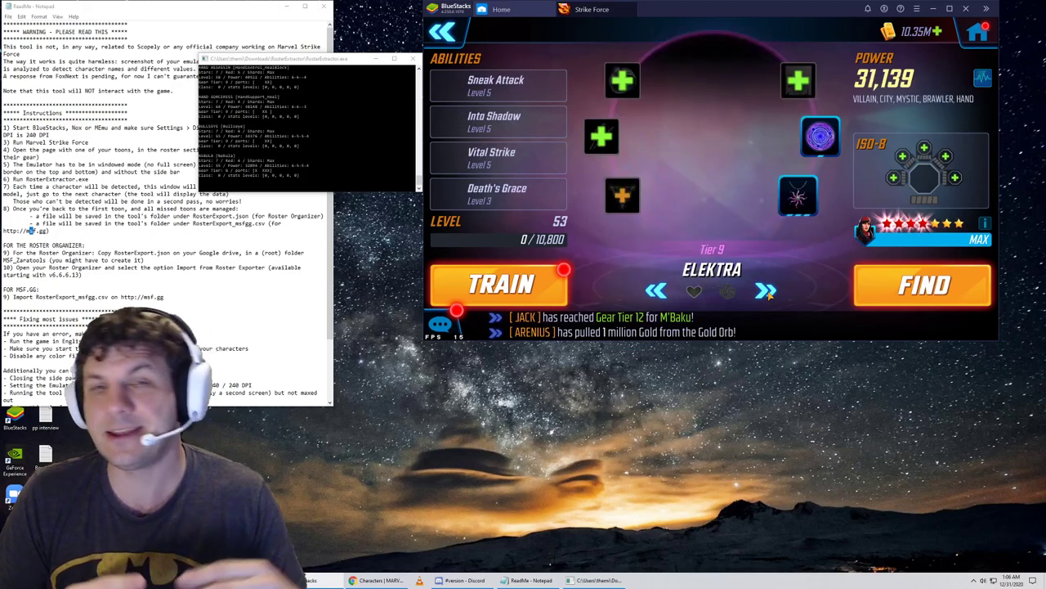
{"action": "left_click", "coordinate": [765, 290]}
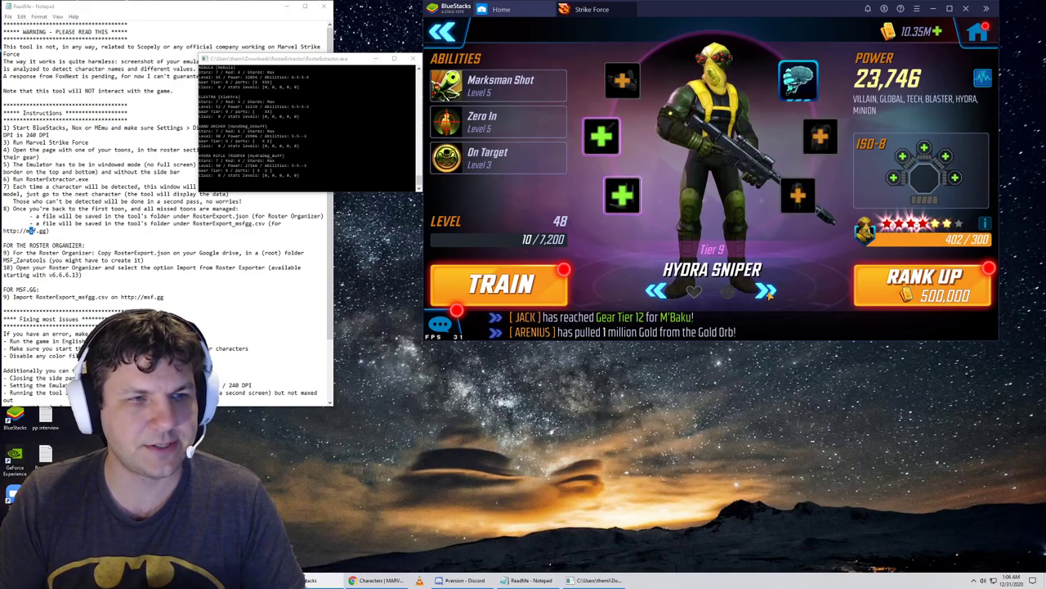
{"action": "left_click", "coordinate": [765, 291]}
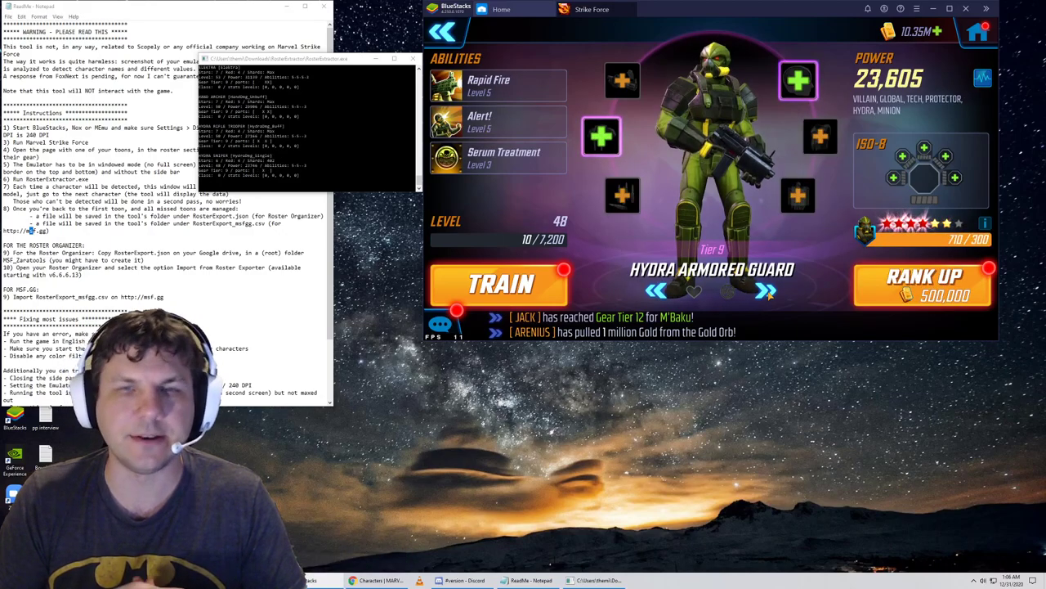
{"action": "left_click", "coordinate": [765, 290]}
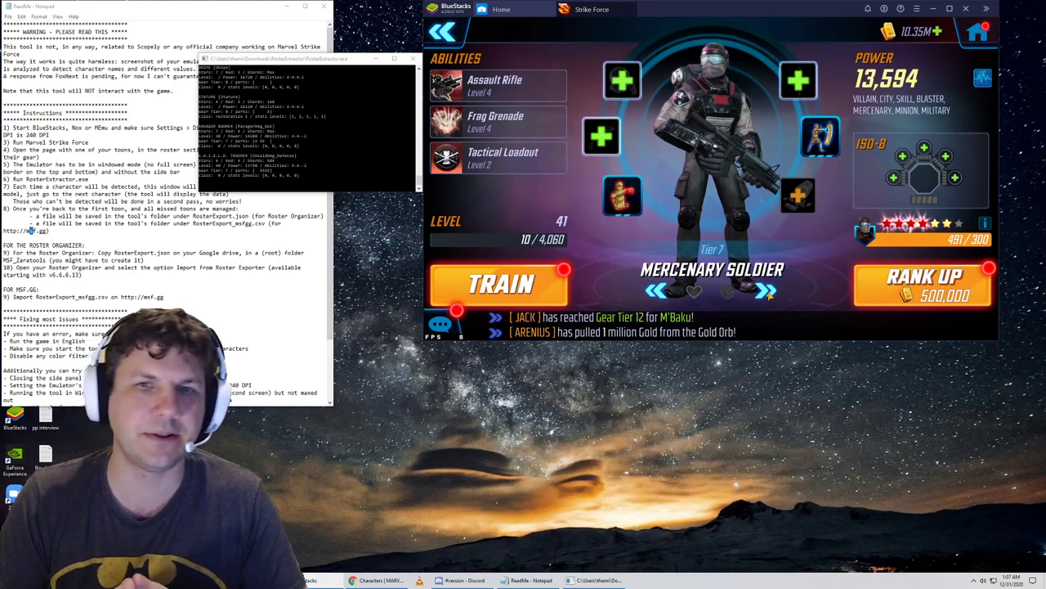
{"action": "left_click", "coordinate": [765, 291]}
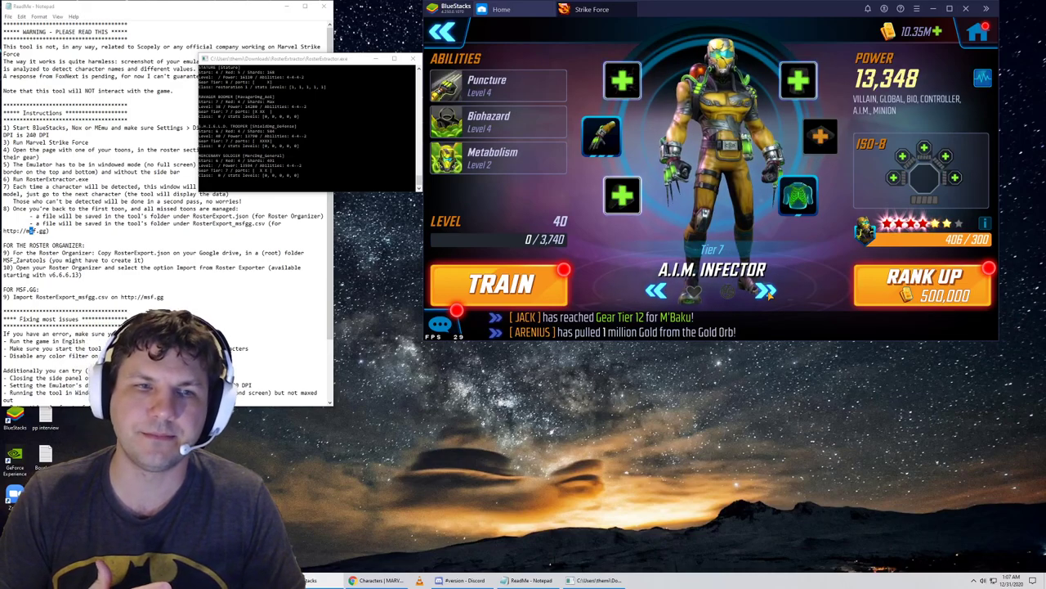
{"action": "left_click", "coordinate": [766, 291]}
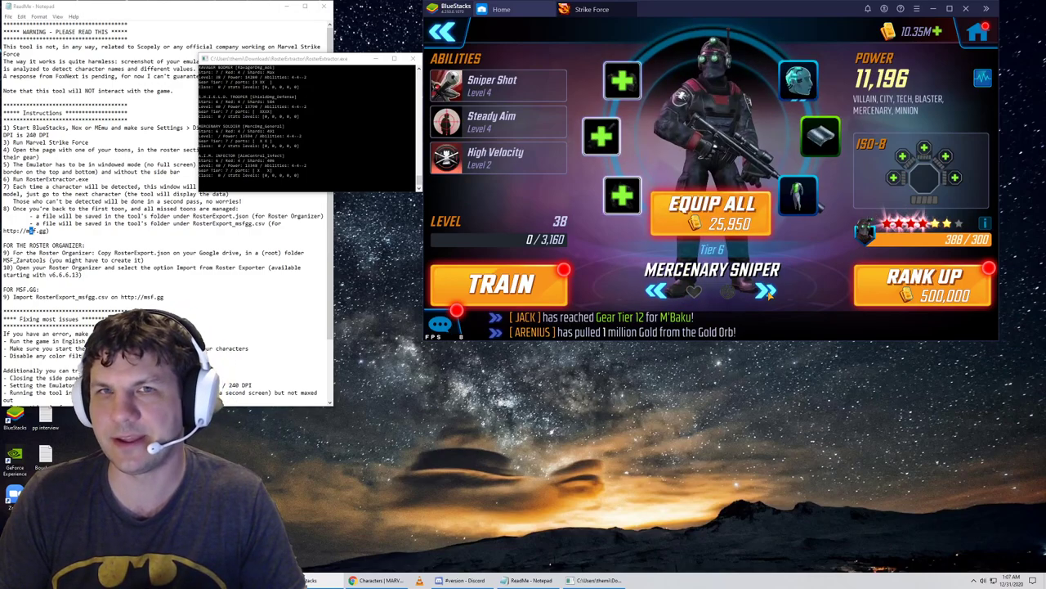
{"action": "left_click", "coordinate": [766, 290]}
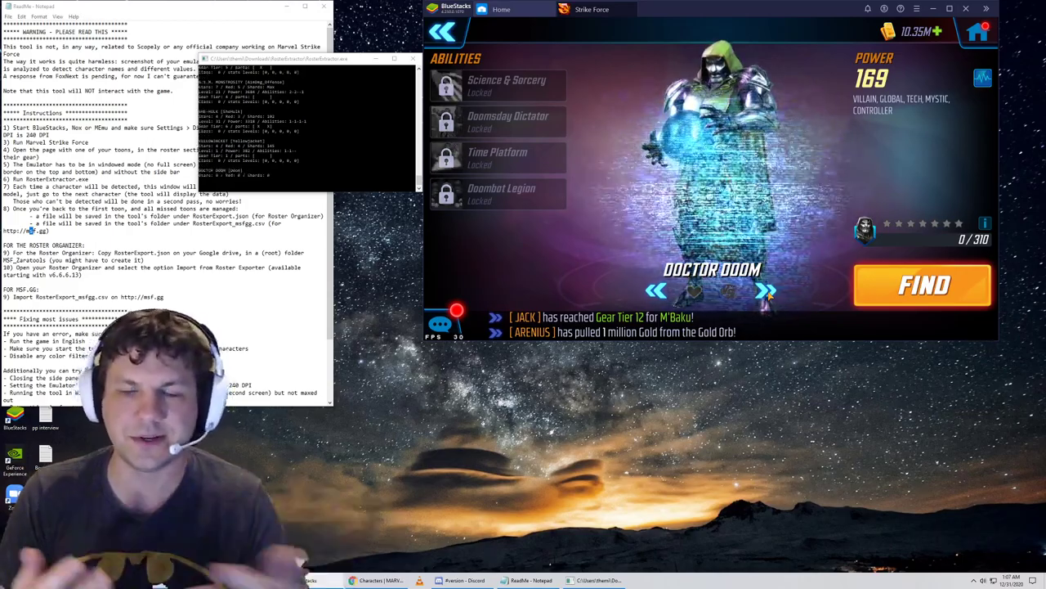
Advance through the last three locked heroes in the roster.
{"action": "left_click", "coordinate": [766, 291]}
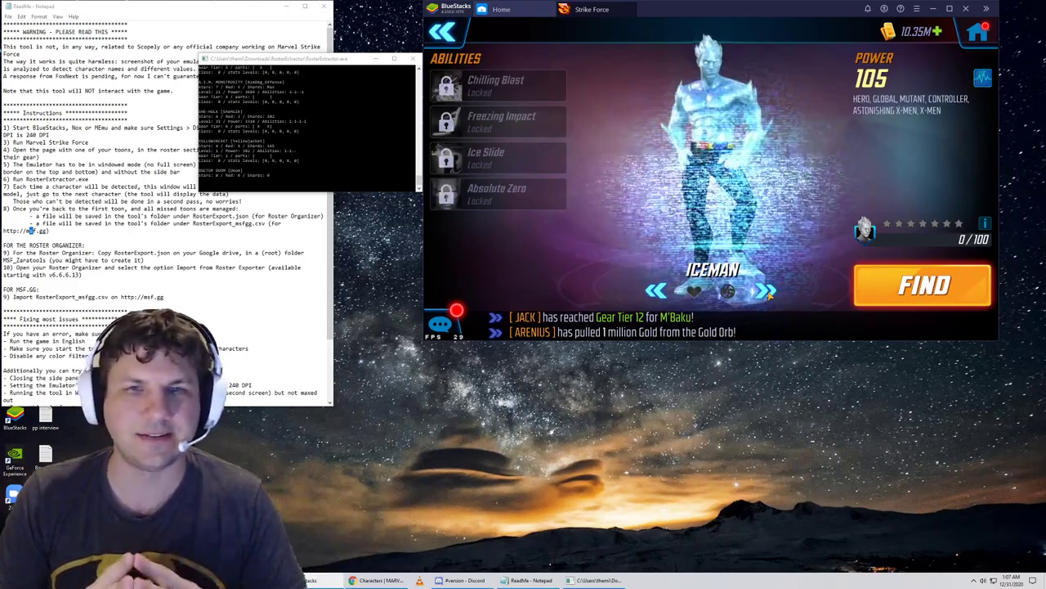
{"action": "left_click", "coordinate": [766, 291]}
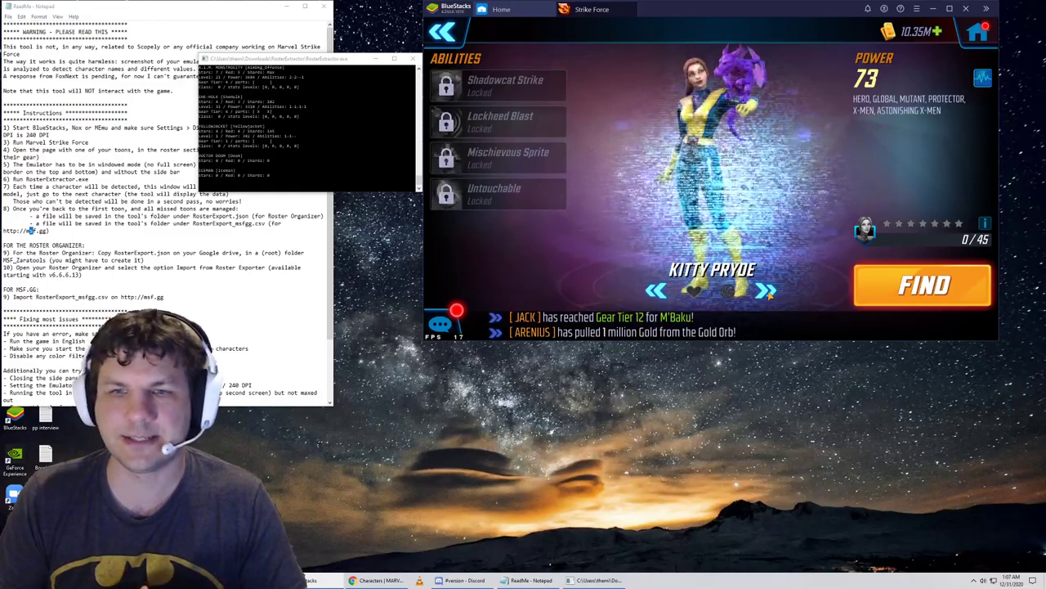
{"action": "left_click", "coordinate": [766, 290]}
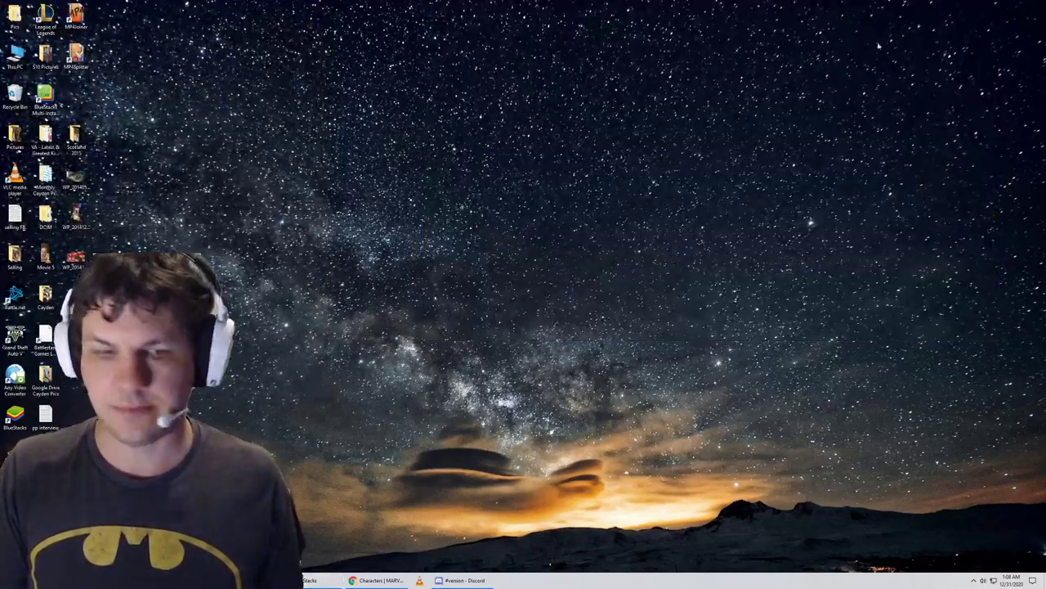
Show the MSF.gg My Roster page beside the RosterExtractor export files.
{"action": "left_click", "coordinate": [376, 580]}
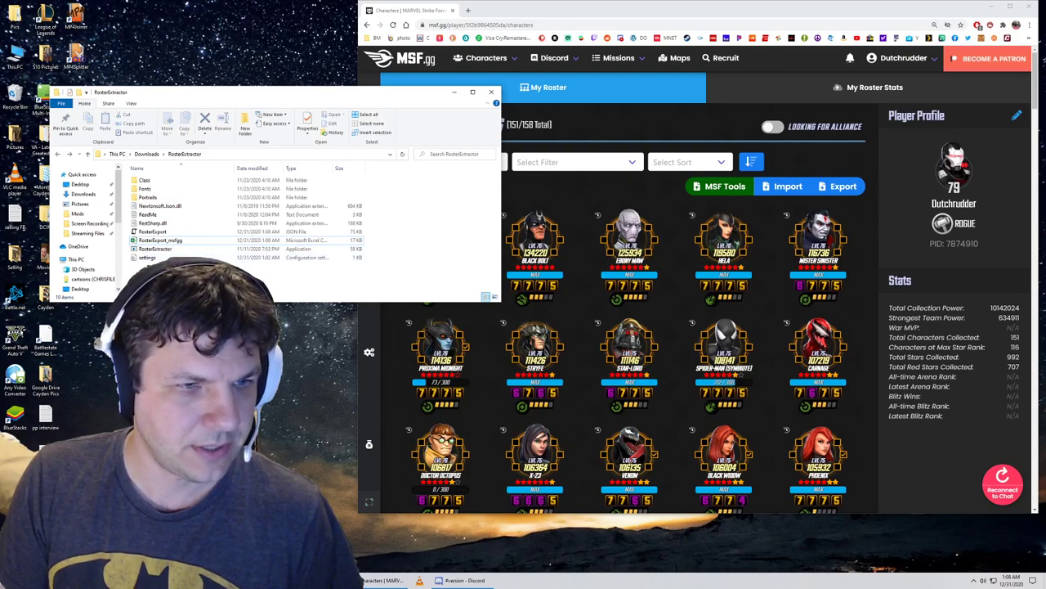
{"action": "left_click", "coordinate": [152, 231]}
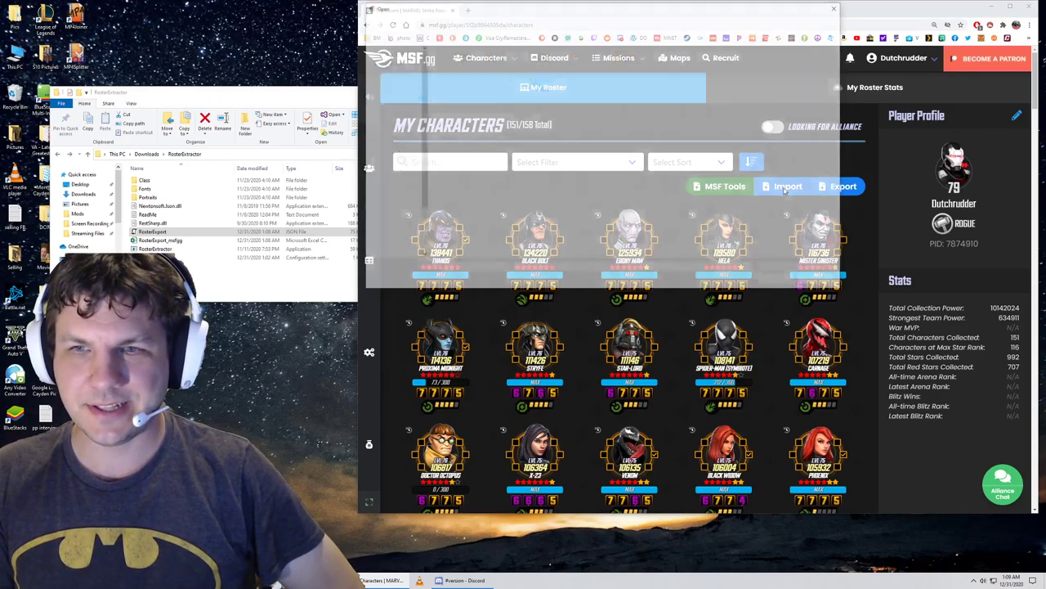
Import RosterExport_msfgg from the RosterExtractor folder, bringing the roster to 153 of 158.
{"action": "left_click", "coordinate": [784, 186]}
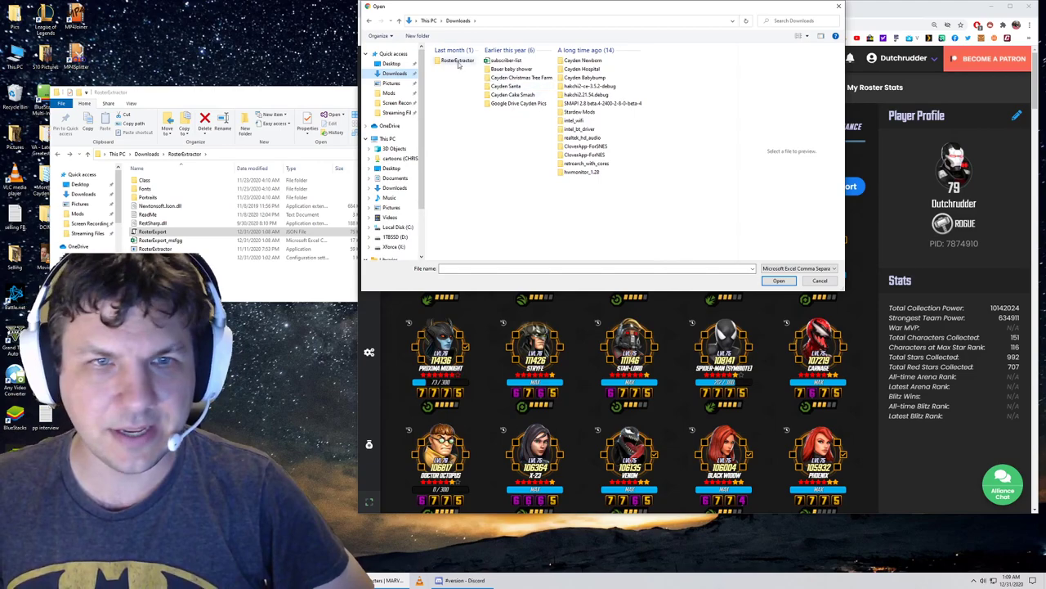
{"action": "double_click", "coordinate": [458, 60]}
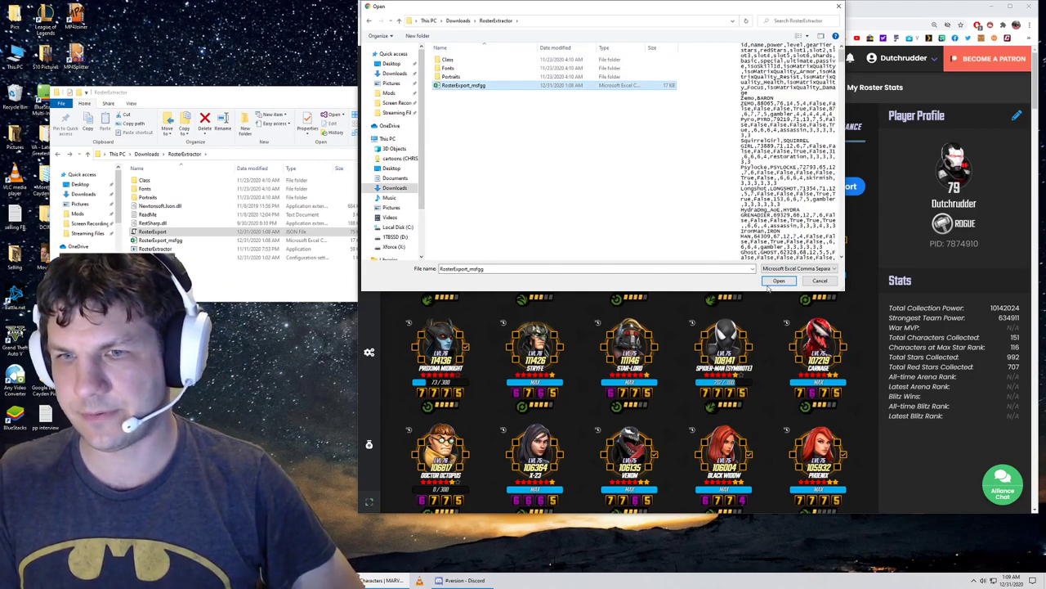
{"action": "left_click", "coordinate": [780, 281]}
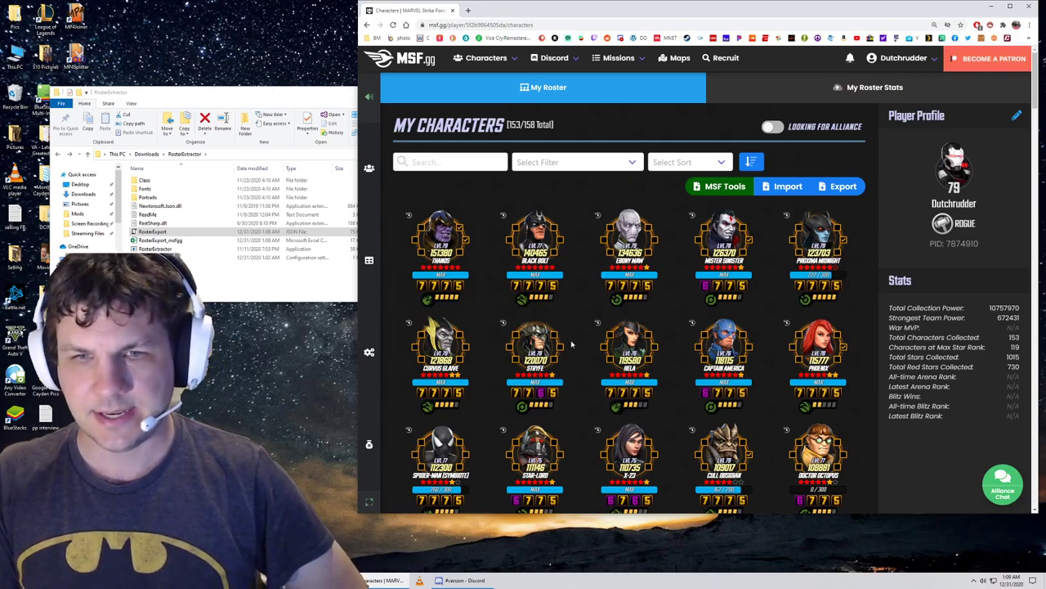
{"action": "scroll", "scroll_direction": "down", "scroll_amount": 3}
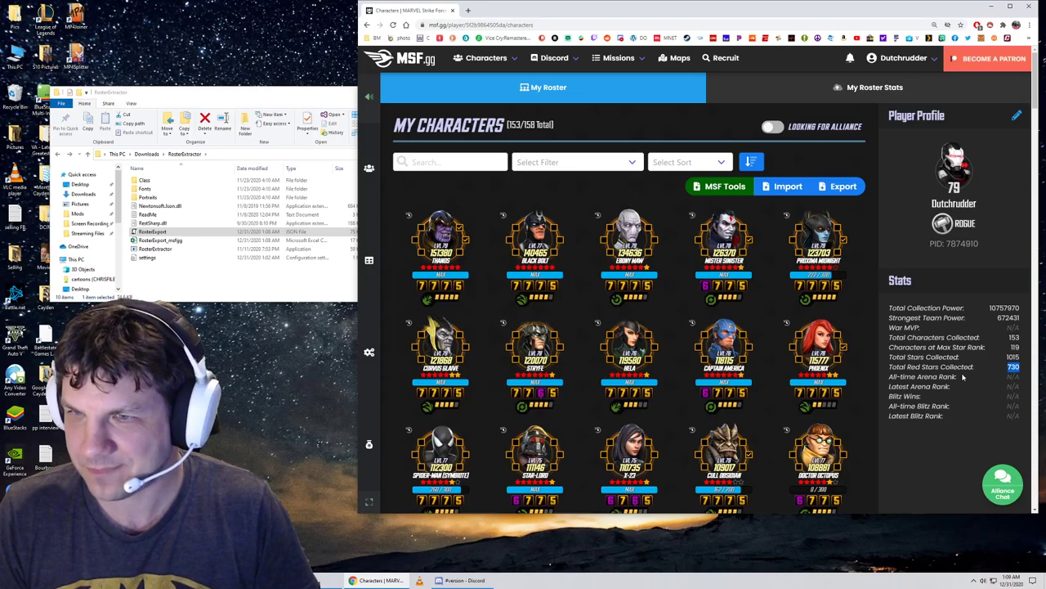
{"action": "scroll", "scroll_direction": "down", "scroll_amount": 3}
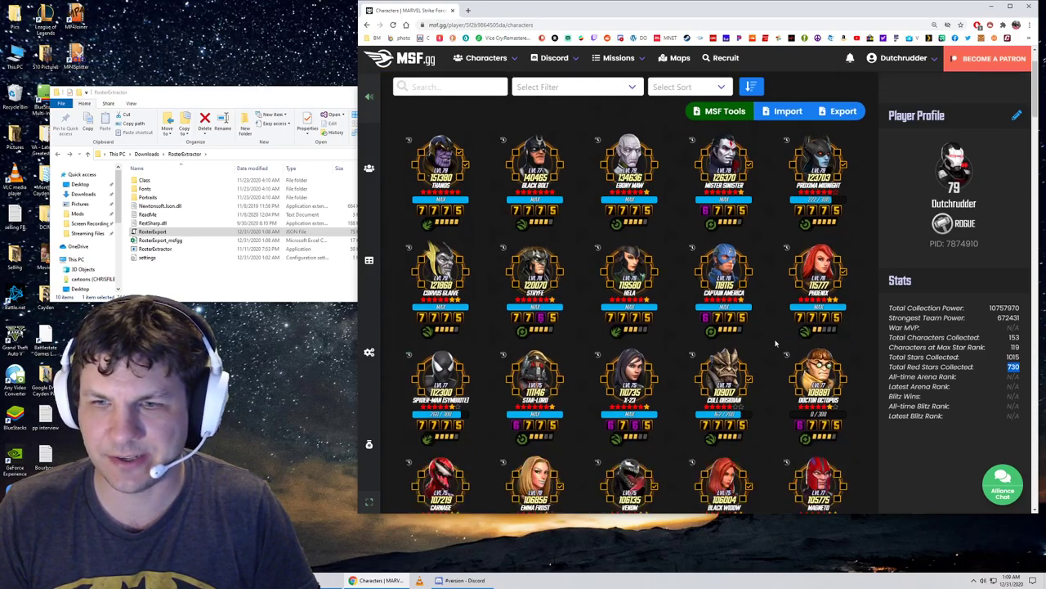
{"action": "scroll", "scroll_direction": "down", "scroll_amount": 3}
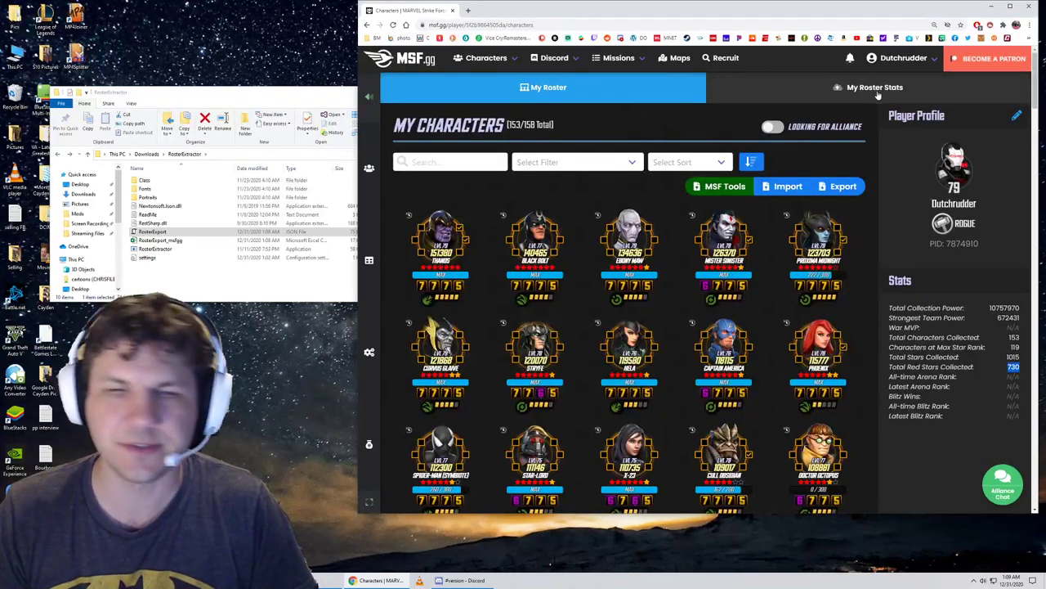
Go to the ROGUE alliance overview, then its War Defenses tab.
{"action": "left_click", "coordinate": [900, 58]}
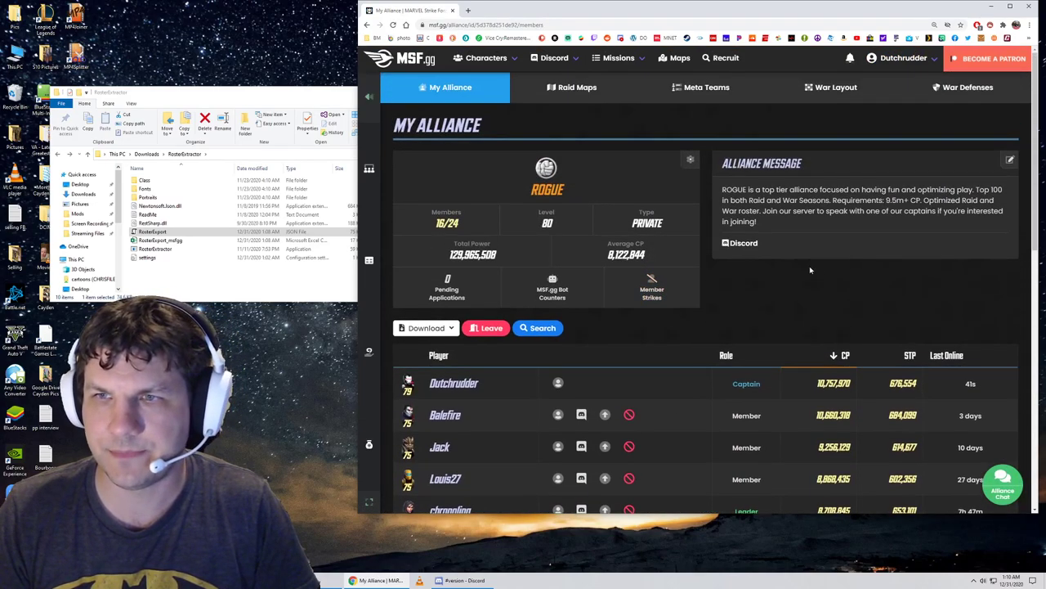
{"action": "left_click", "coordinate": [968, 88]}
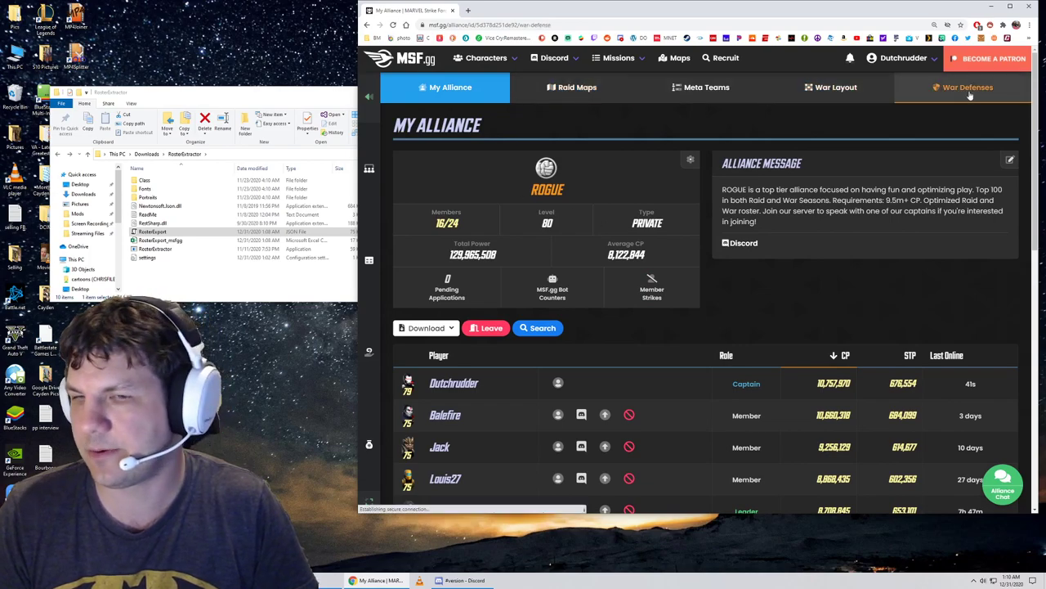
Finish editing the first war defense team, then view the War Layout Planner's room bonuses.
{"action": "left_click", "coordinate": [967, 88]}
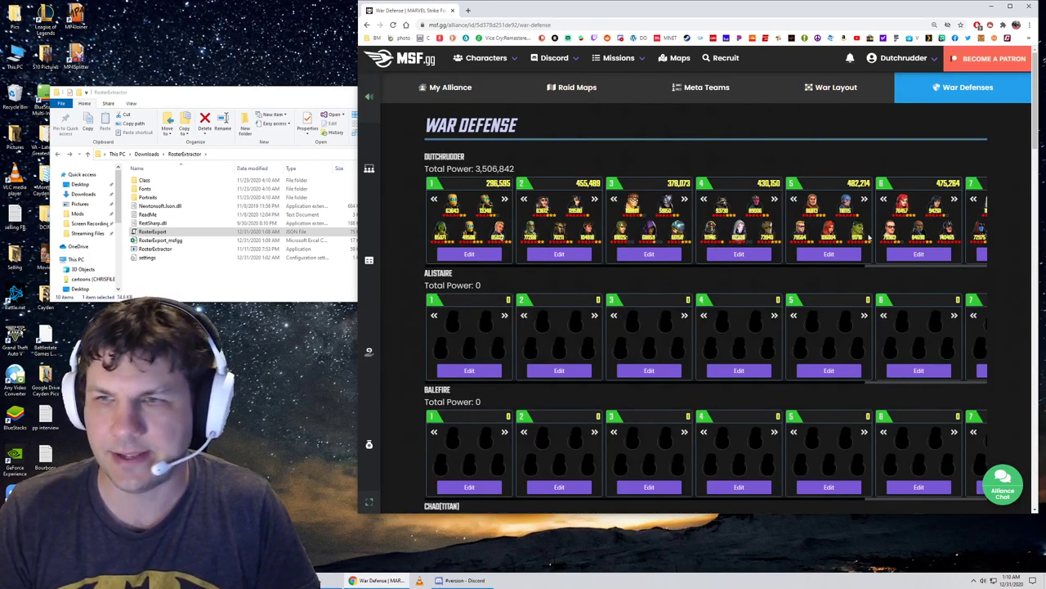
{"action": "mouse_move", "coordinate": [763, 353]}
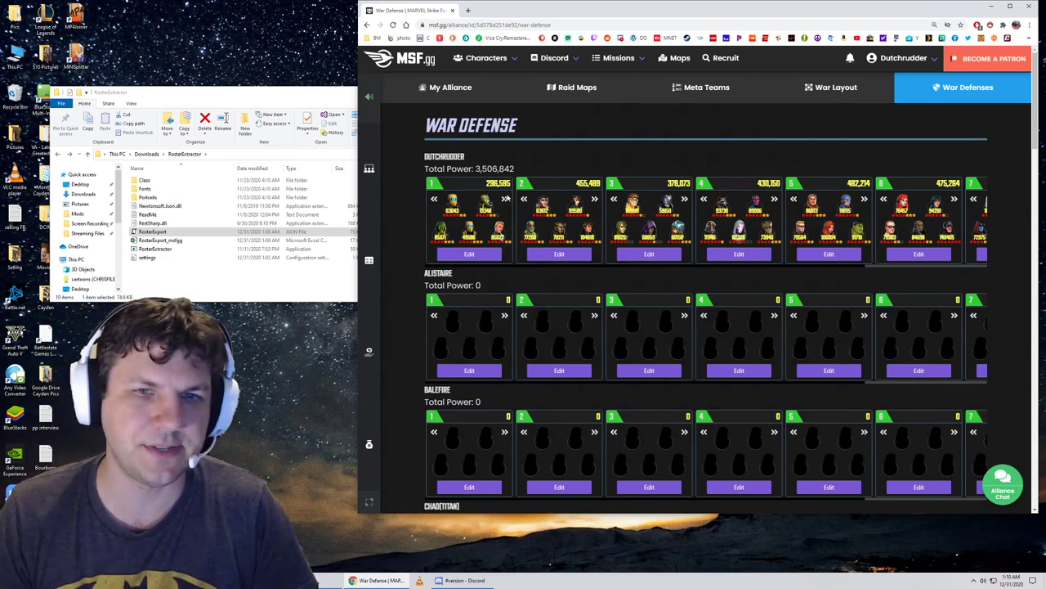
{"action": "mouse_move", "coordinate": [487, 327]}
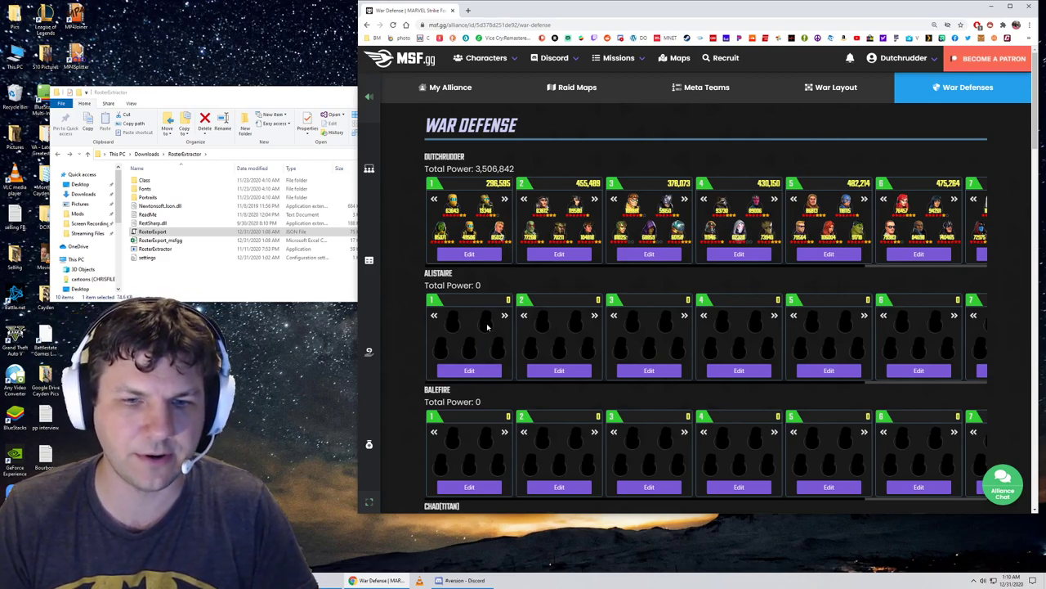
{"action": "scroll", "scroll_direction": "down", "scroll_amount": 3}
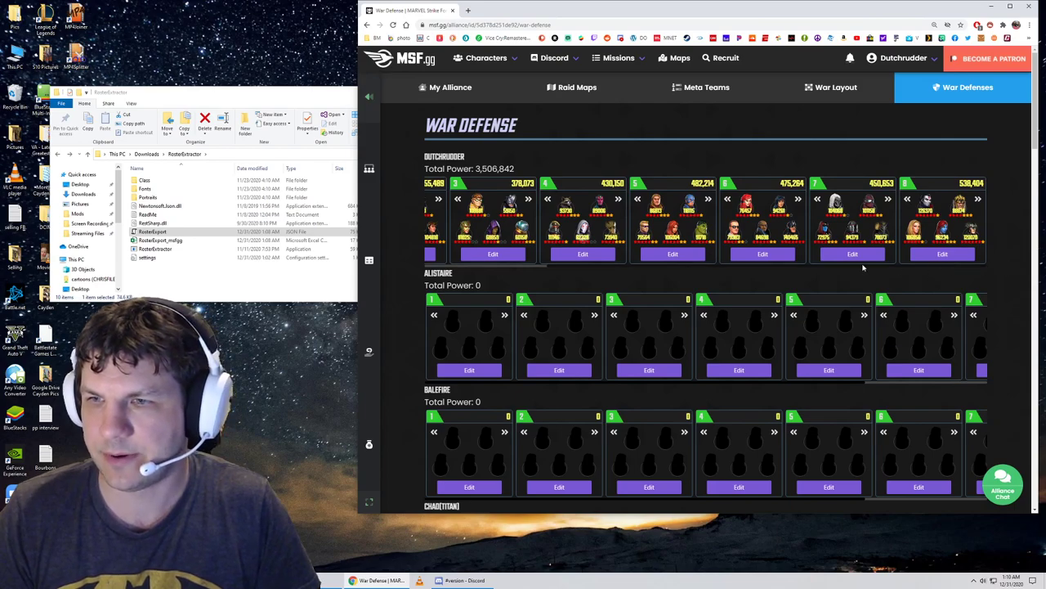
{"action": "mouse_move", "coordinate": [519, 269]}
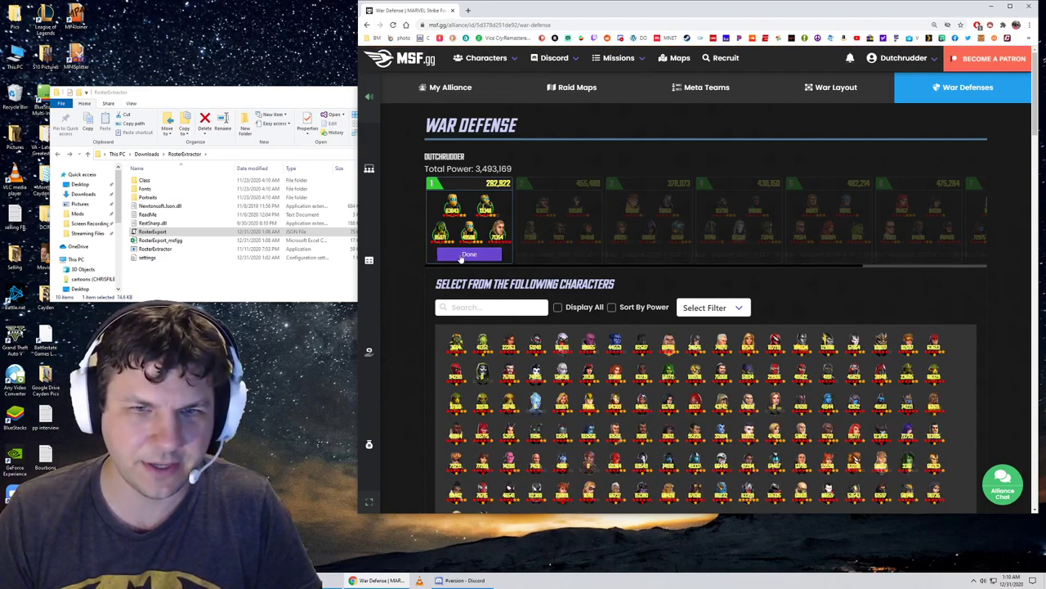
{"action": "left_click", "coordinate": [469, 254]}
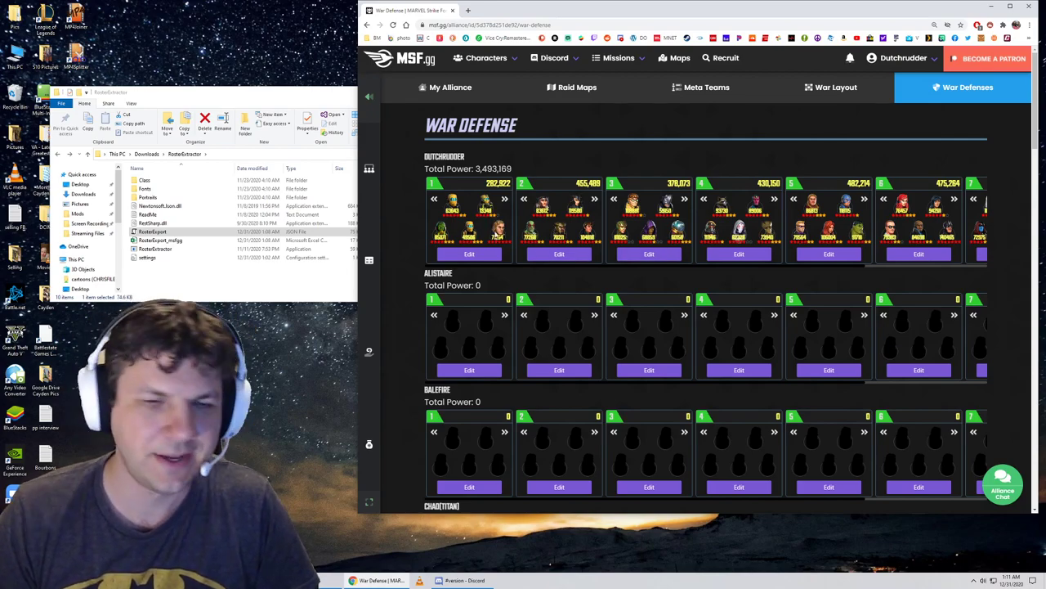
{"action": "mouse_move", "coordinate": [645, 196]}
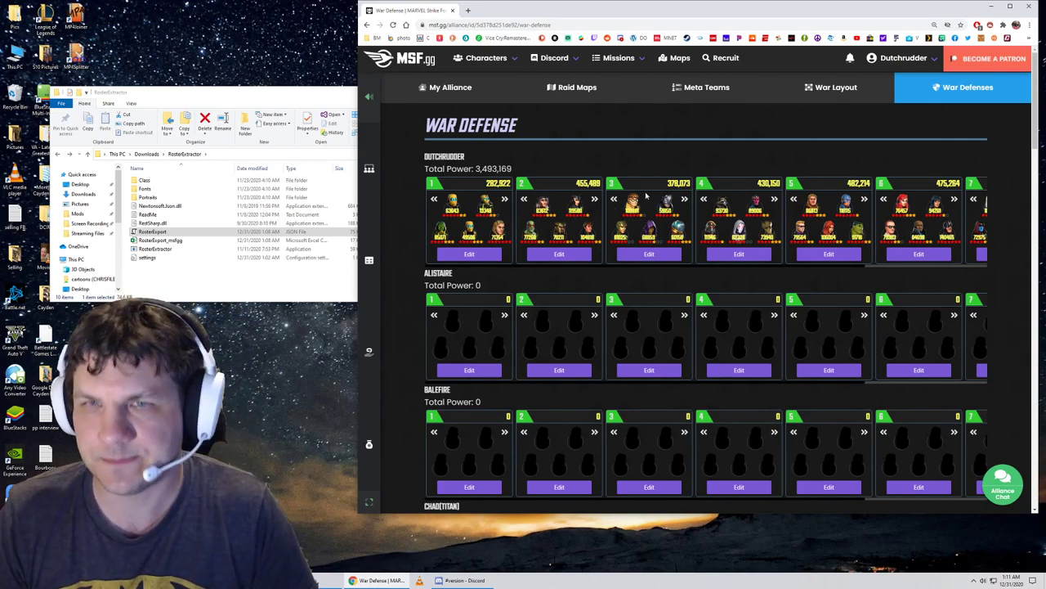
{"action": "left_click", "coordinate": [835, 87]}
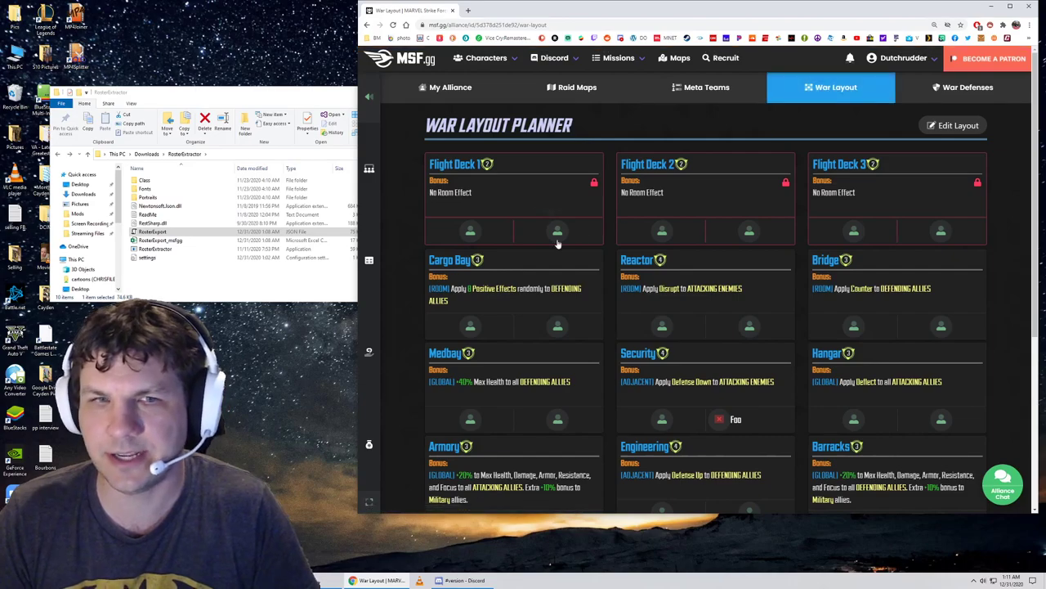
{"action": "scroll", "scroll_direction": "down", "scroll_amount": 3}
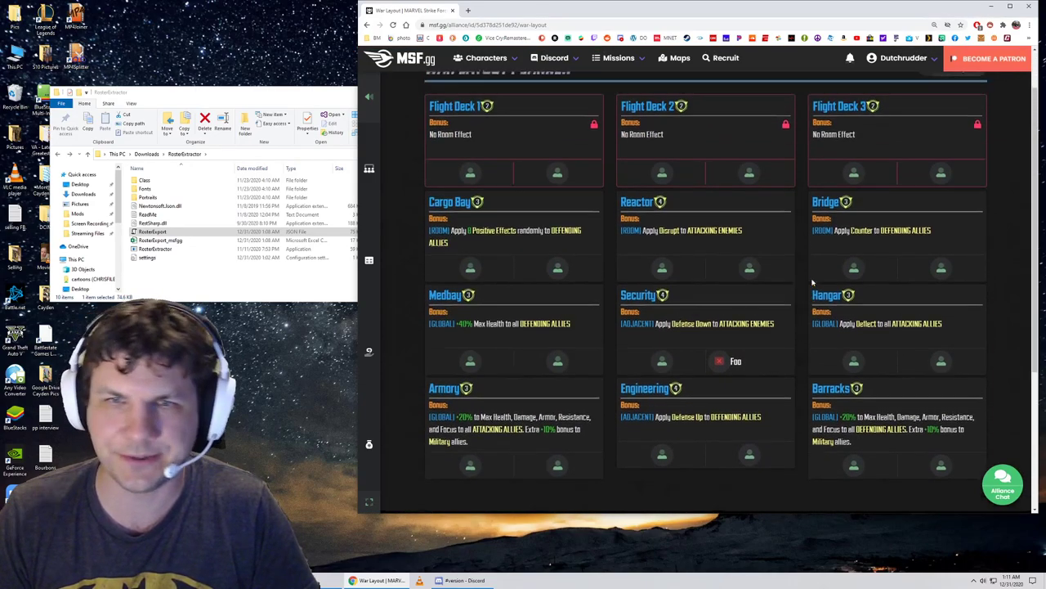
Browse ROGUE's trait-based Meta Teams, from AIM through PT, with their max power.
{"action": "left_click", "coordinate": [706, 88]}
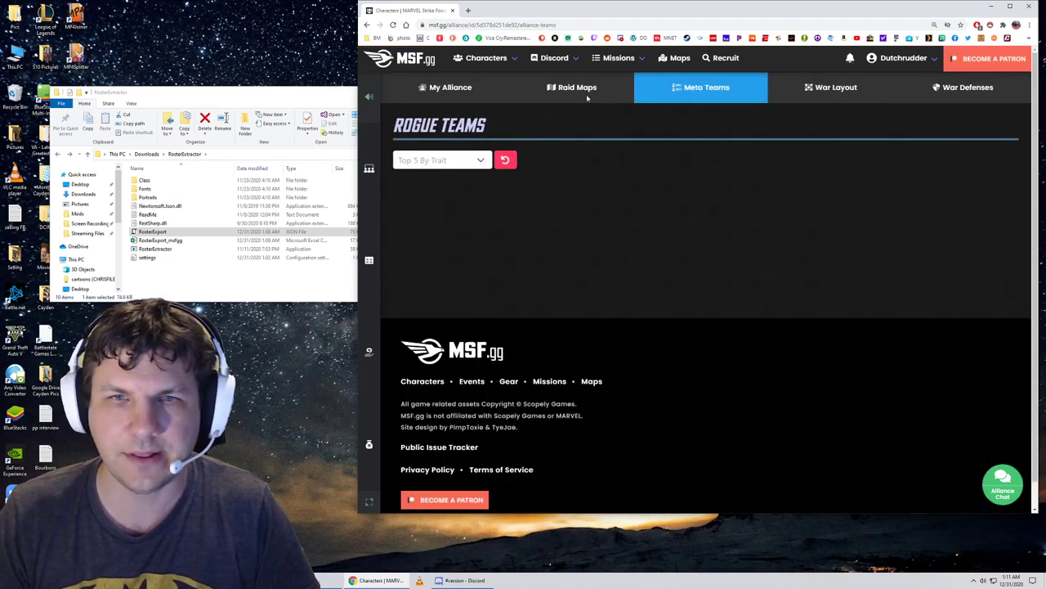
{"action": "left_click", "coordinate": [701, 87]}
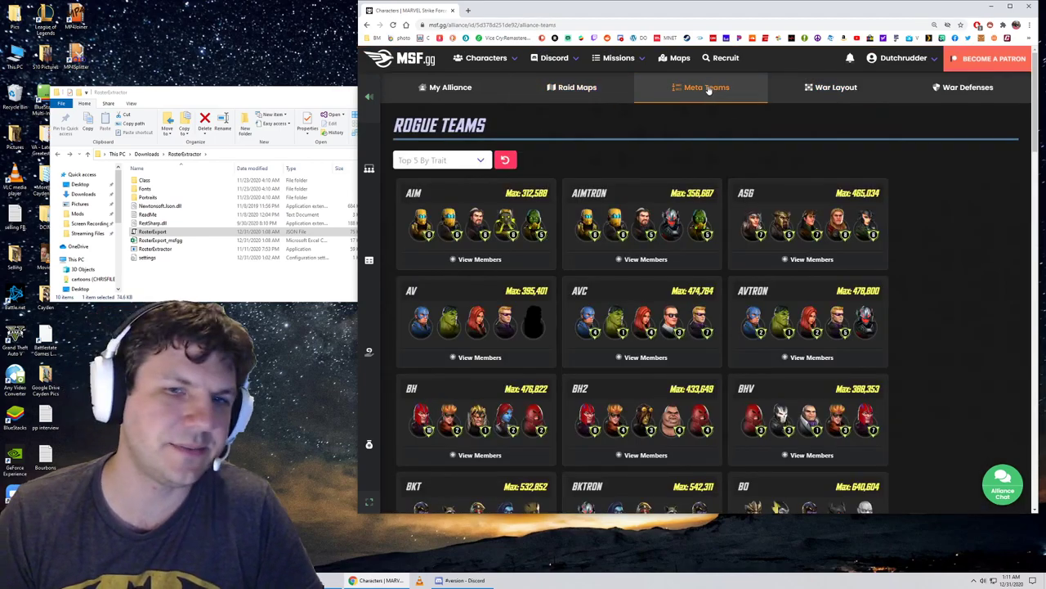
{"action": "left_click", "coordinate": [706, 88]}
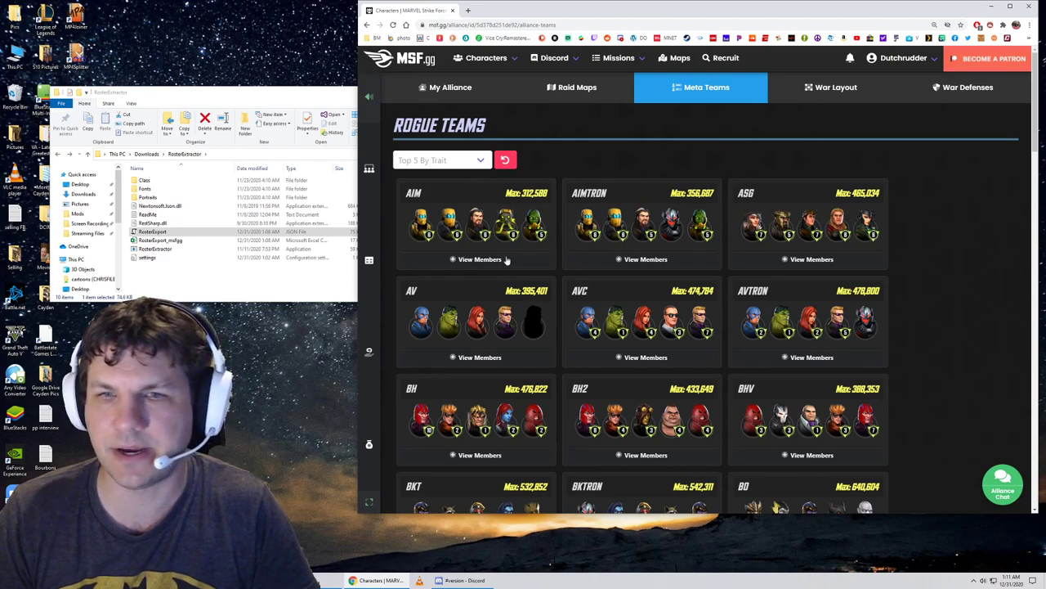
{"action": "scroll", "scroll_direction": "down", "scroll_amount": 3}
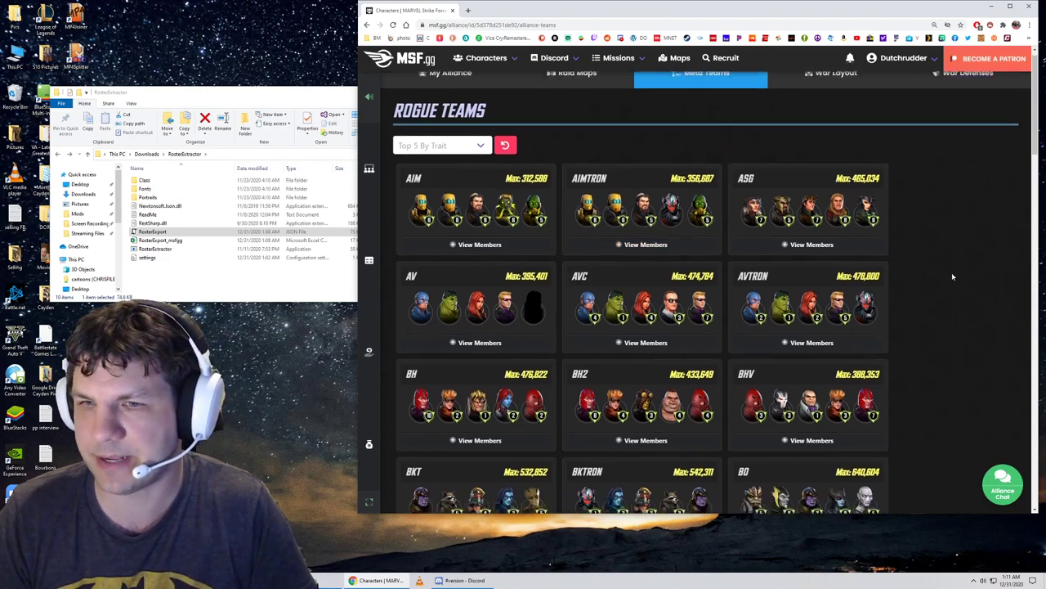
{"action": "scroll", "scroll_direction": "down", "scroll_amount": 3}
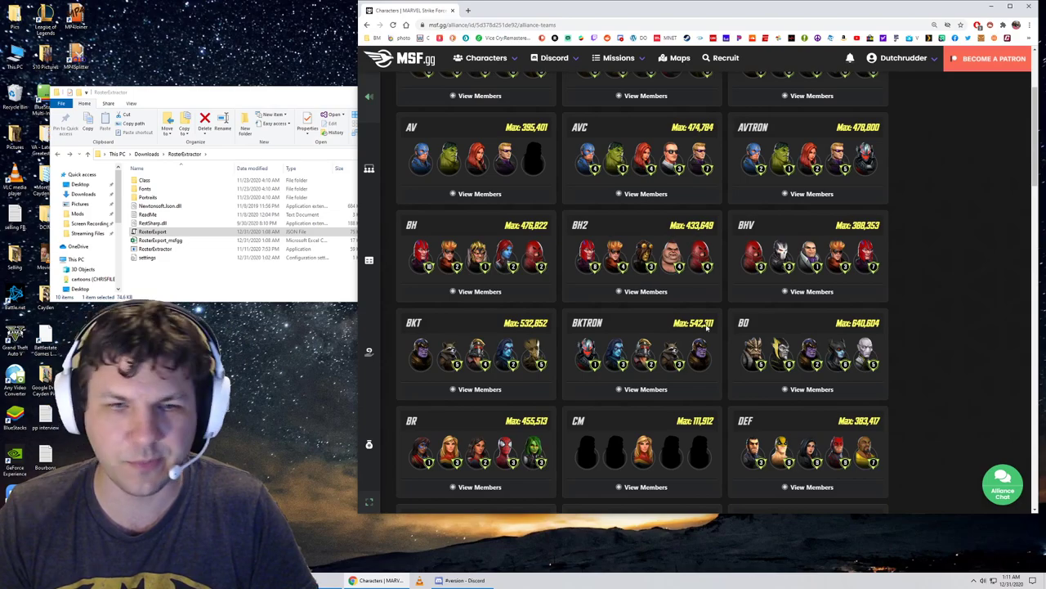
{"action": "scroll", "scroll_direction": "down", "scroll_amount": 3}
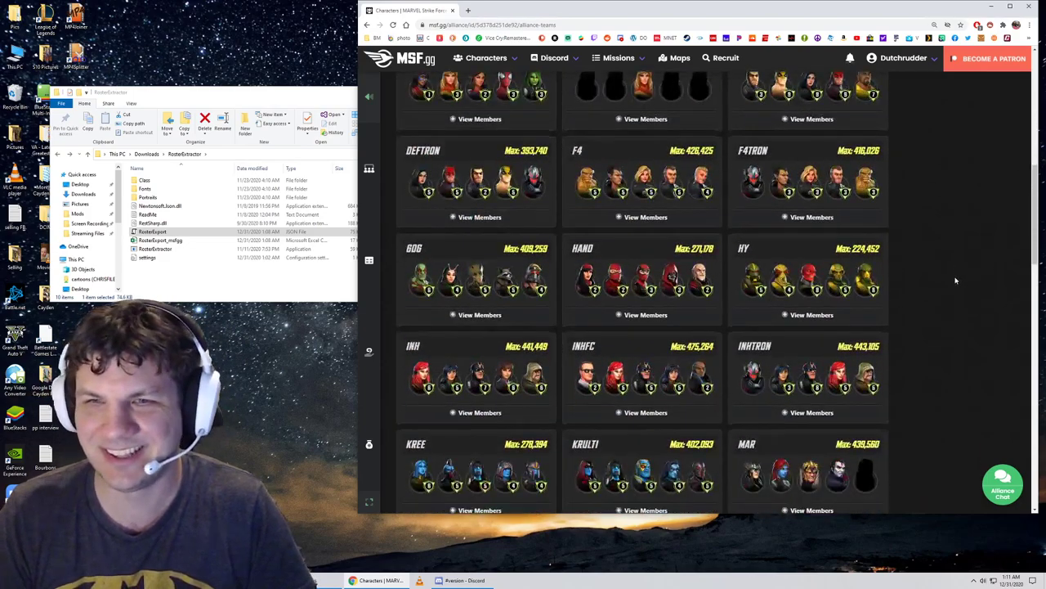
{"action": "scroll", "scroll_direction": "up", "scroll_amount": 3}
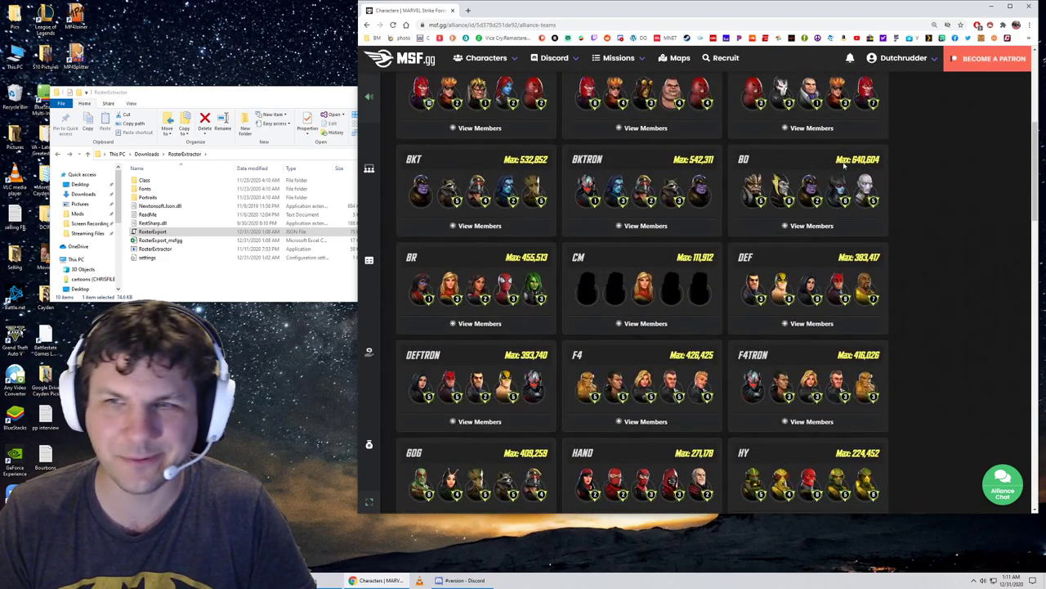
{"action": "scroll", "scroll_direction": "down", "scroll_amount": 3}
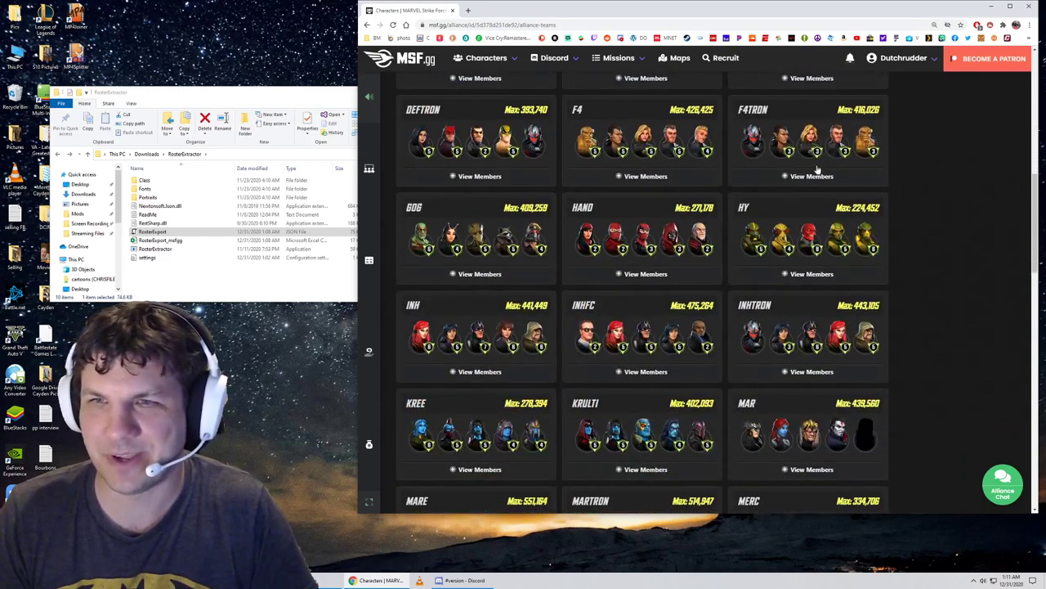
{"action": "scroll", "scroll_direction": "down", "scroll_amount": 3}
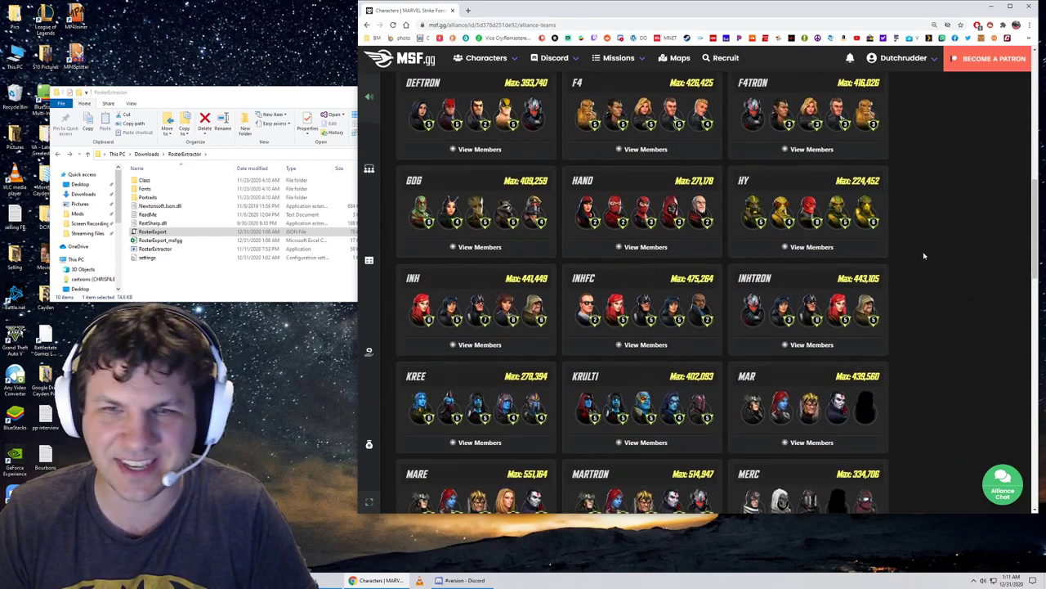
{"action": "scroll", "scroll_direction": "down", "scroll_amount": 3}
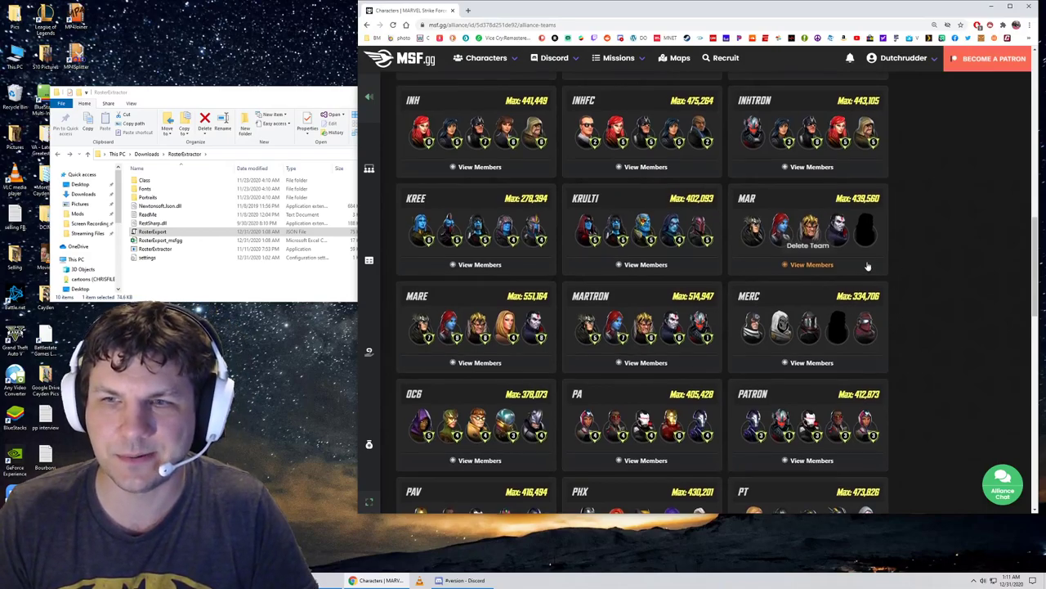
{"action": "scroll", "scroll_direction": "down", "scroll_amount": 3}
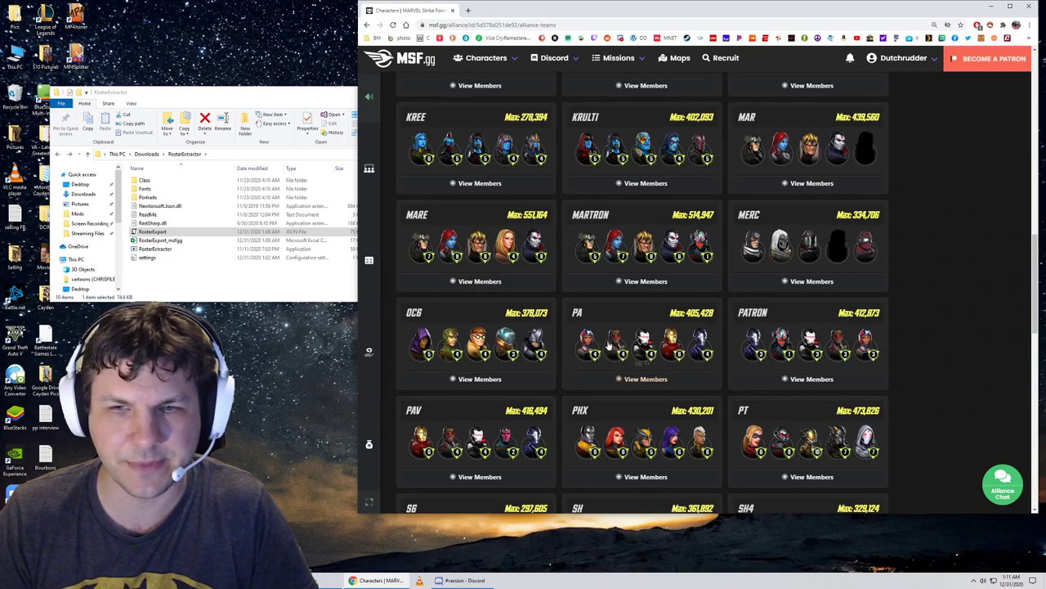
{"action": "scroll", "scroll_direction": "down", "scroll_amount": 3}
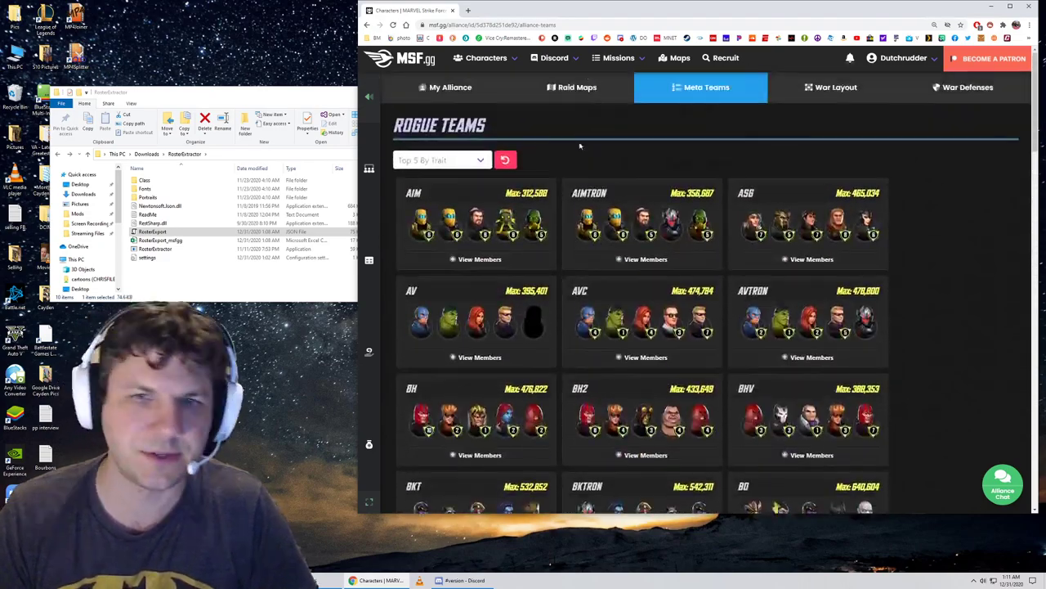
Display the Gamma Raid IV raid map's coloured lanes, then return to the alliance overview.
{"action": "left_click", "coordinate": [576, 88]}
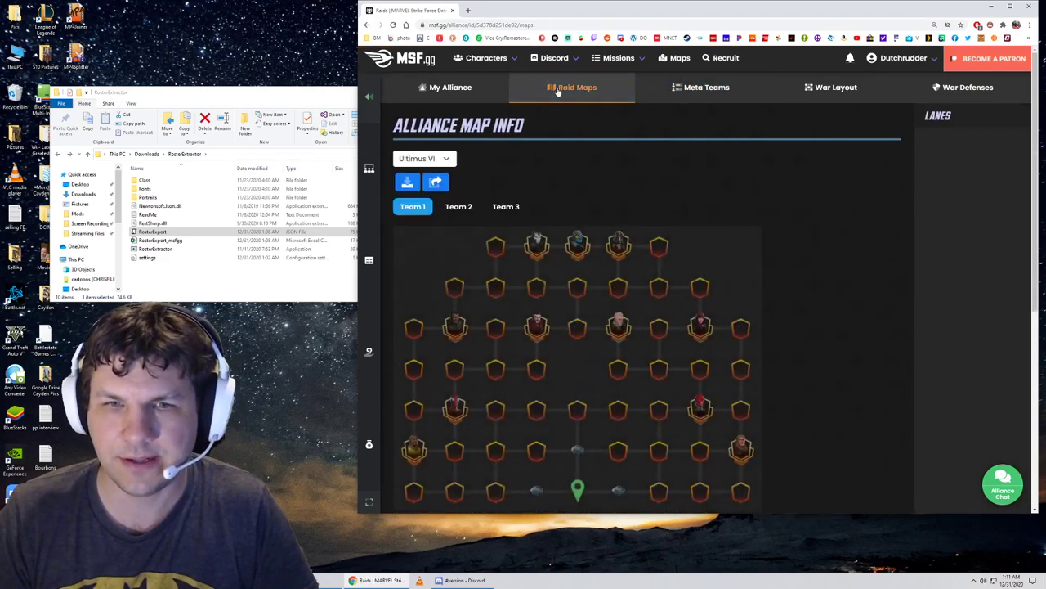
{"action": "left_click", "coordinate": [424, 157]}
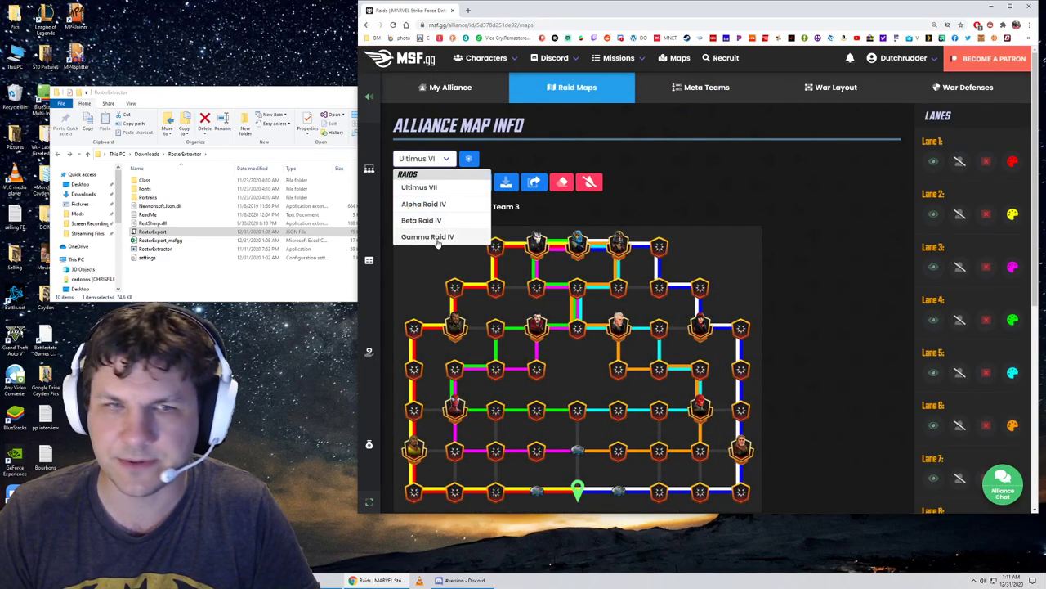
{"action": "left_click", "coordinate": [428, 236]}
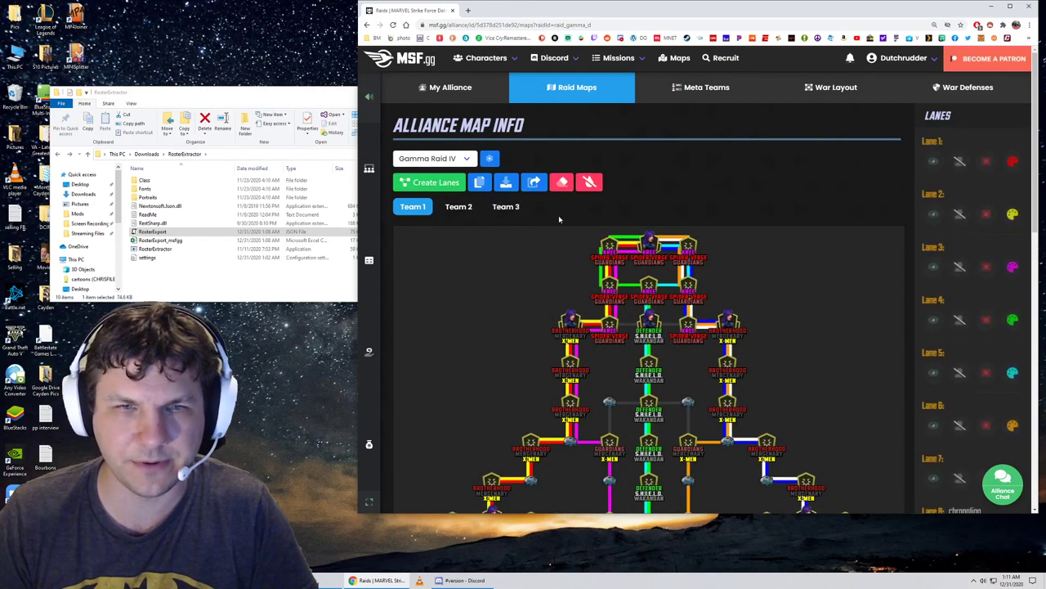
{"action": "scroll", "scroll_direction": "down", "scroll_amount": 3}
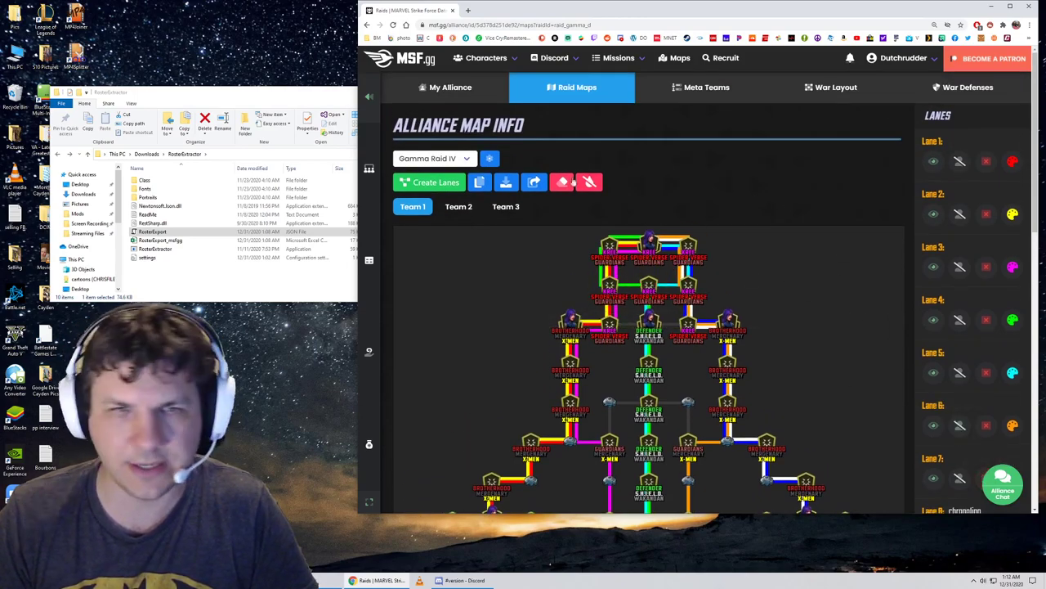
{"action": "left_click", "coordinate": [451, 87]}
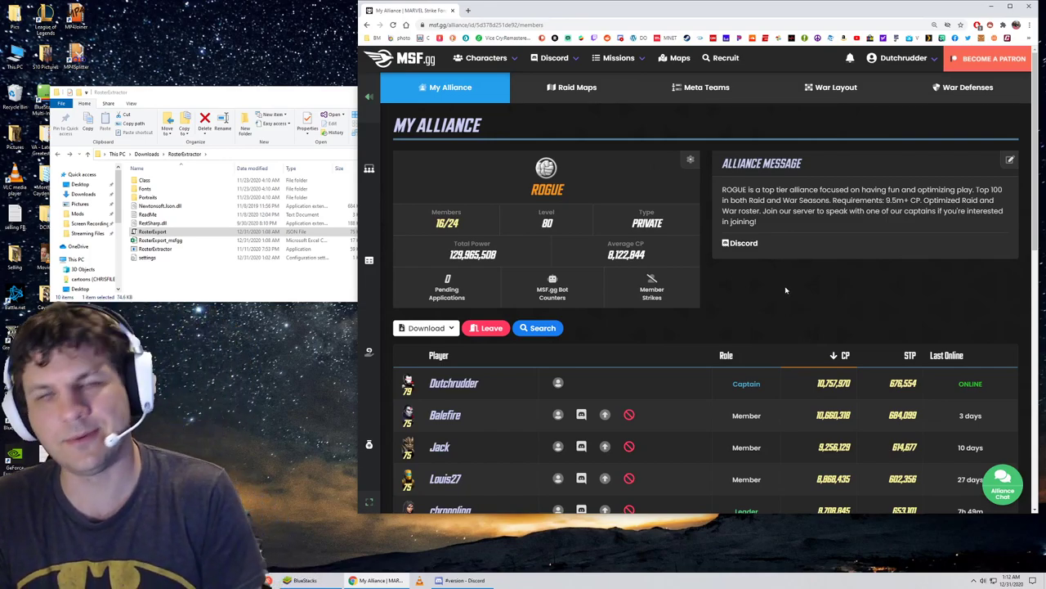
{"action": "mouse_move", "coordinate": [811, 306]}
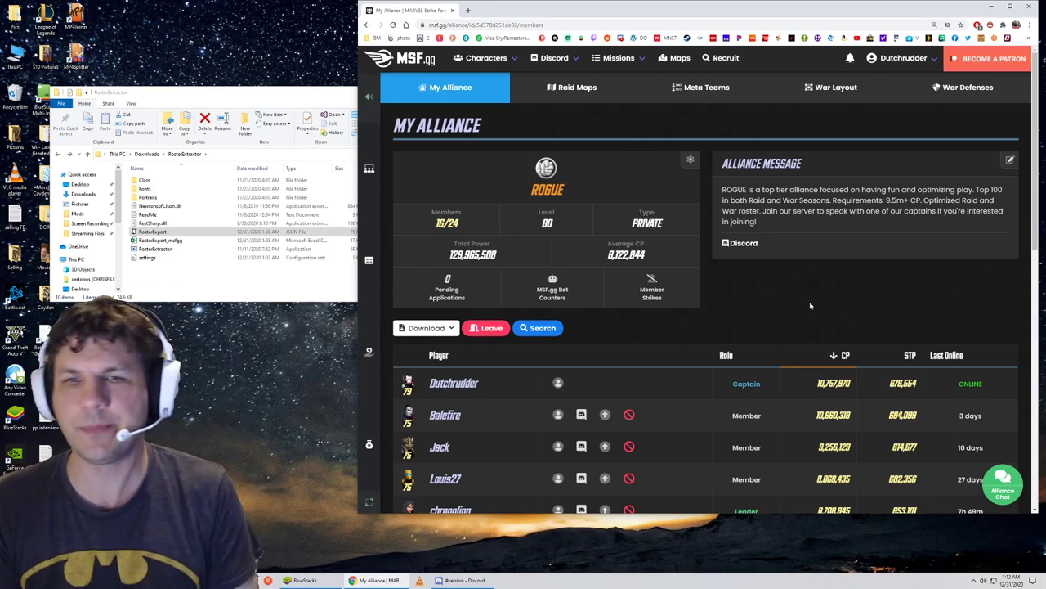
{"action": "mouse_move", "coordinate": [769, 307]}
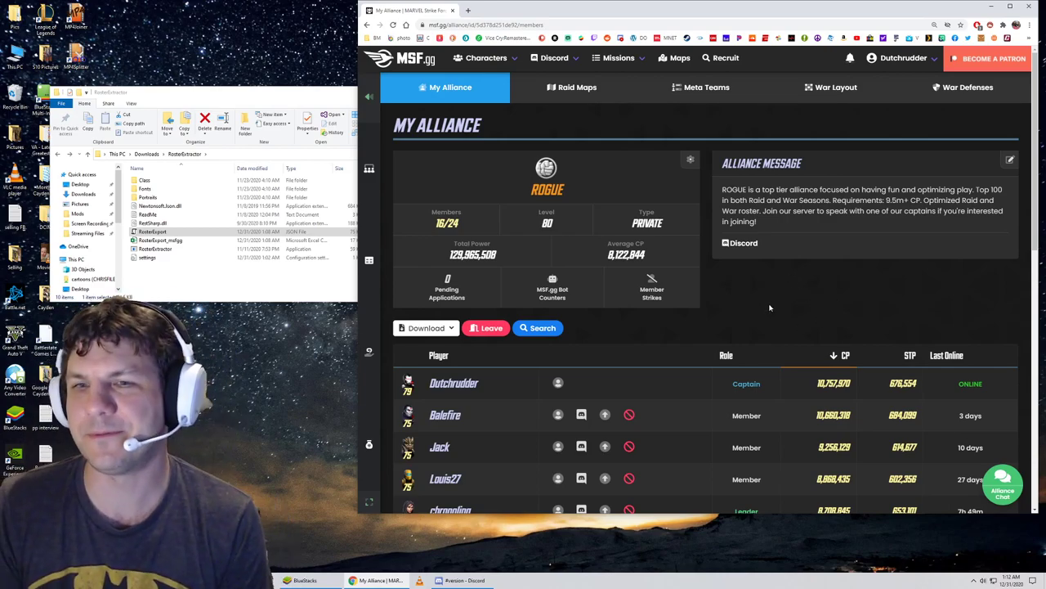
{"action": "scroll", "scroll_direction": "down", "scroll_amount": 3}
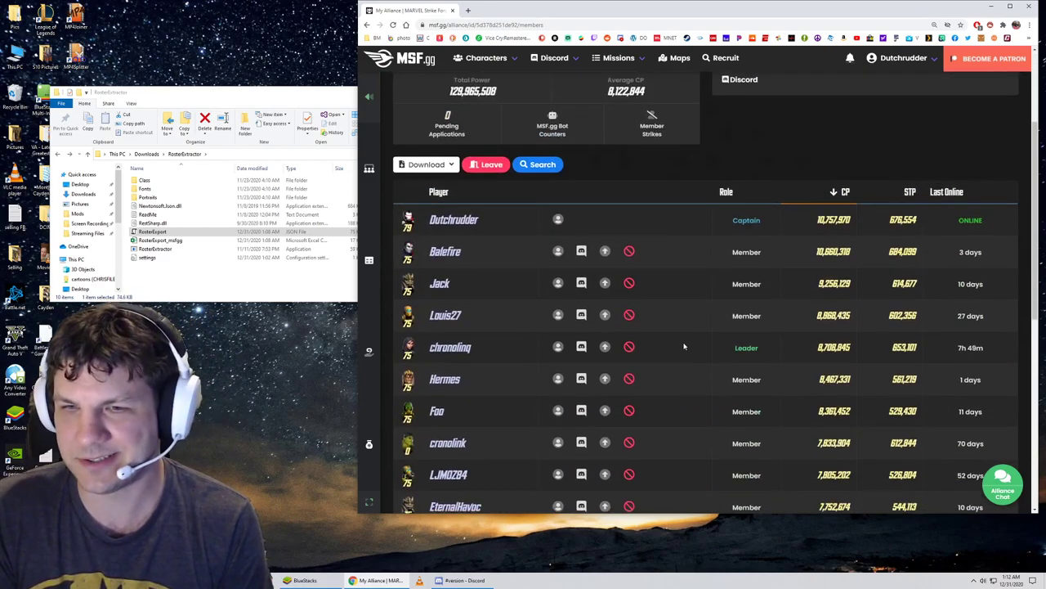
{"action": "scroll", "scroll_direction": "down", "scroll_amount": 3}
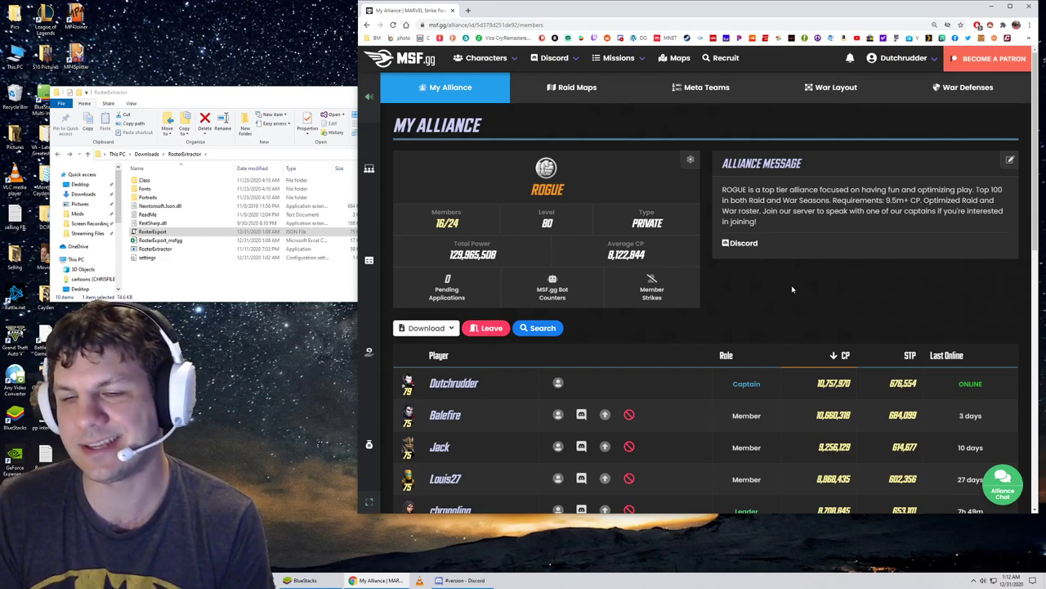
{"action": "mouse_move", "coordinate": [801, 312]}
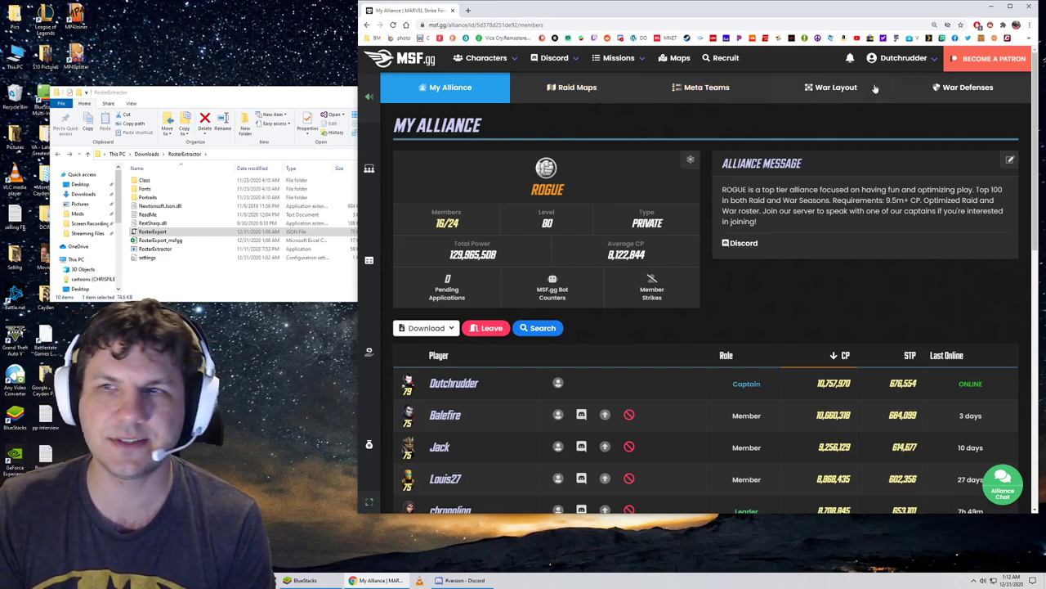
Link the account to Discord from account settings, then go to the 158-hero Characters catalog.
{"action": "left_click", "coordinate": [900, 58]}
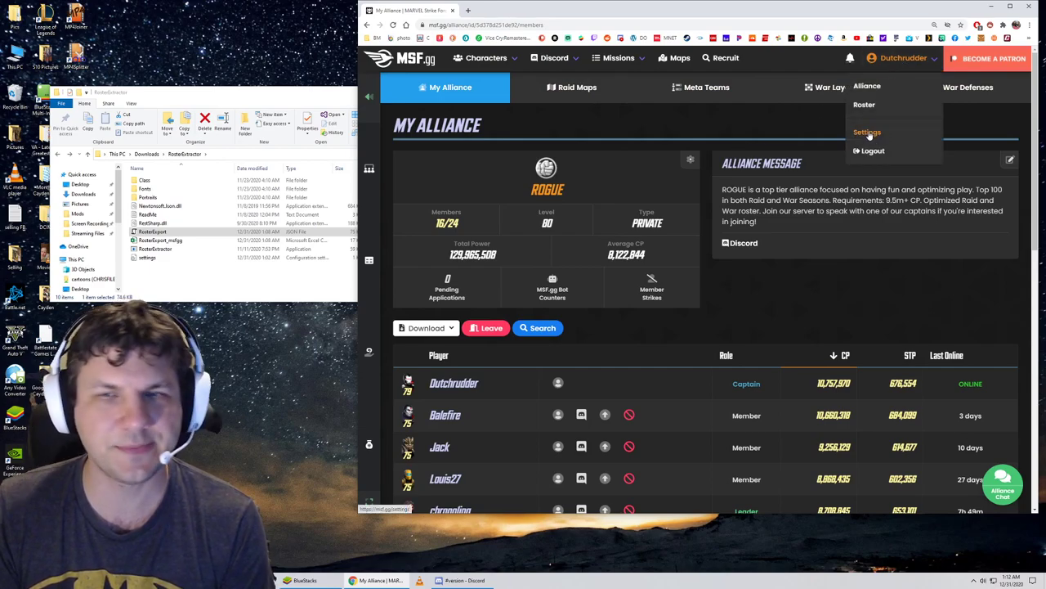
{"action": "left_click", "coordinate": [866, 132]}
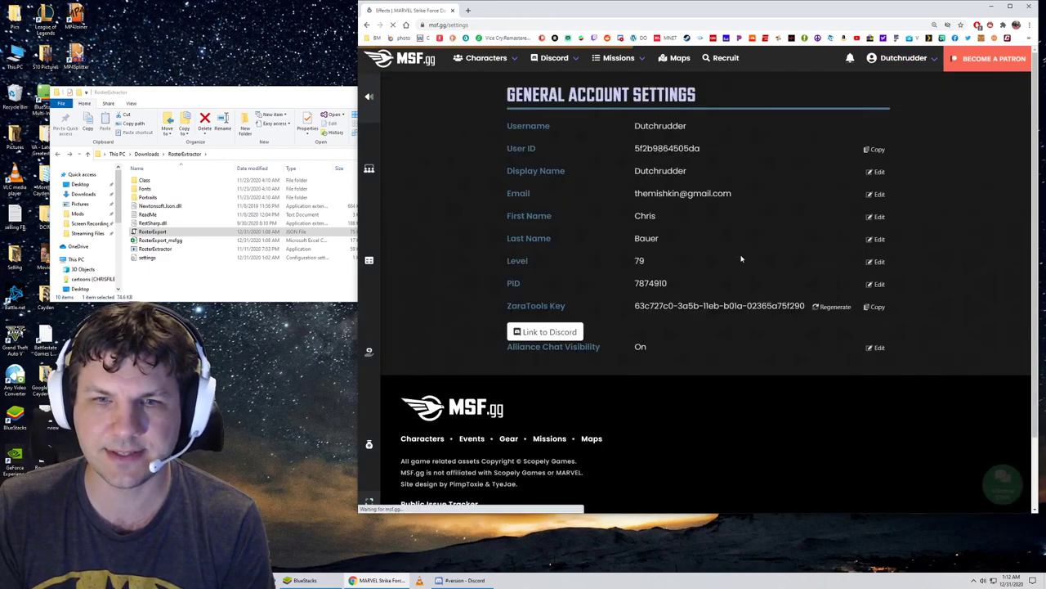
{"action": "left_click", "coordinate": [544, 331]}
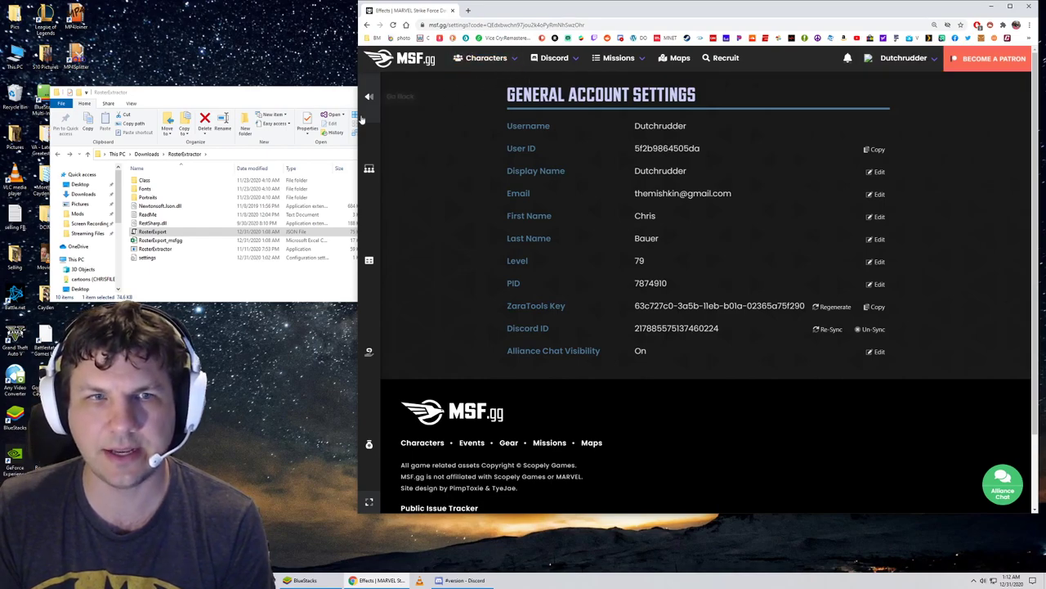
{"action": "left_click", "coordinate": [486, 57]}
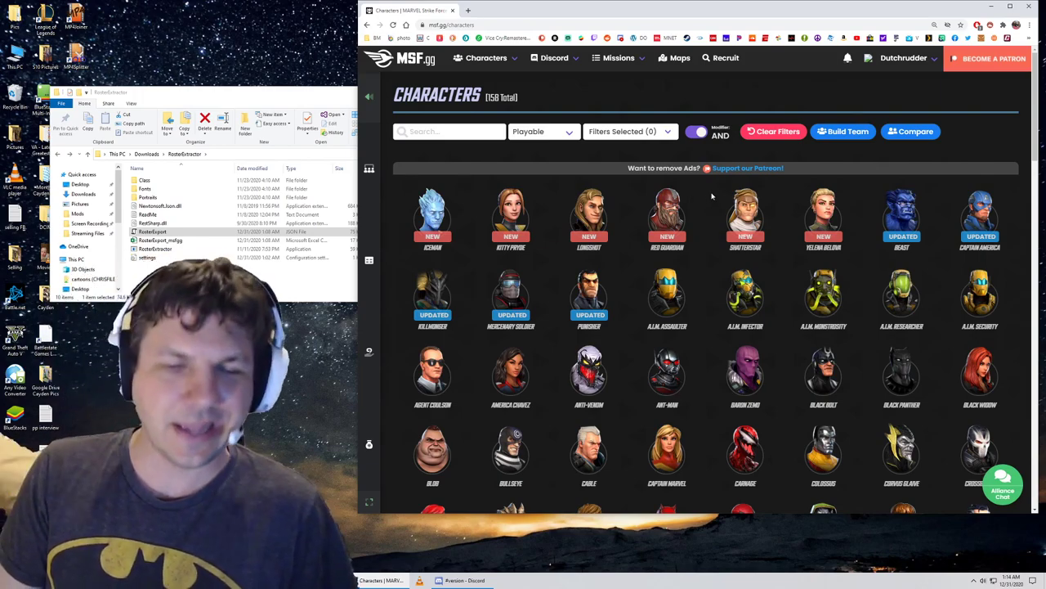
{"action": "mouse_move", "coordinate": [700, 238]}
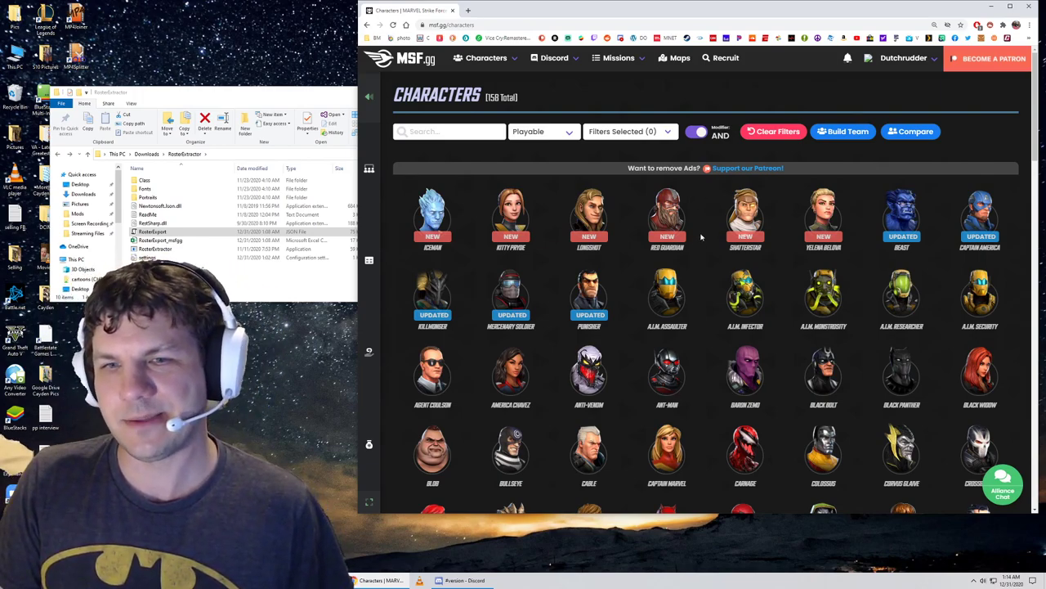
{"action": "mouse_move", "coordinate": [699, 210]}
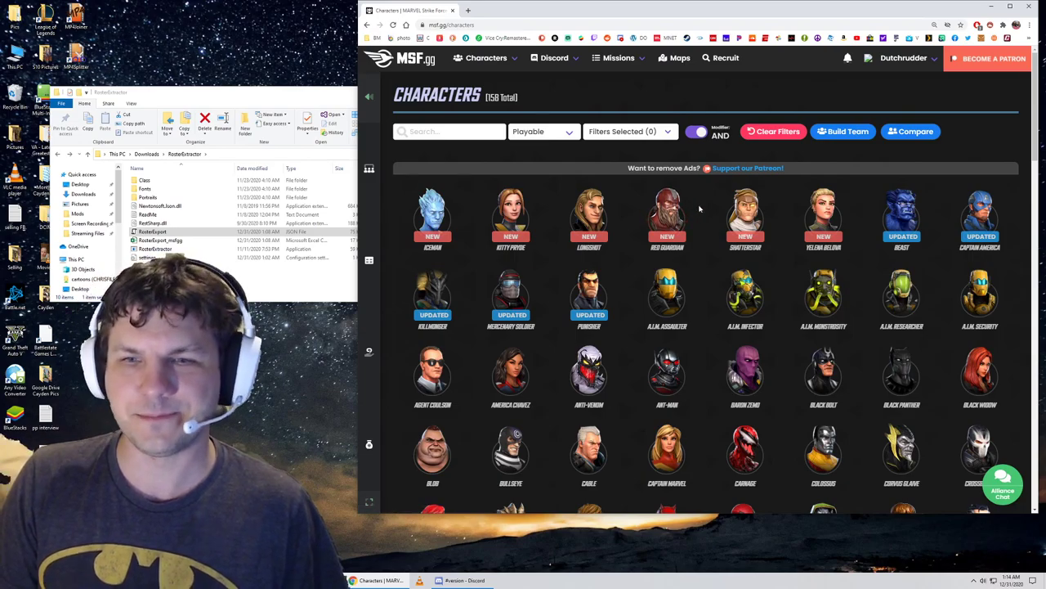